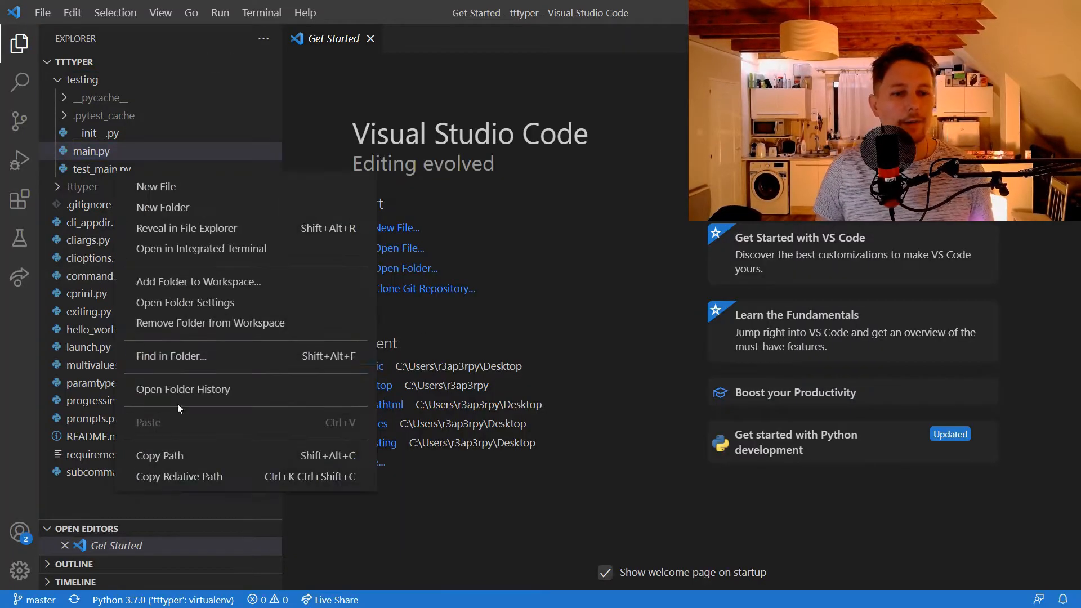
# Create clikkk.py in the tttyper project and begin it with import click.
pyautogui.click(155, 187)
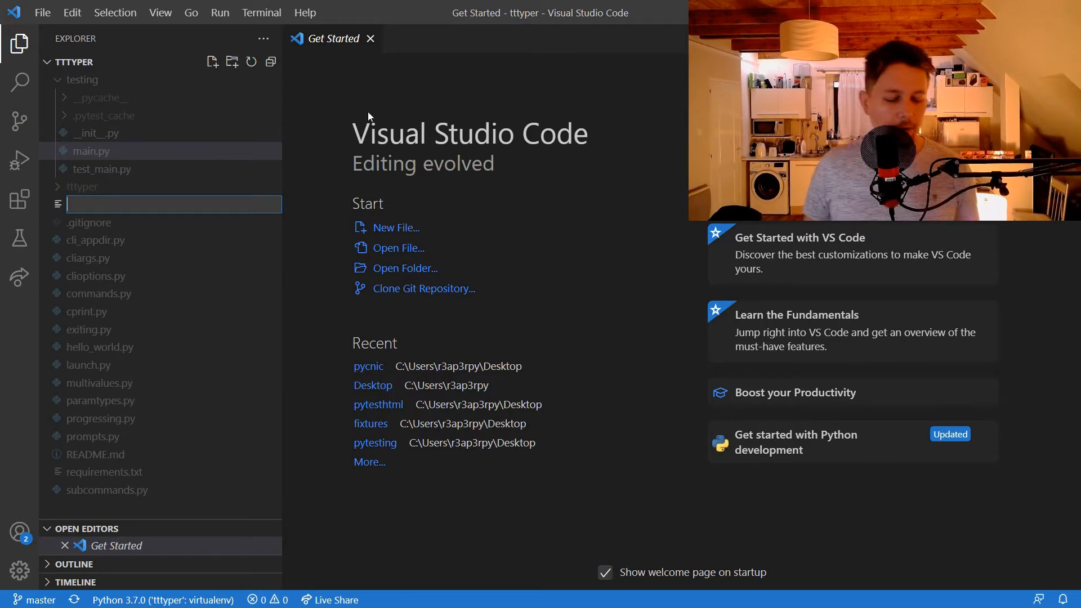
pyautogui.write('click')
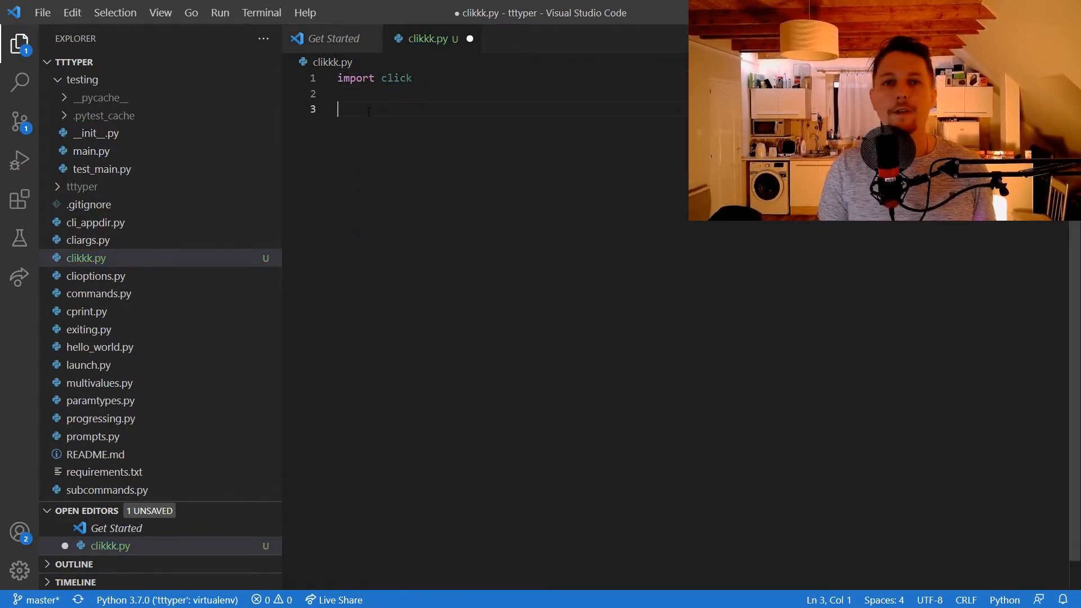
pyautogui.write('@')
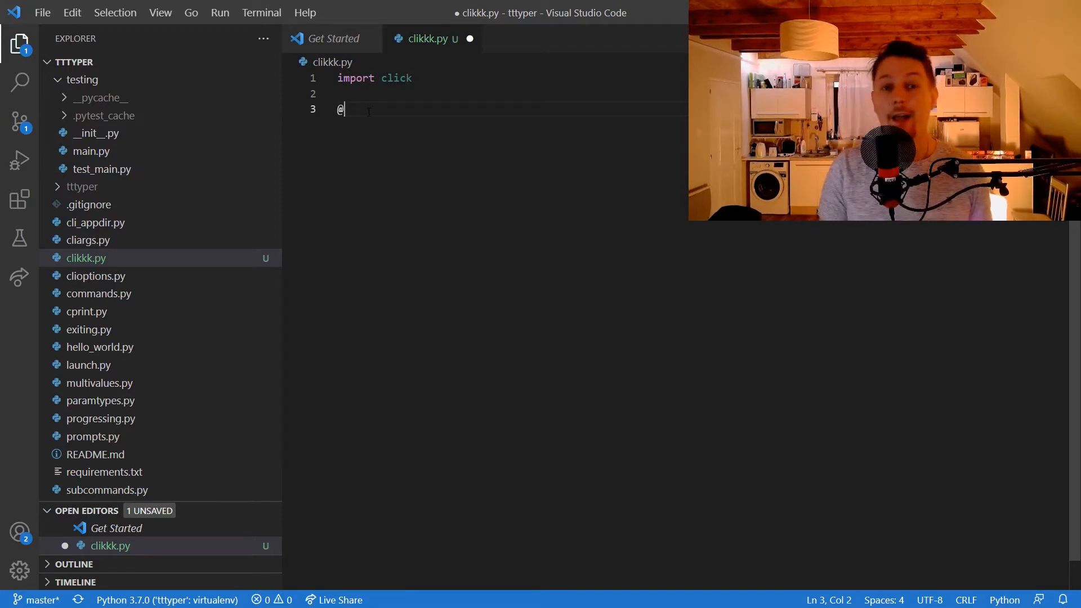
pyautogui.write('click.')
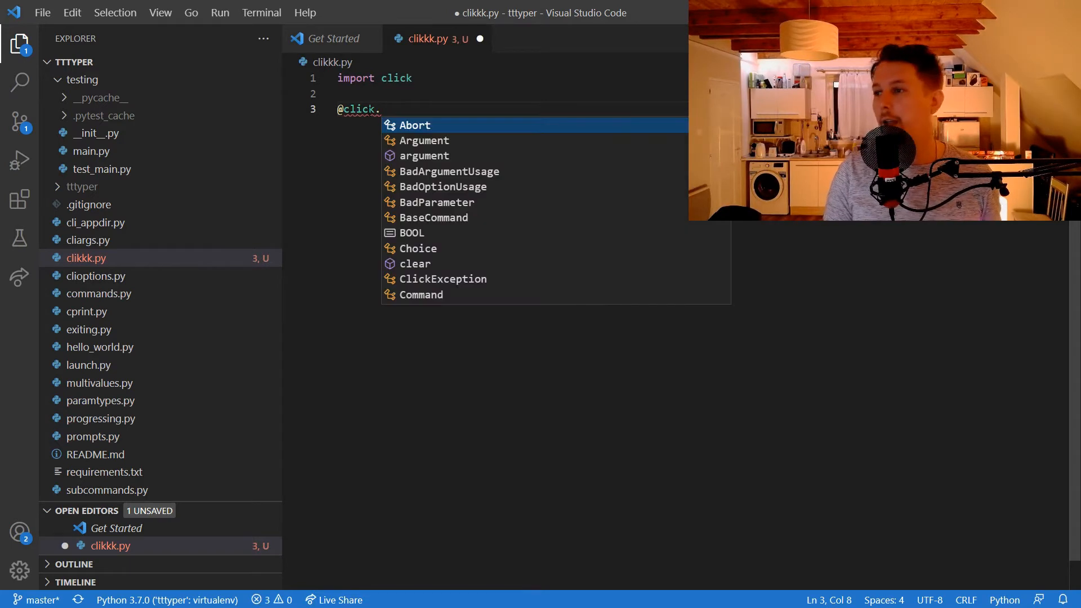
pyautogui.write('command(')
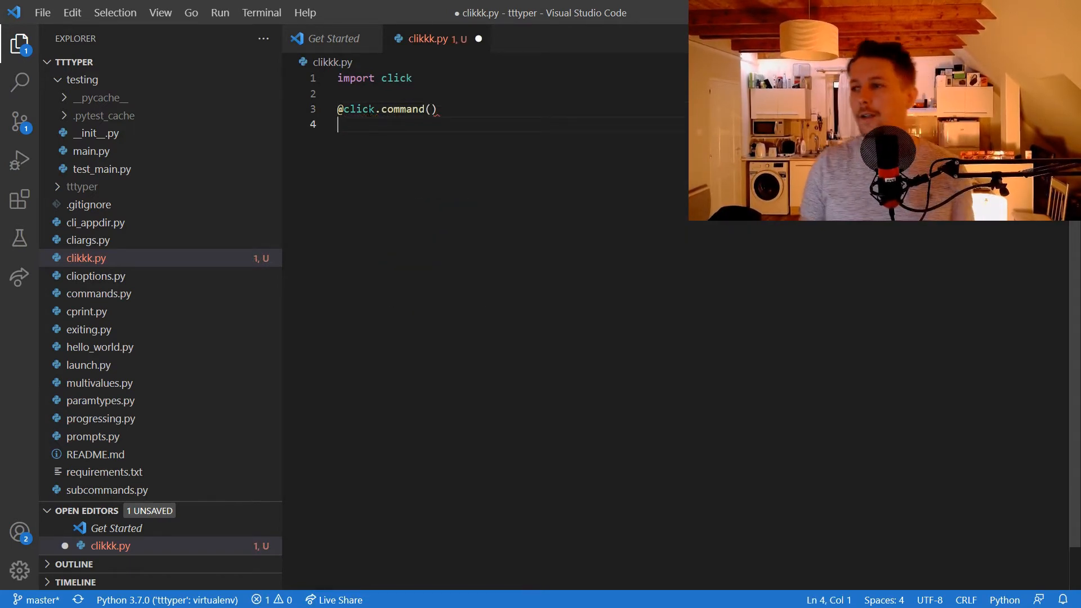
pyautogui.write('def he')
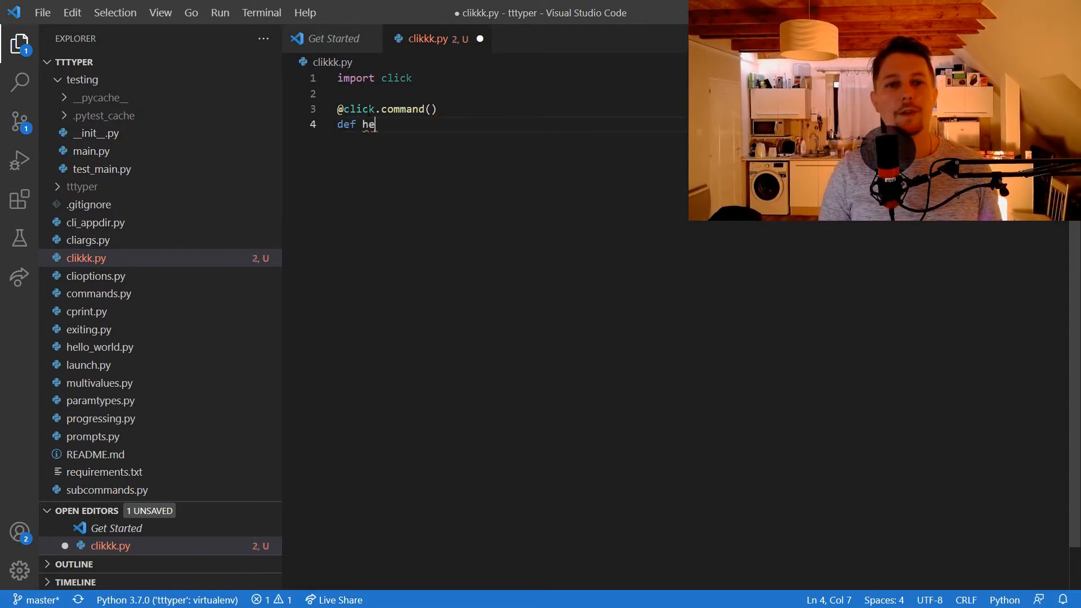
pyautogui.write('llo():')
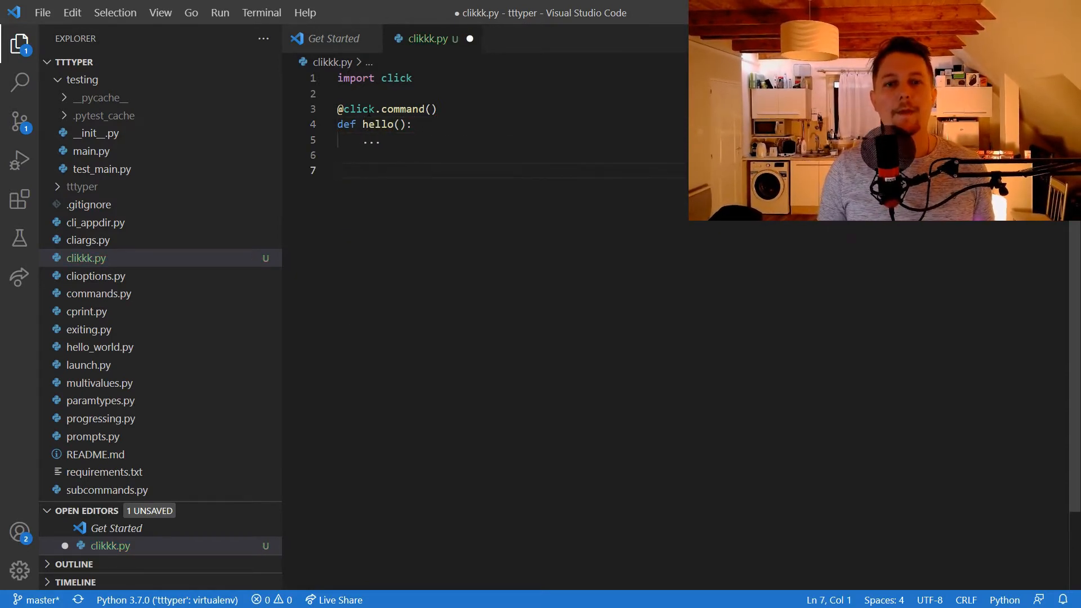
pyautogui.press('Enter')
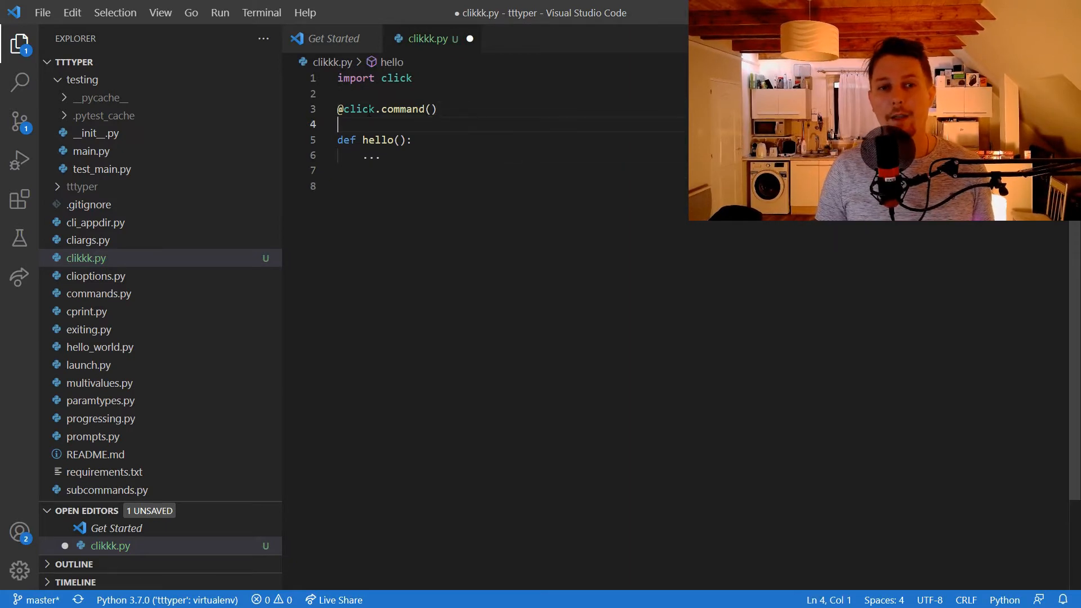
# Add an --age option with default 0 and help text 'The age!' to hello.
pyautogui.write('@click.')
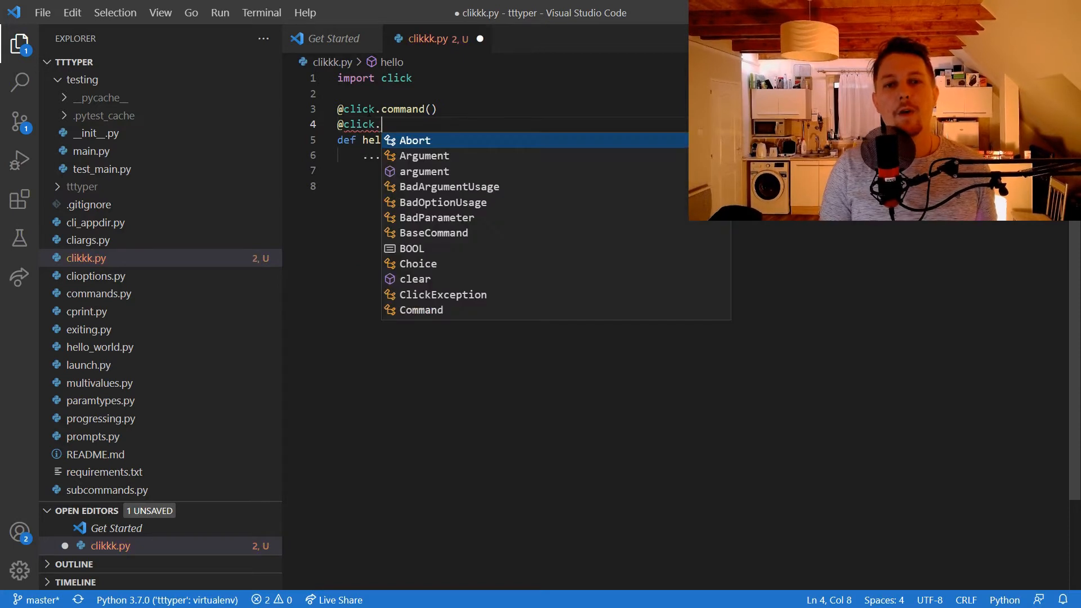
pyautogui.write('option')
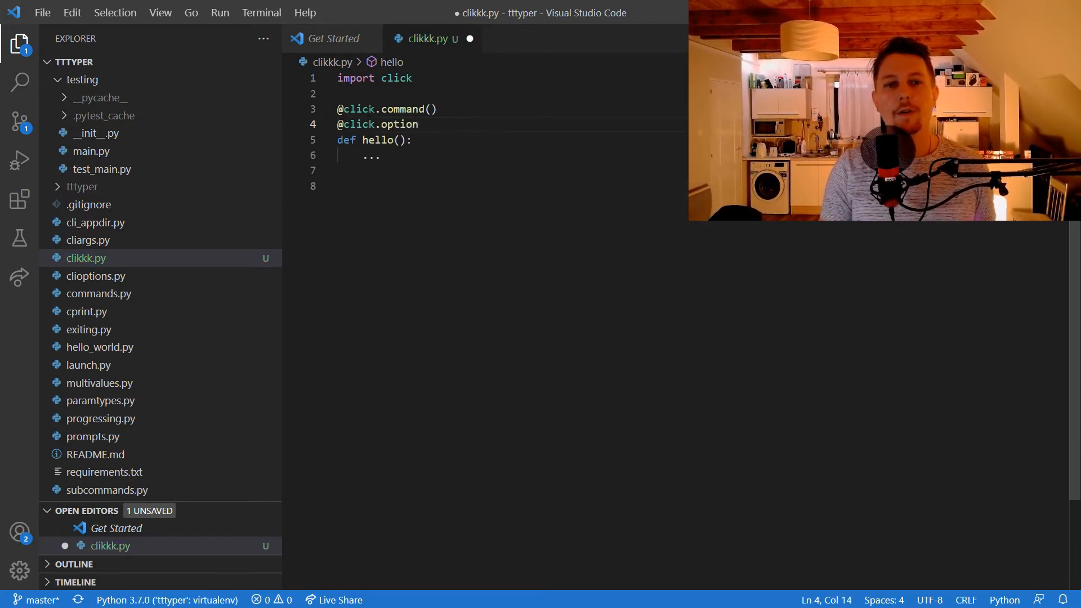
pyautogui.write('()')
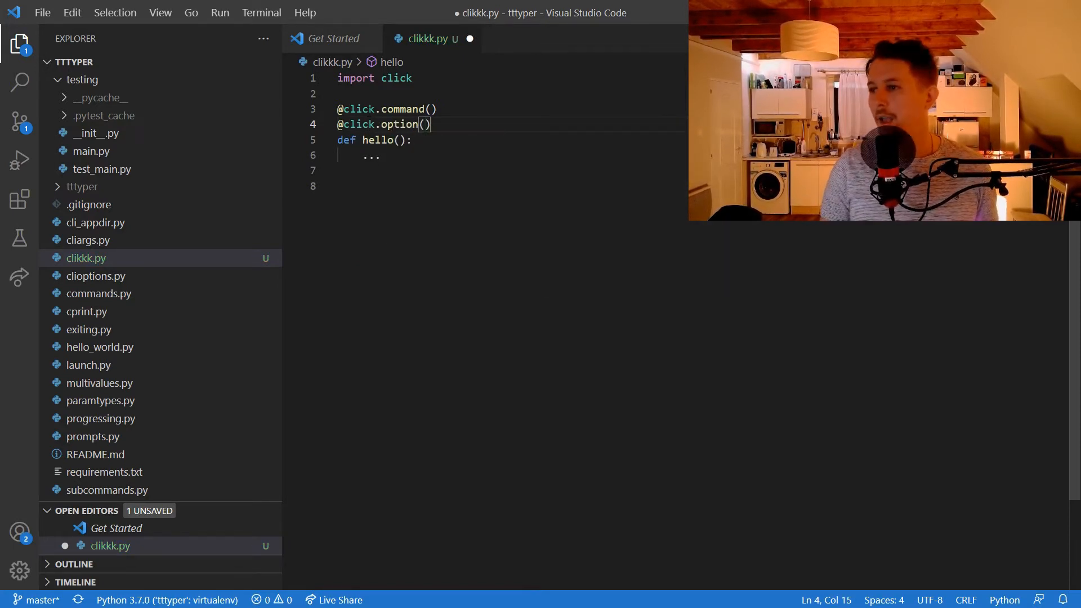
pyautogui.write('"--"')
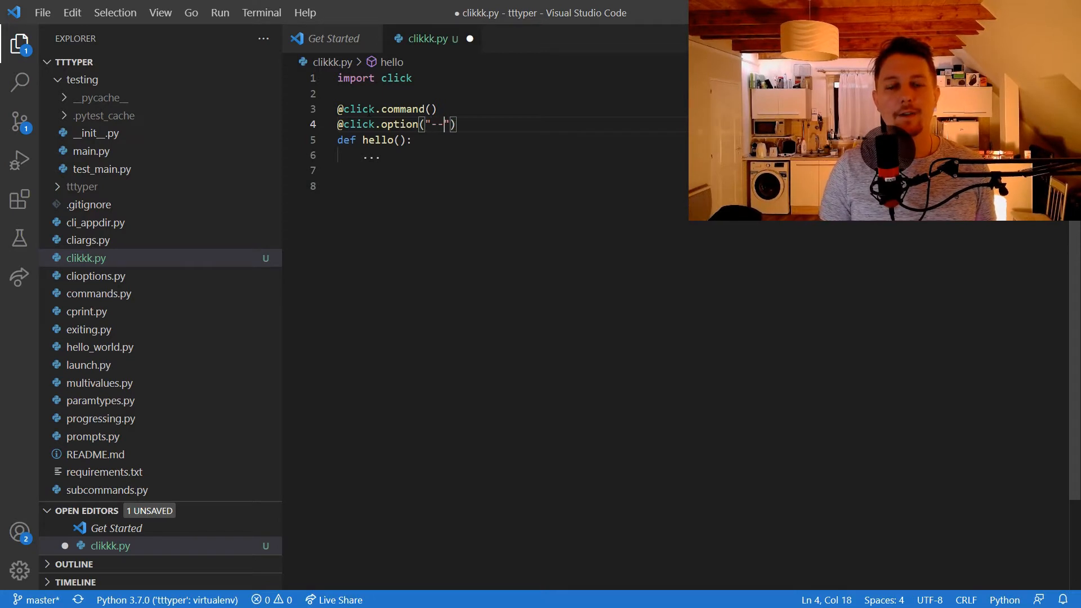
pyautogui.write('age')
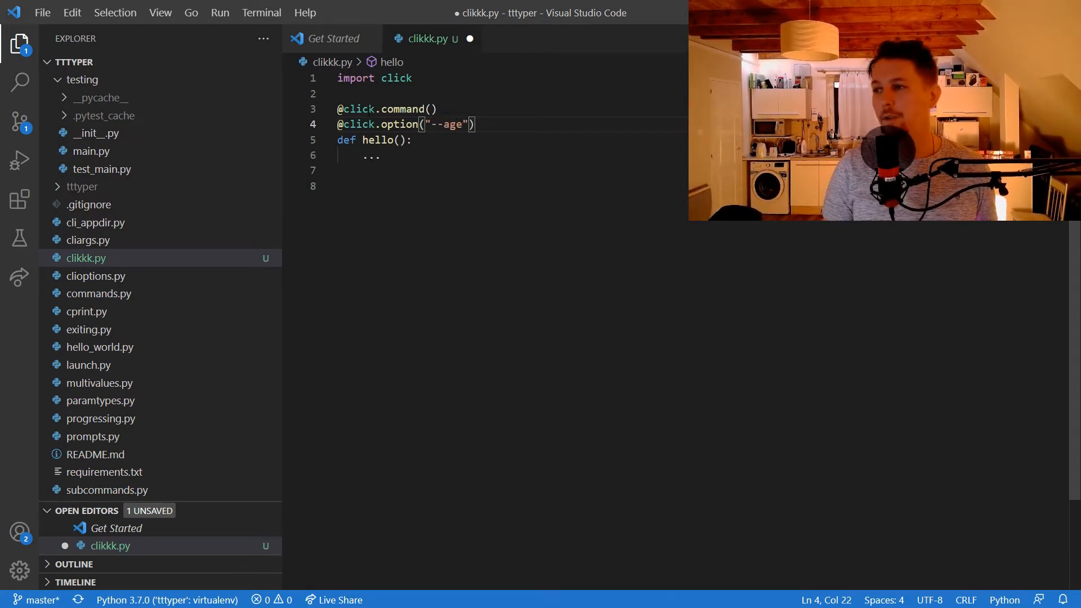
pyautogui.write(', default = 0')
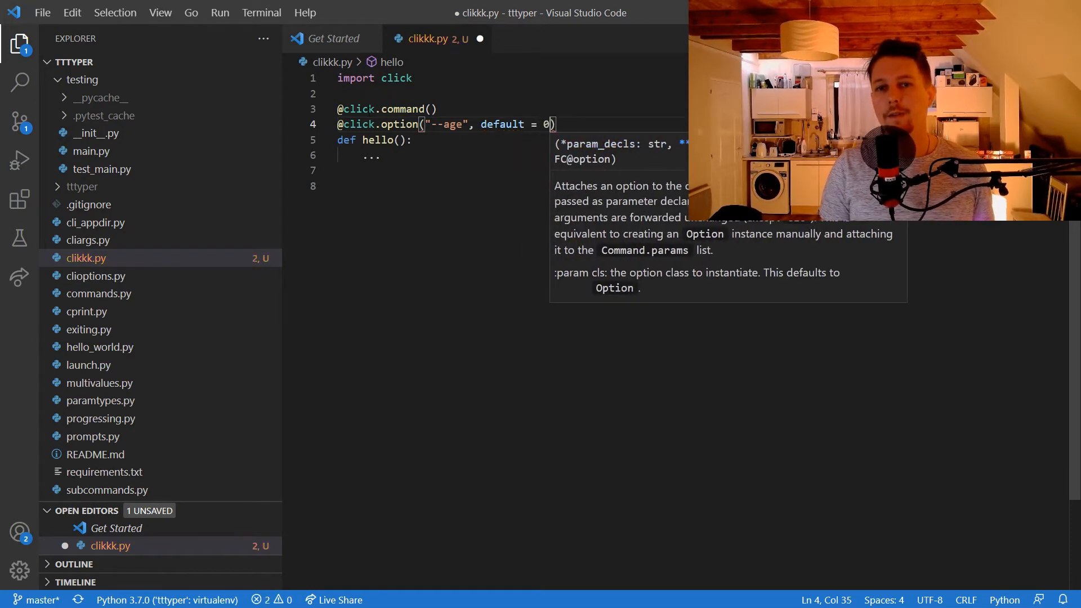
pyautogui.write(', help = "The')
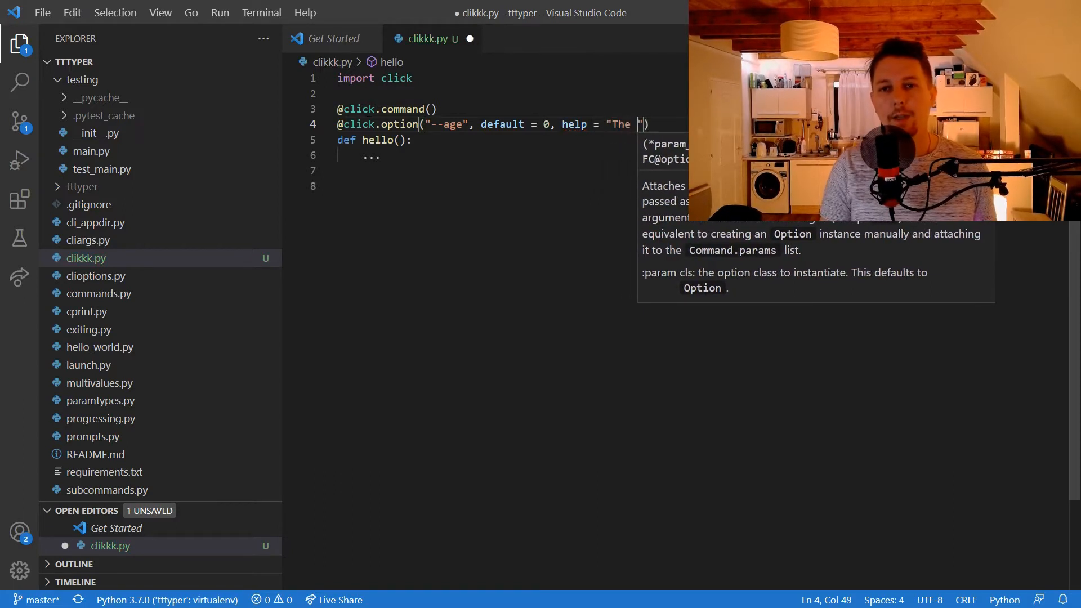
pyautogui.write('age!')
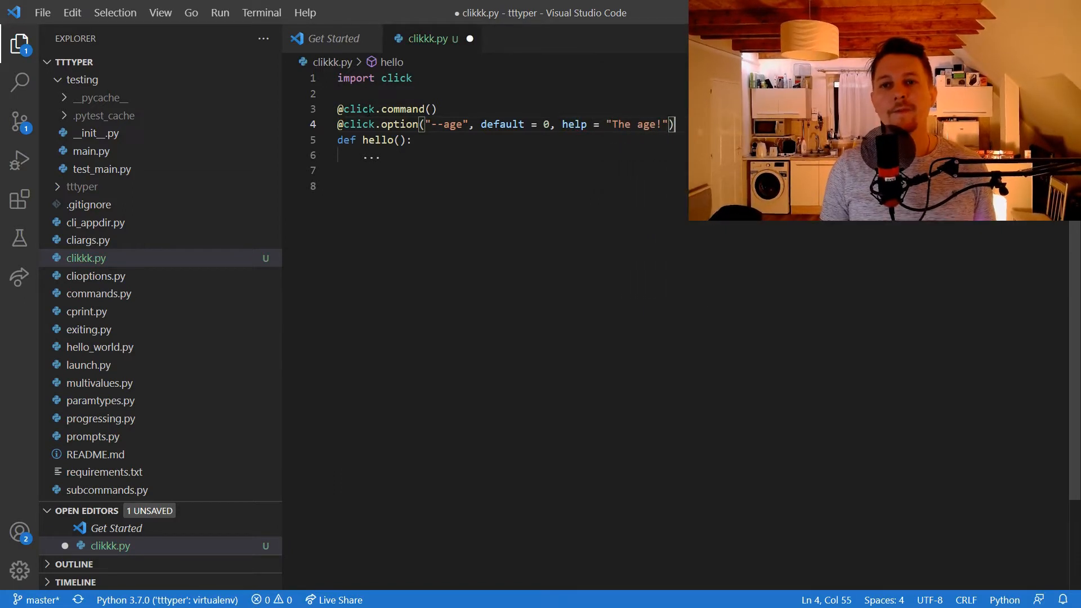
pyautogui.press('Enter')
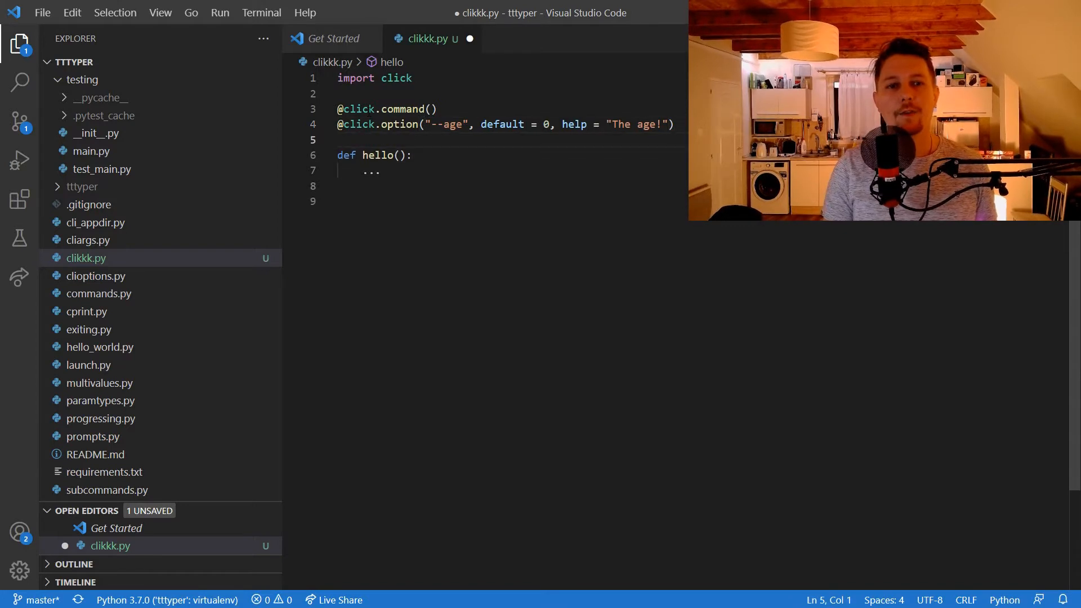
# Add a --name option with default None and help text 'Your name'.
pyautogui.write('@click.option("')
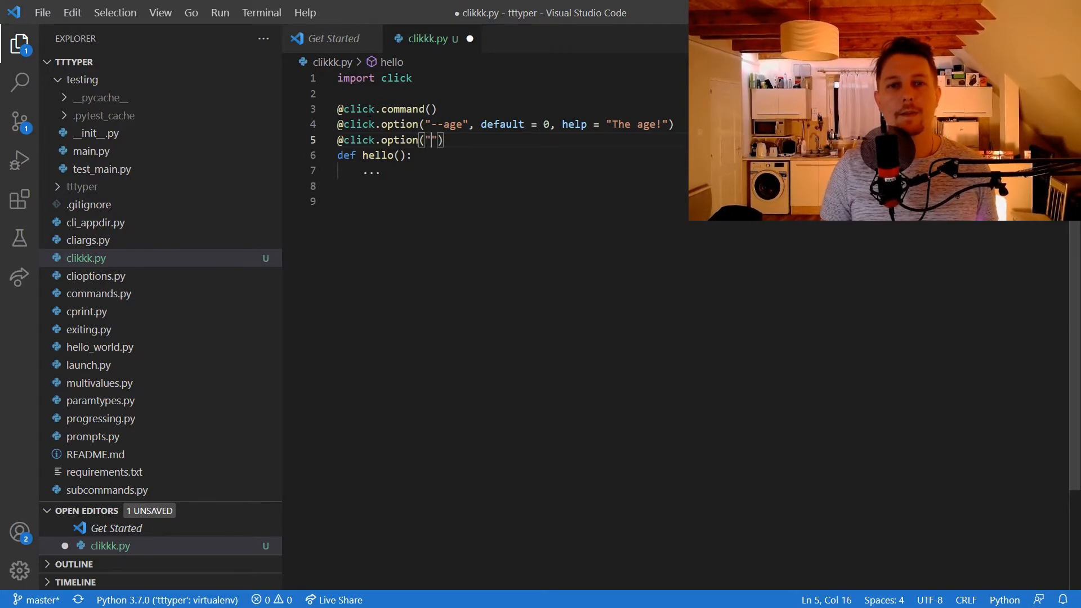
pyautogui.write('--name,')
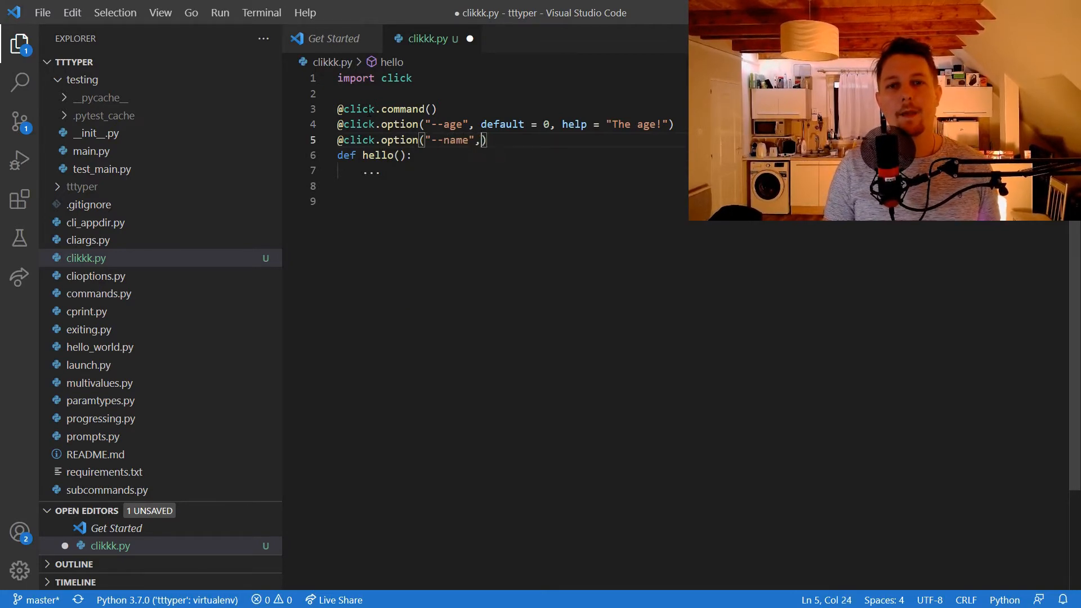
pyautogui.write('default = None,')
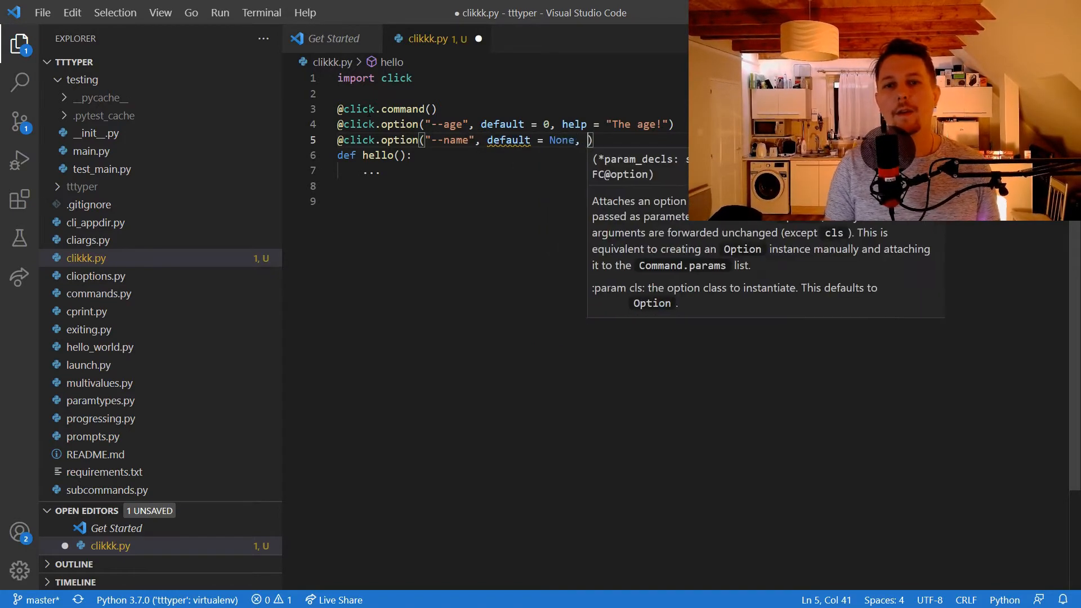
pyautogui.write('help = ""')
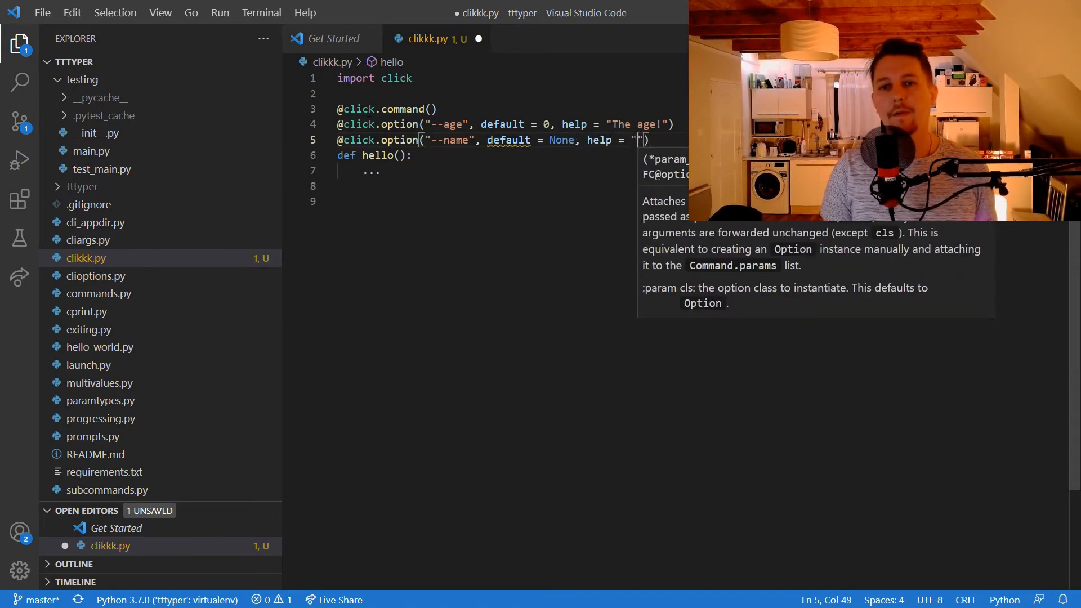
pyautogui.write('Your name')
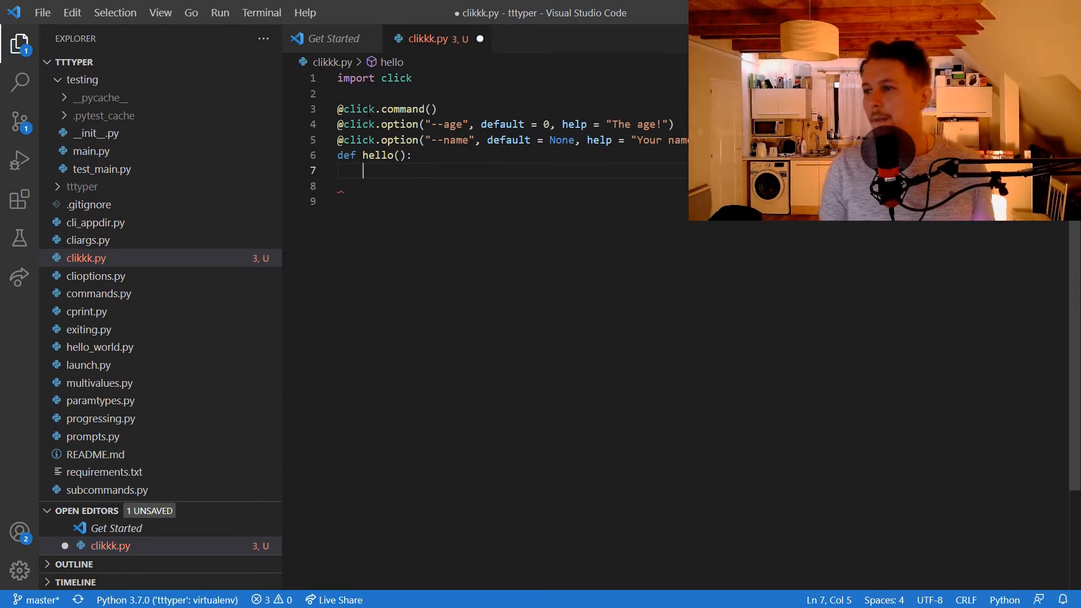
# Echo the name and age in hello and start the __main__ guard calling hello.
pyautogui.write('click.echo(f"')
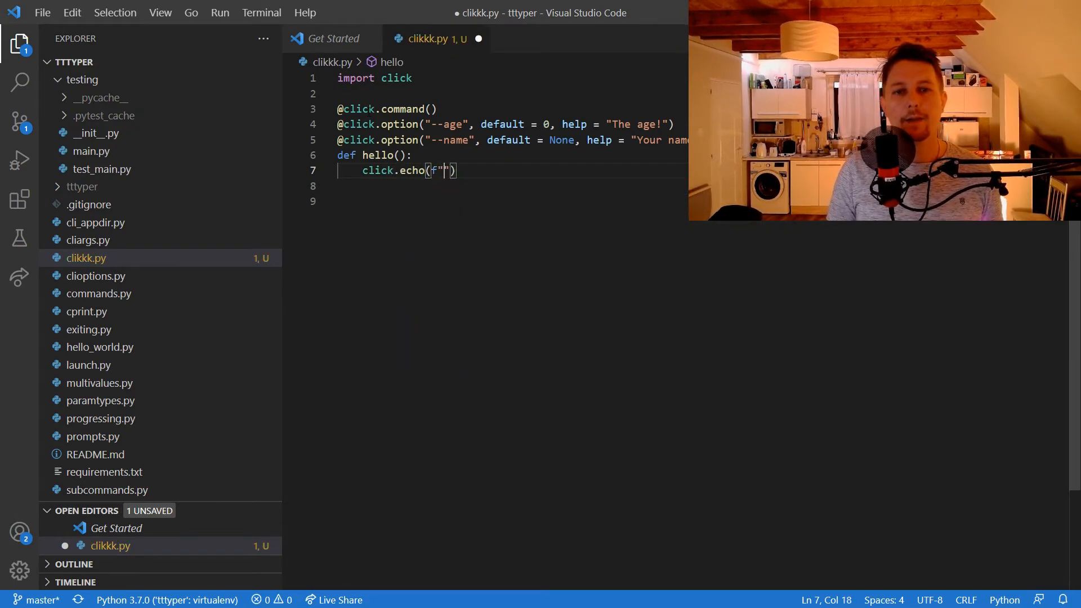
pyautogui.write('{name} you are')
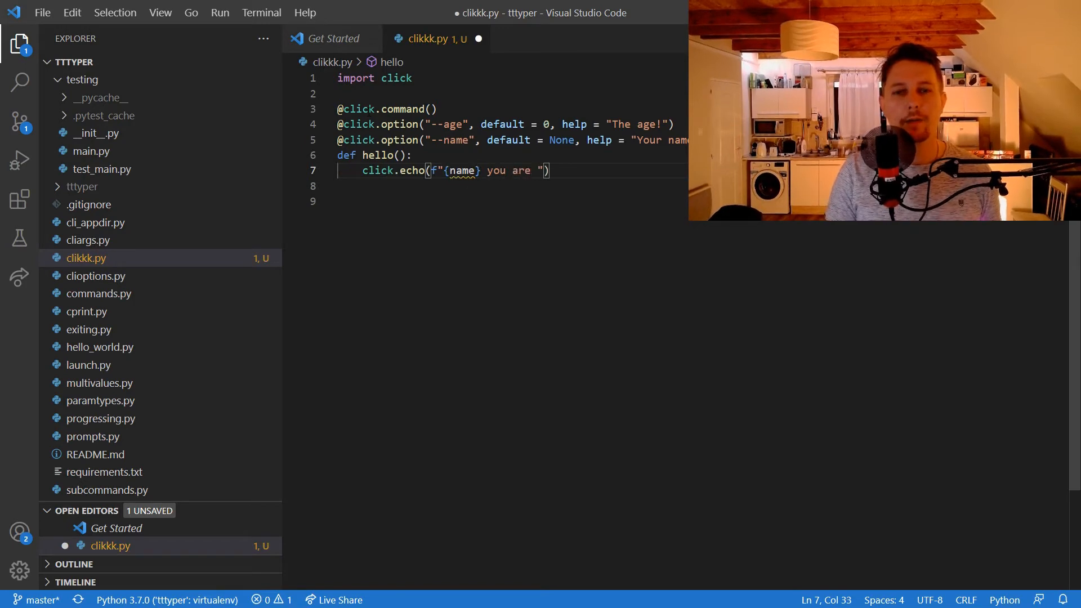
pyautogui.write('{age} old!')
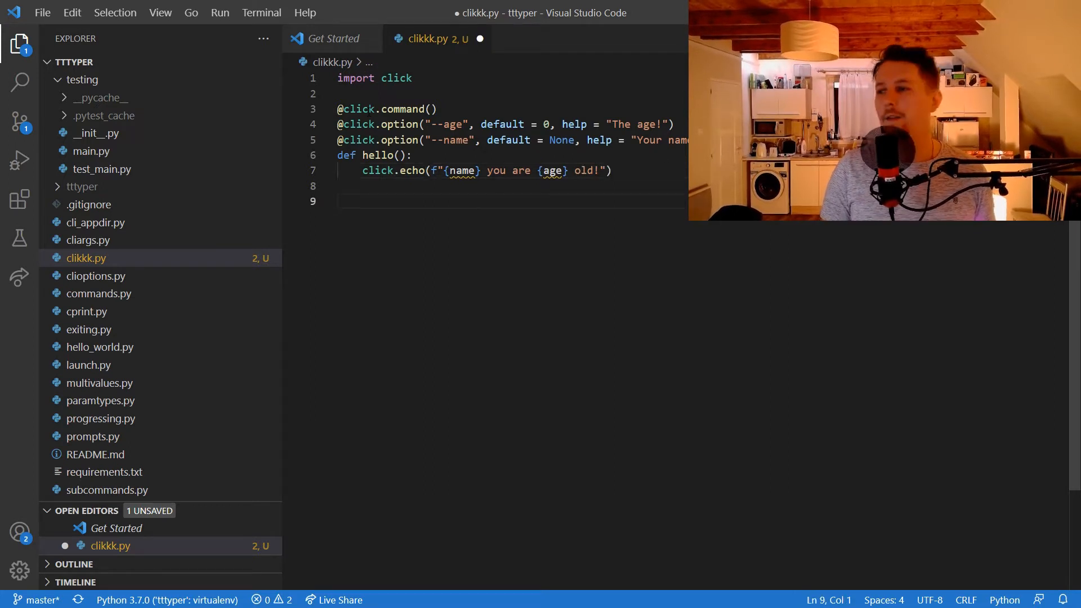
pyautogui.write("if __name__ == '")
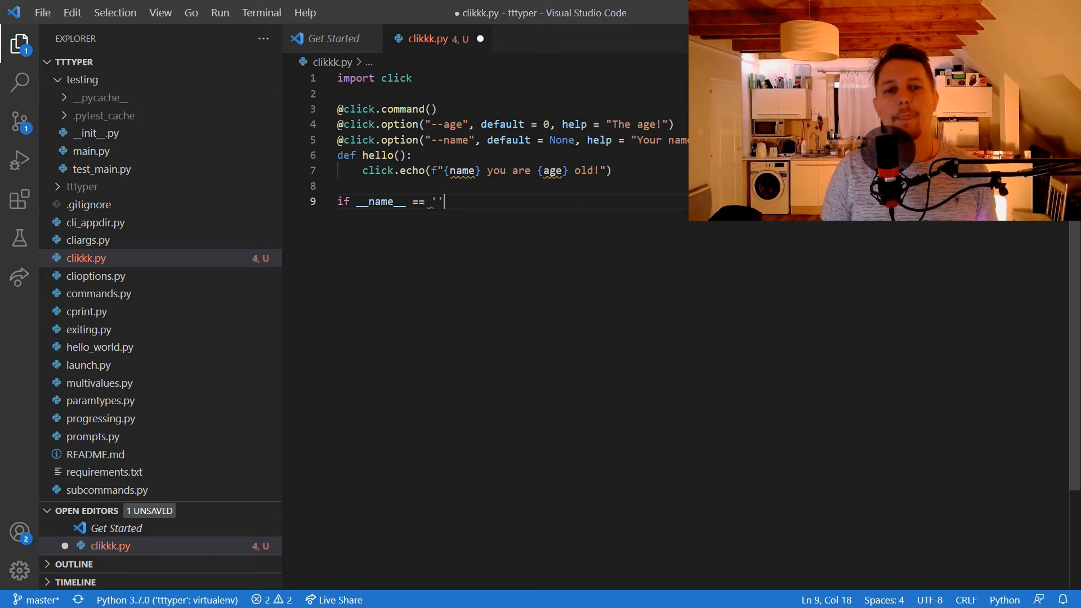
pyautogui.write('__main__')
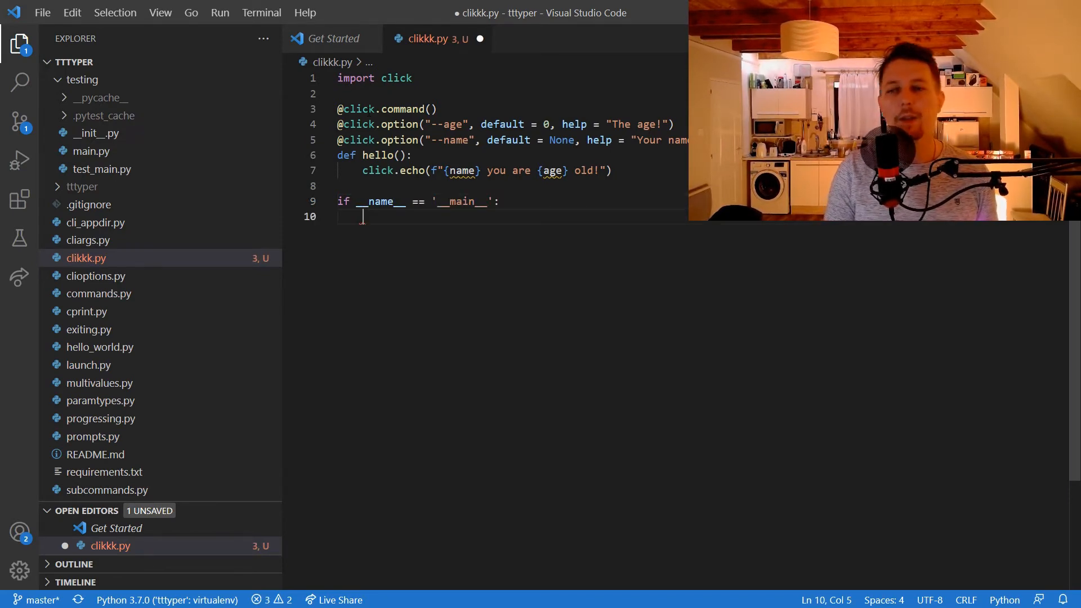
pyautogui.write('hel')
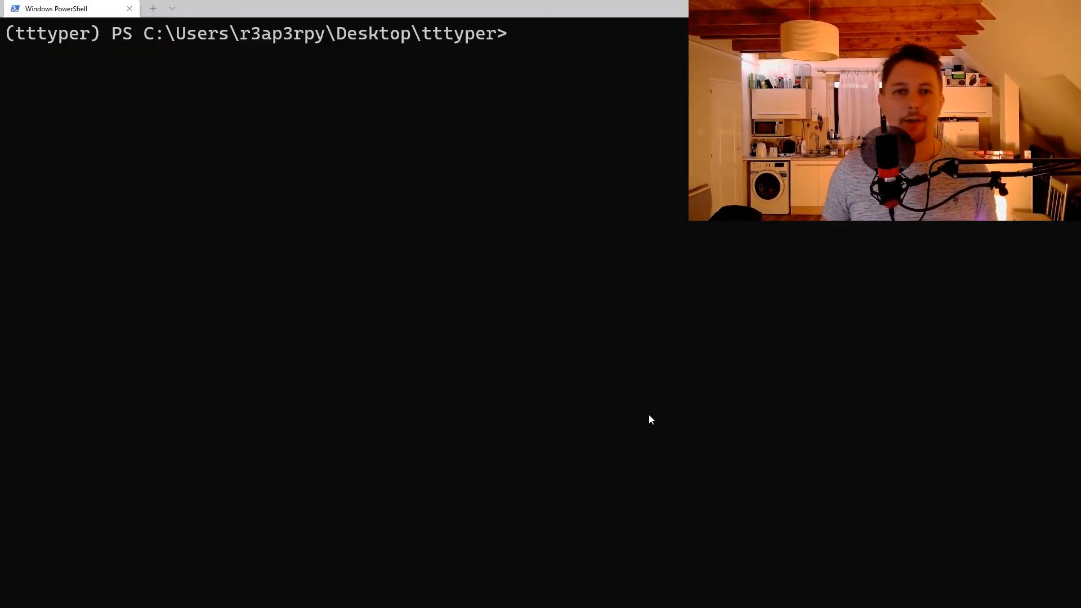
# Run python .\clikkk.py in the PowerShell prompt.
pyautogui.write('python')
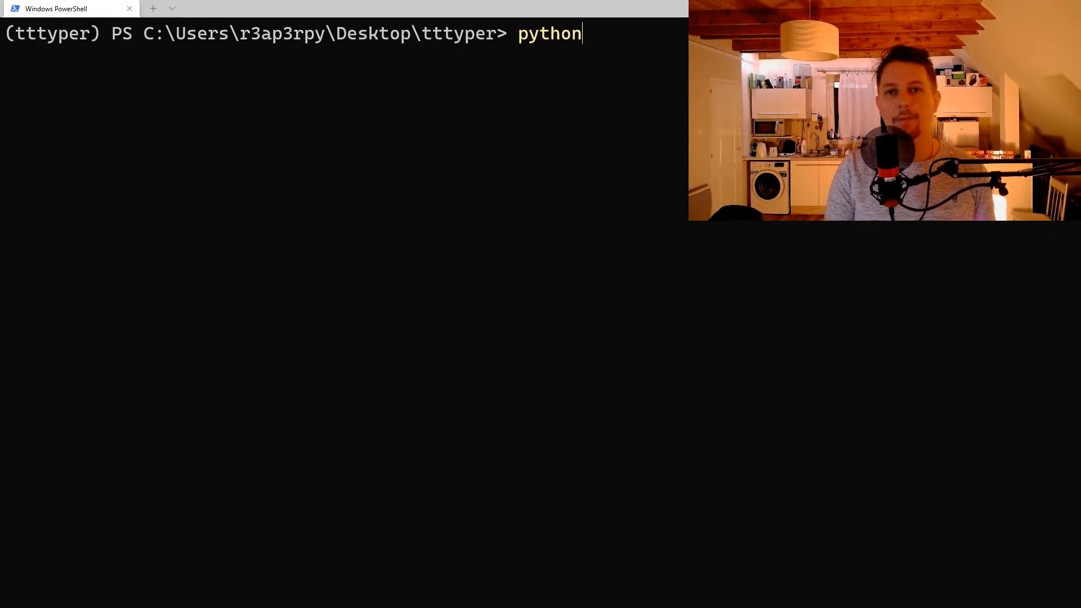
pyautogui.write('.\\cli_app')
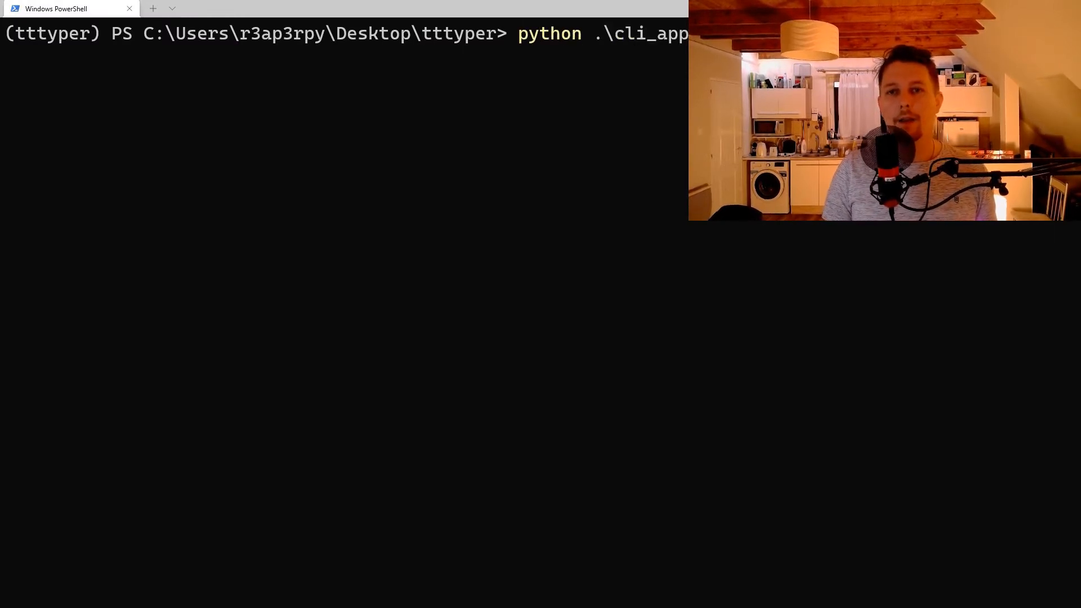
pyautogui.write('clikkk')
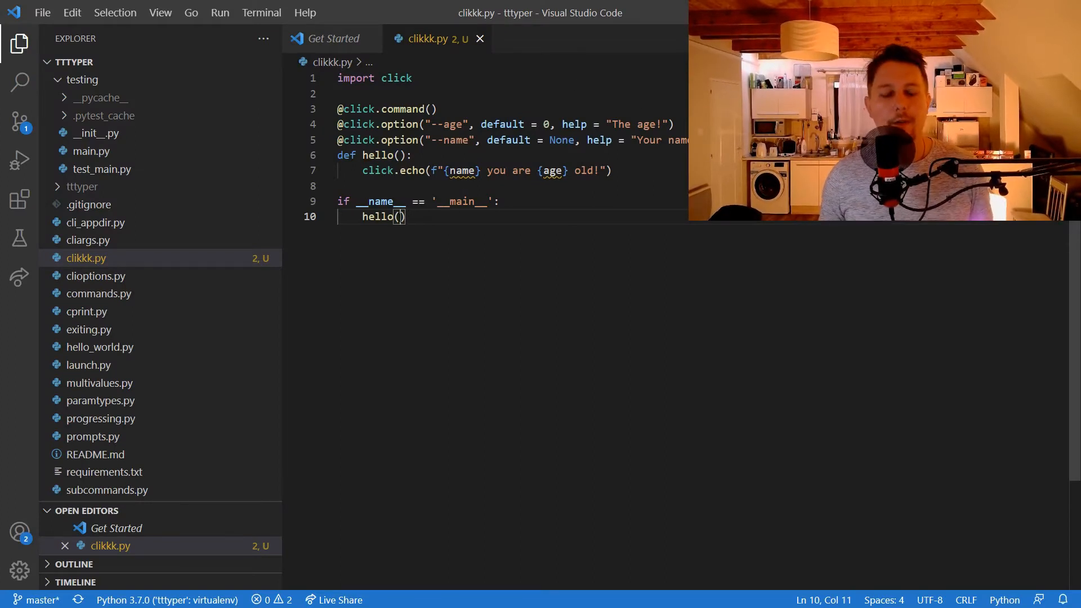
# Change the bottom call in clikkk.py to hello(age,name).
pyautogui.write('name, age')
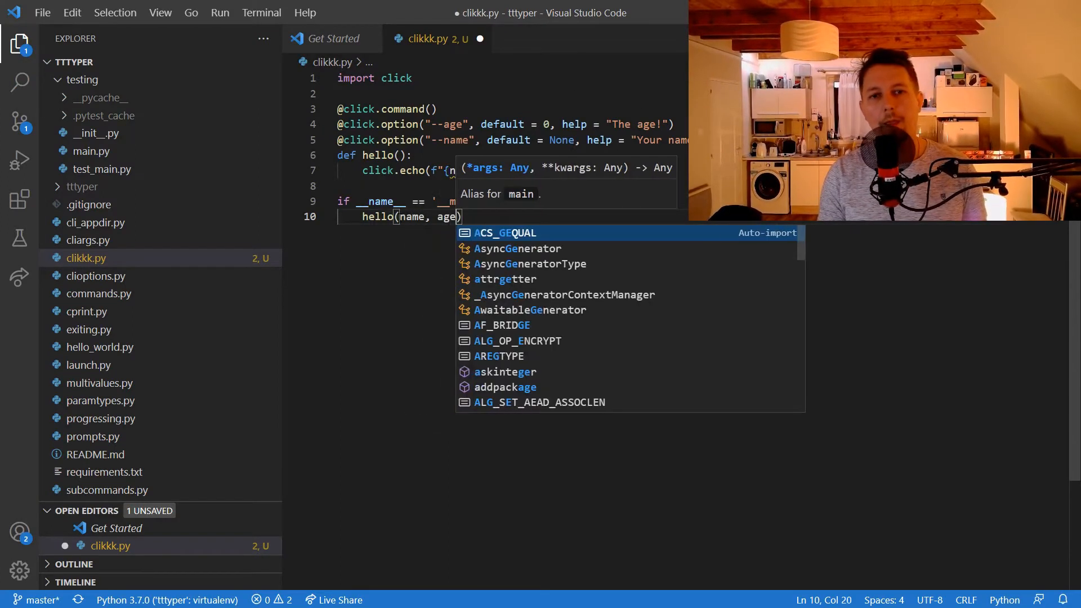
pyautogui.press('Backspace')
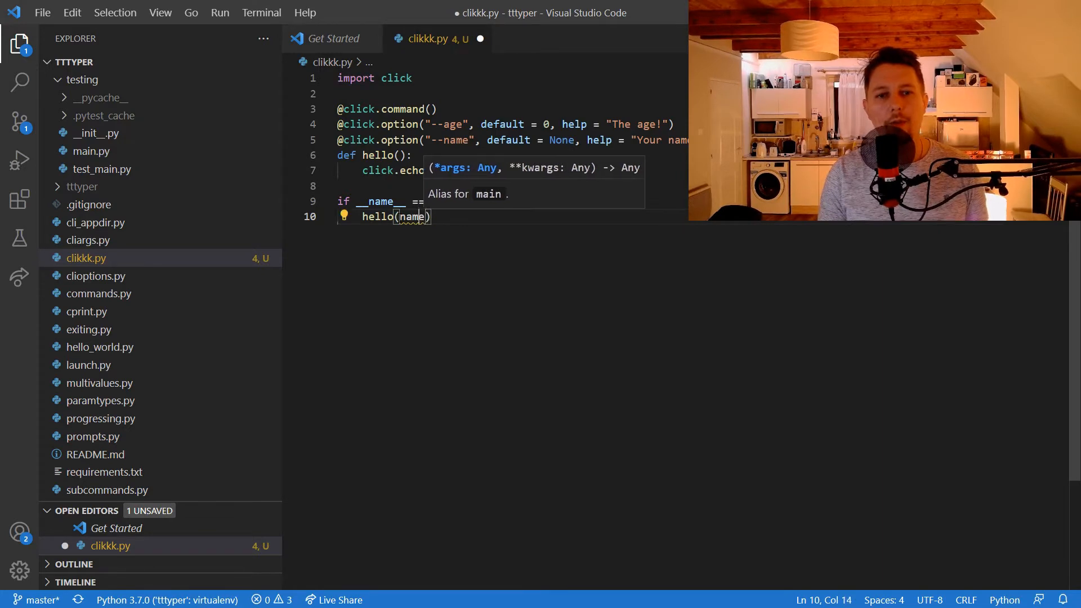
pyautogui.write('age,')
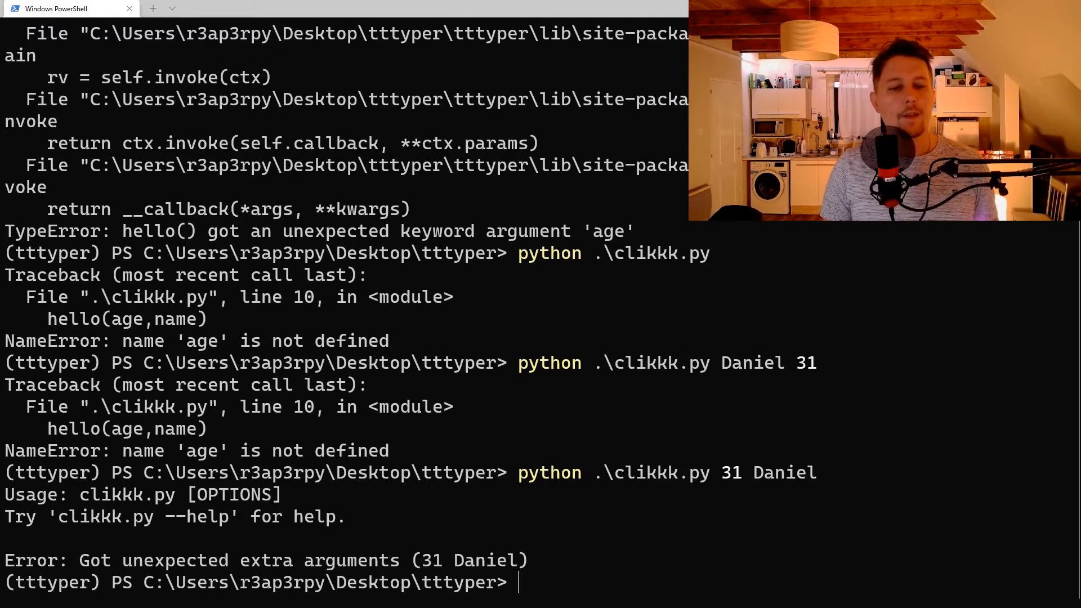
# Run clikkk.py with 31 Daniel and --help, try --age, and change the echo to 'year'.
pyautogui.write('python .\\clikkk.py 31 Dan')
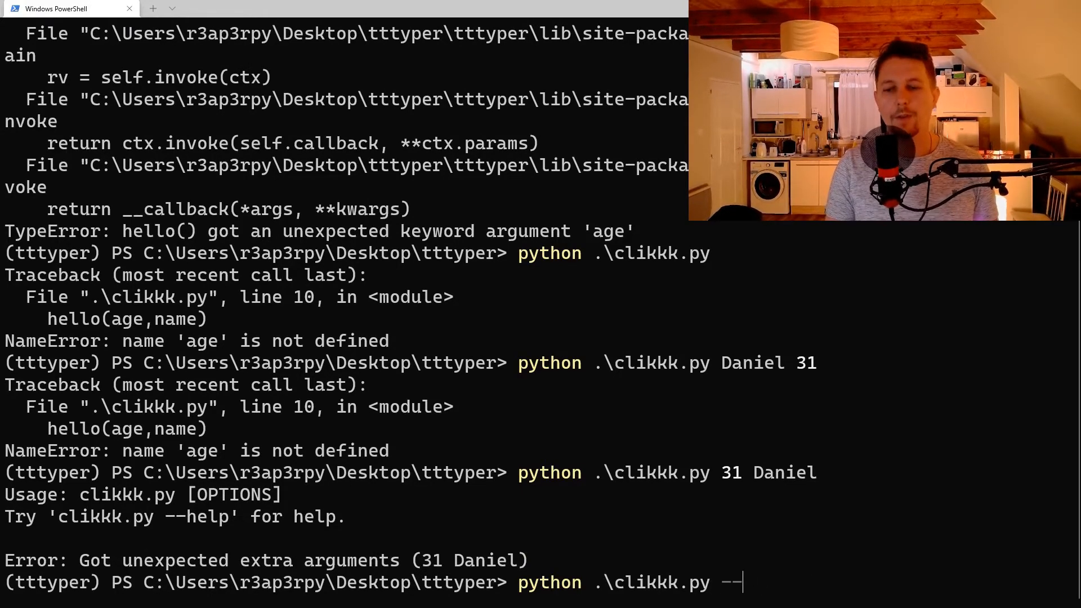
pyautogui.write('help')
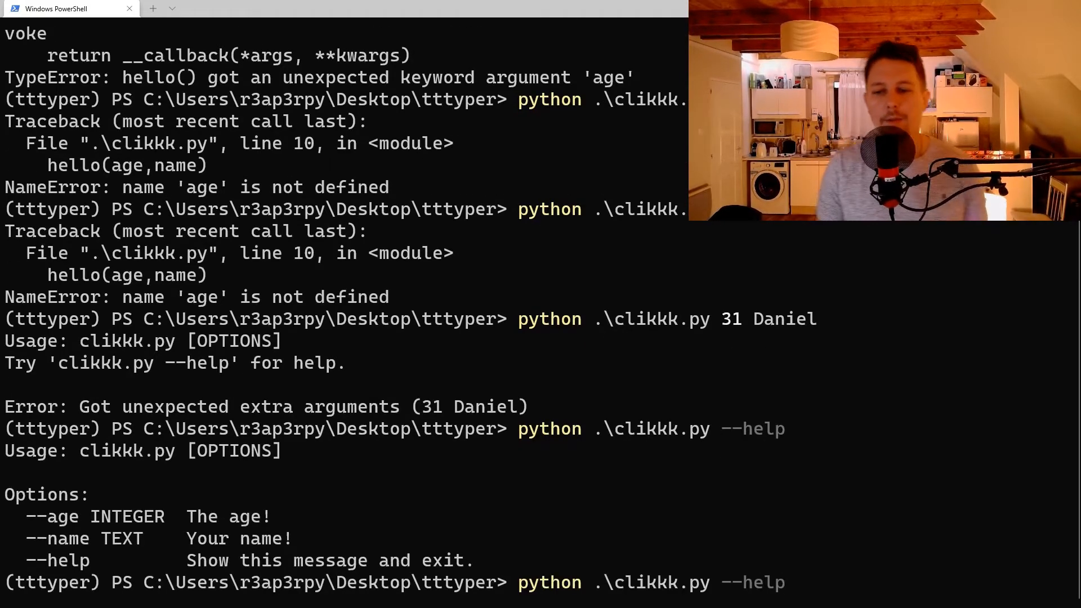
pyautogui.write('--age')
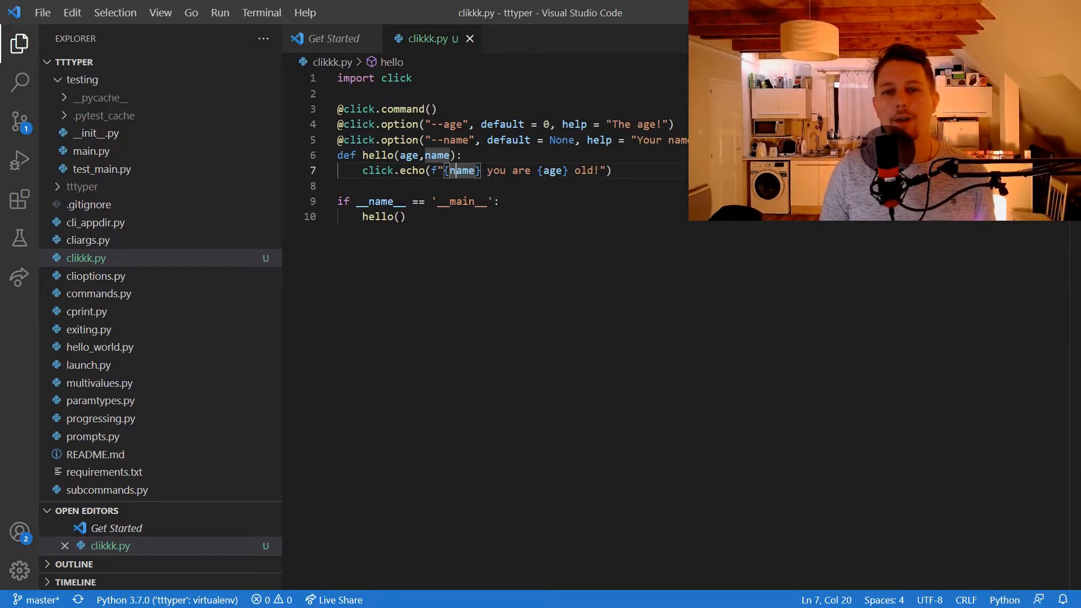
pyautogui.write('year')
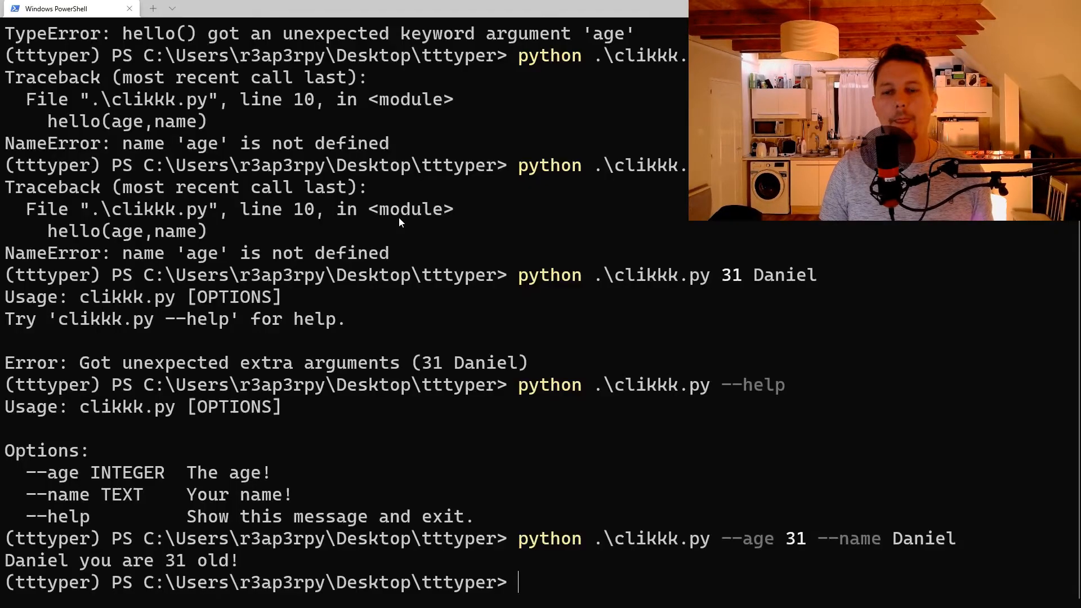
# Rerun clikkk.py with --age 31 --name Daniel and return to the editor.
pyautogui.press('Enter')
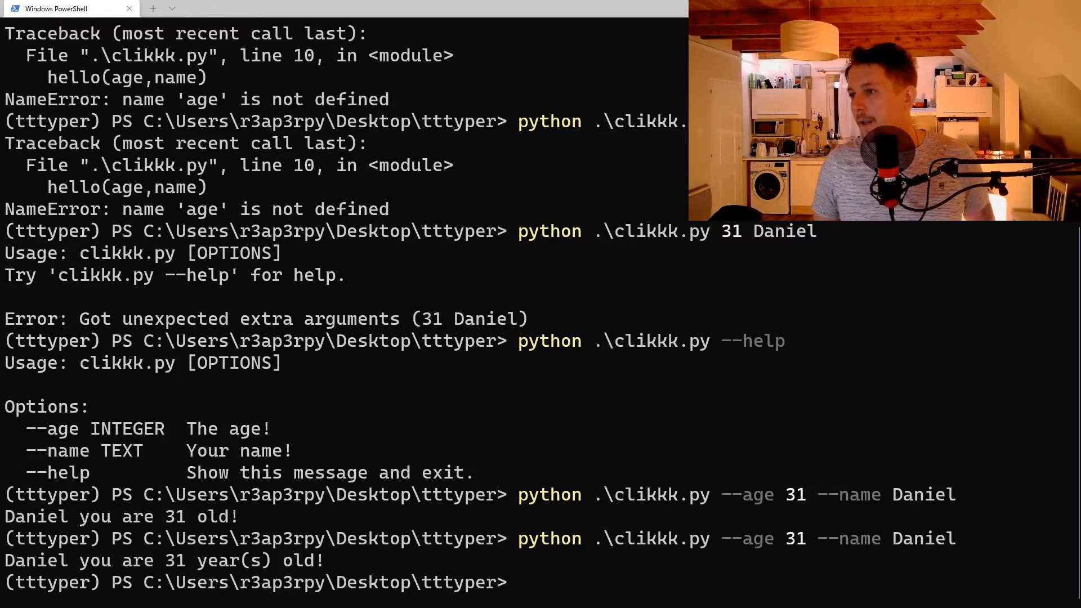
pyautogui.moveTo(620, 403)
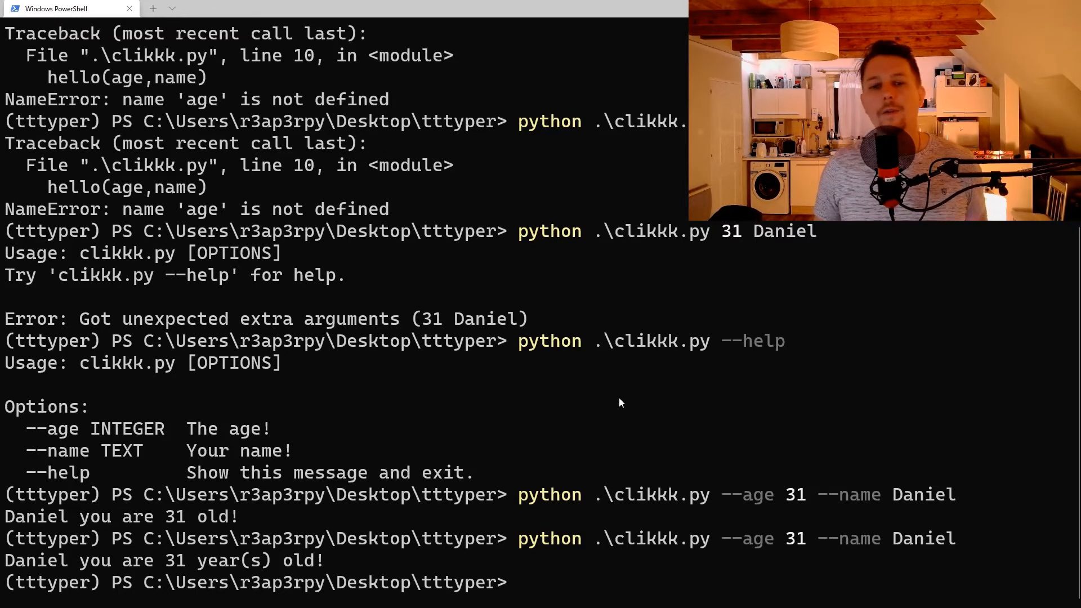
pyautogui.moveTo(352, 385)
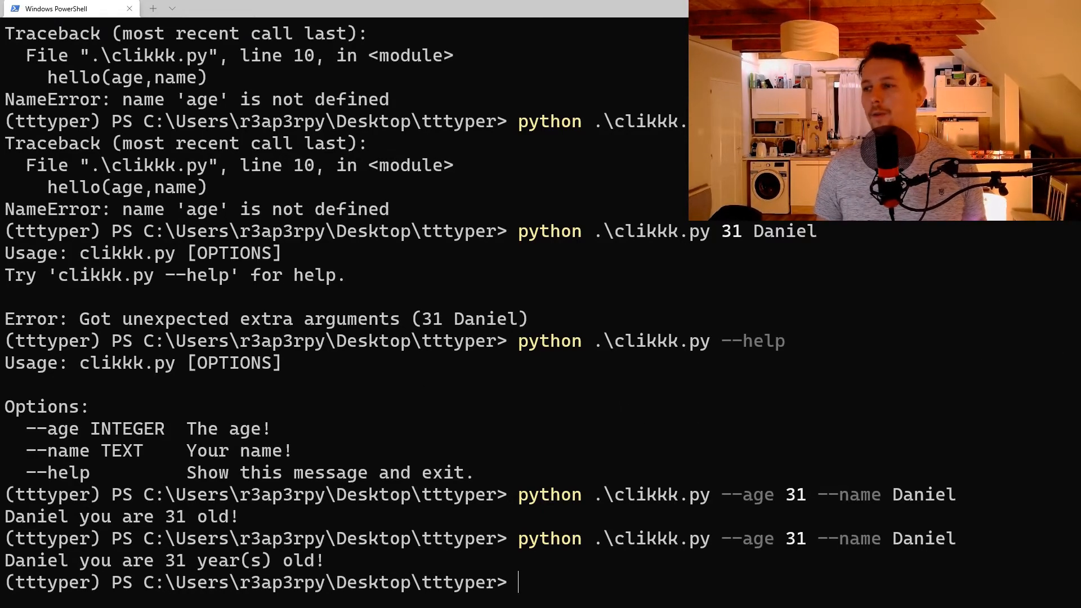
pyautogui.press('ctrl+c')
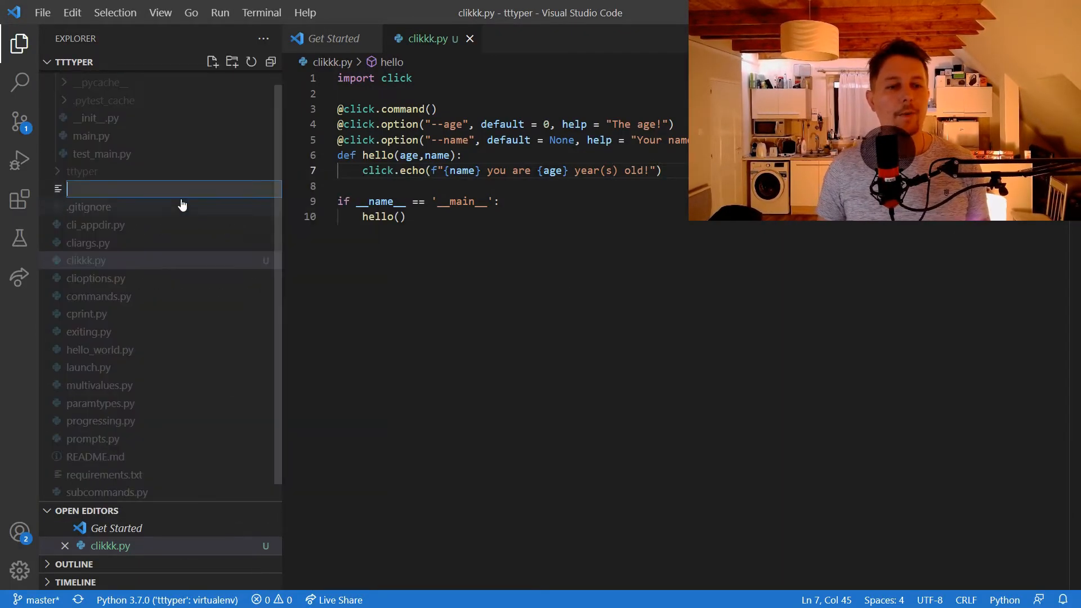
# Create clikkk_group.py with import click and an empty cli group function.
pyautogui.write('clikkk_group.py')
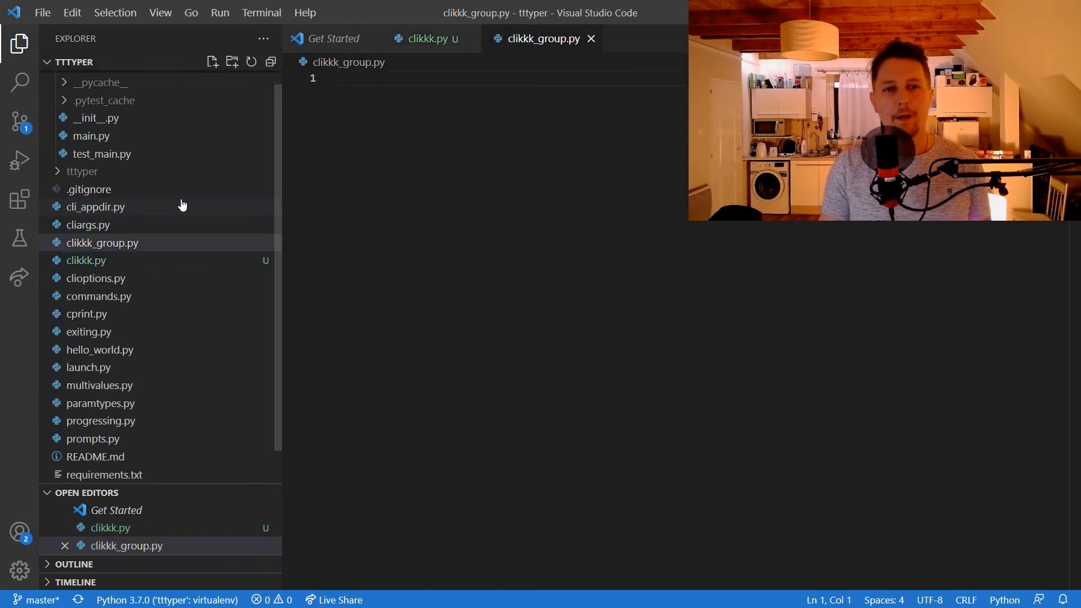
pyautogui.write('import click')
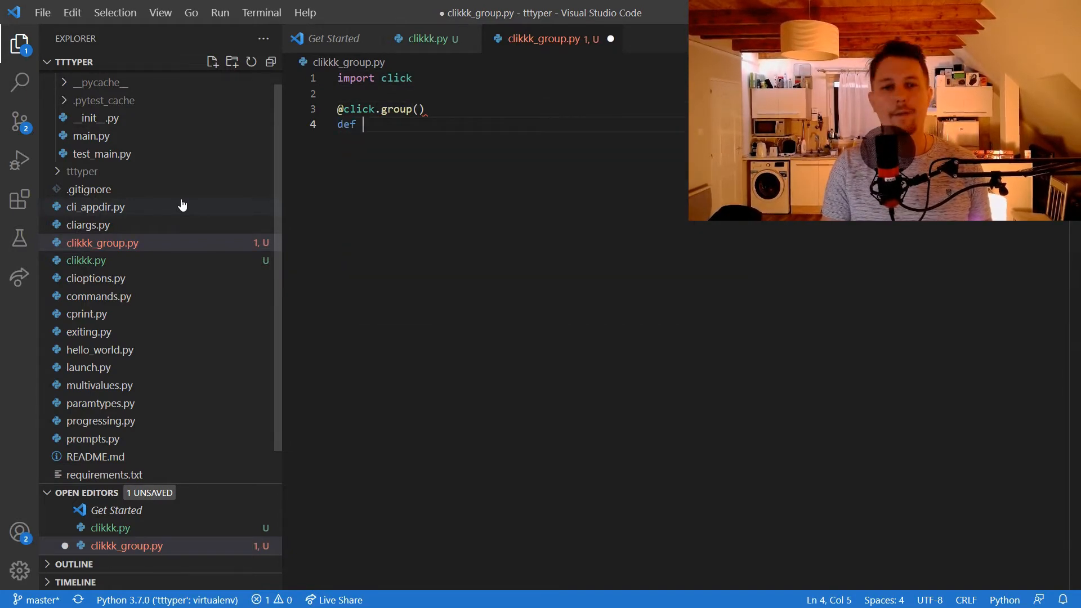
pyautogui.write('cli():')
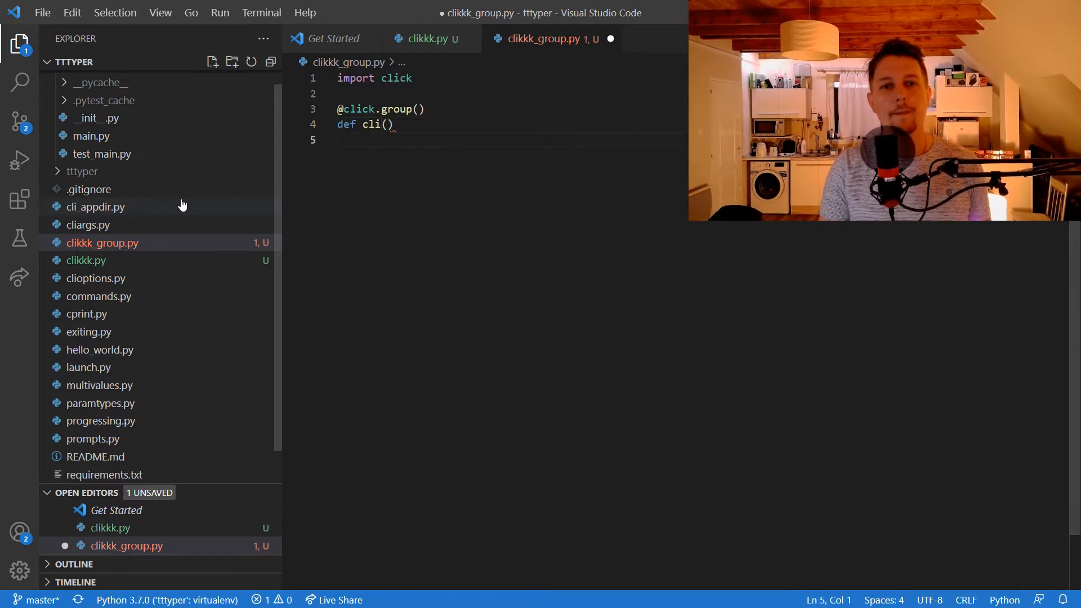
pyautogui.write('pass')
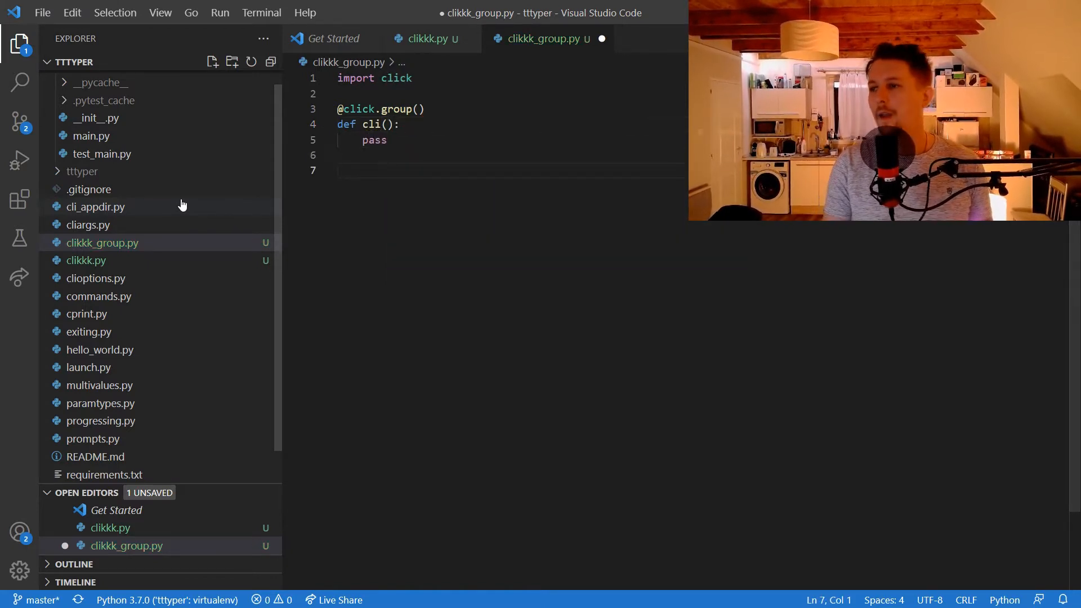
# Add an init command that echoes 'Initializing...'.
pyautogui.write('@click.command(')
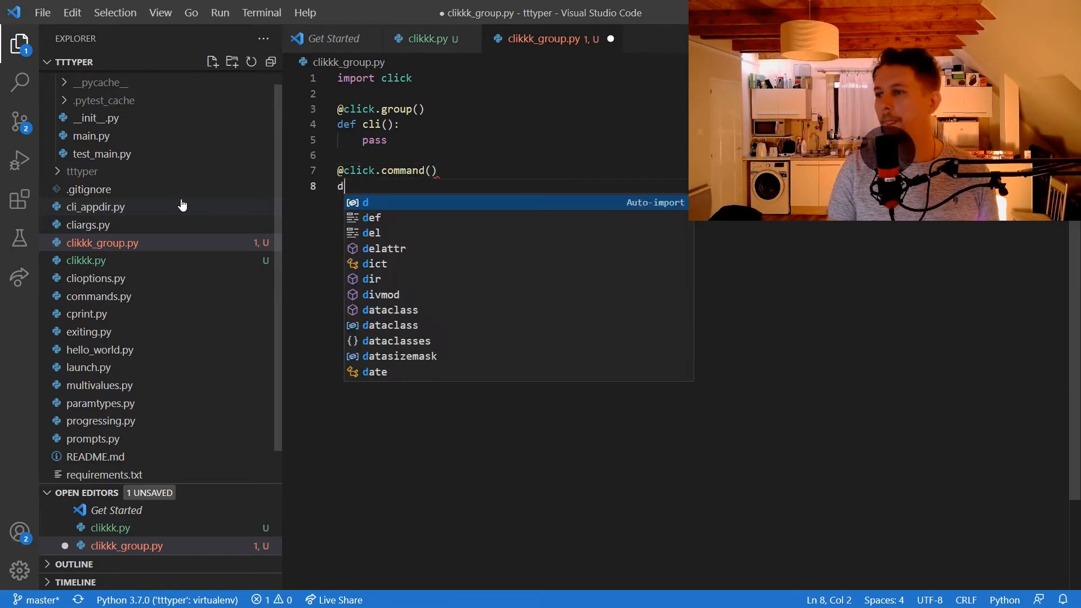
pyautogui.write('ef init():')
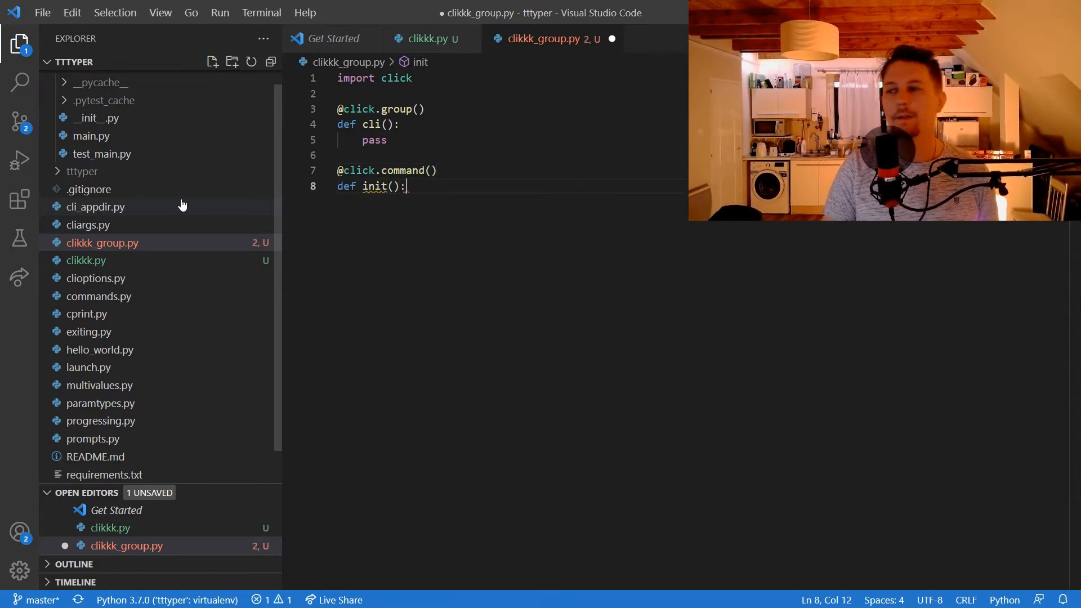
pyautogui.write('click')
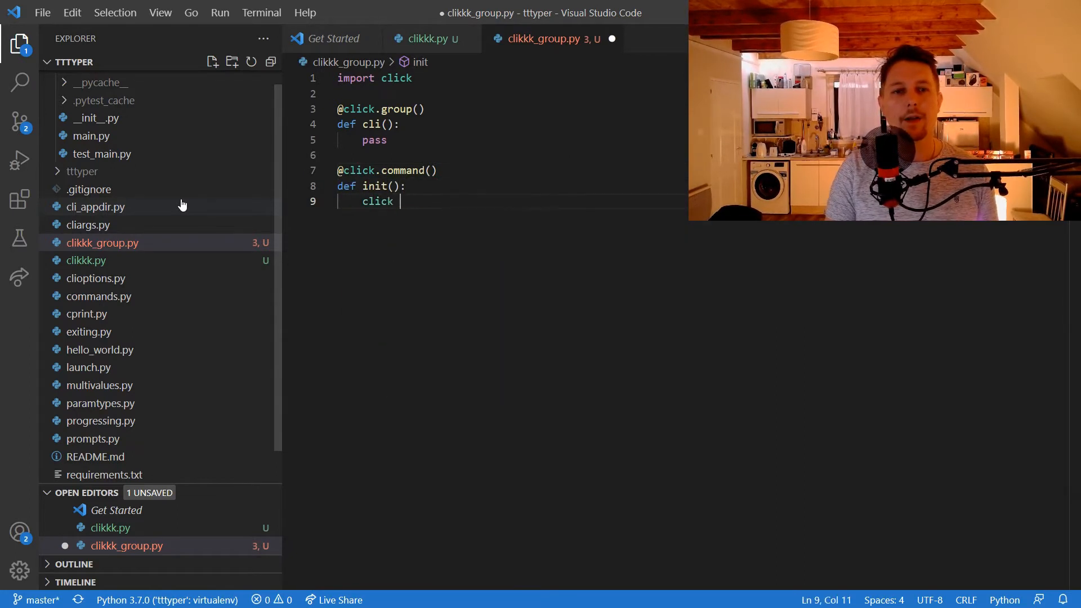
pyautogui.write('.echo("")')
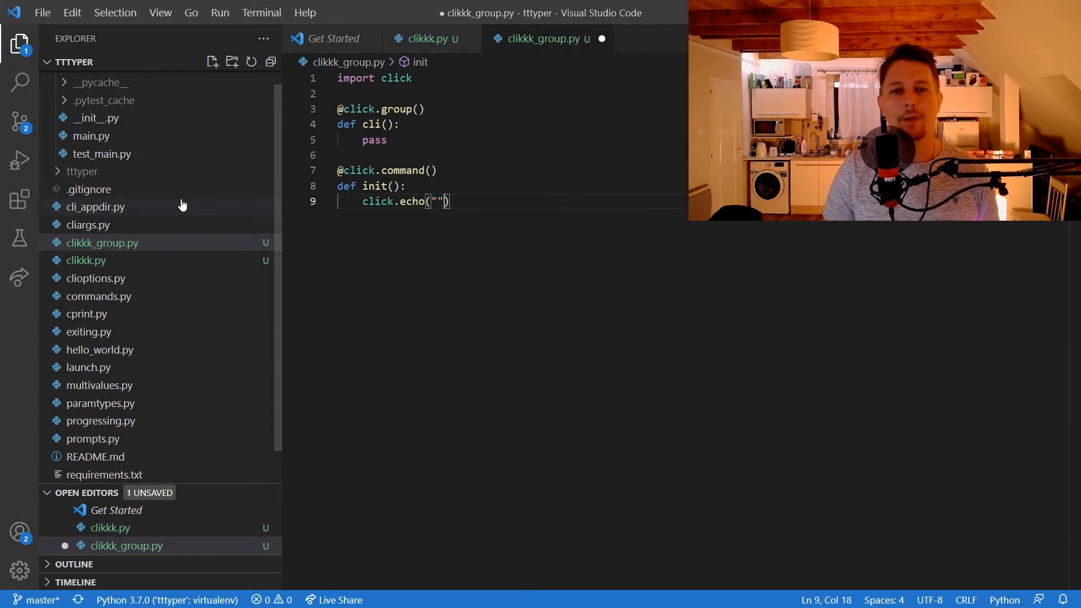
pyautogui.write('Initializ')
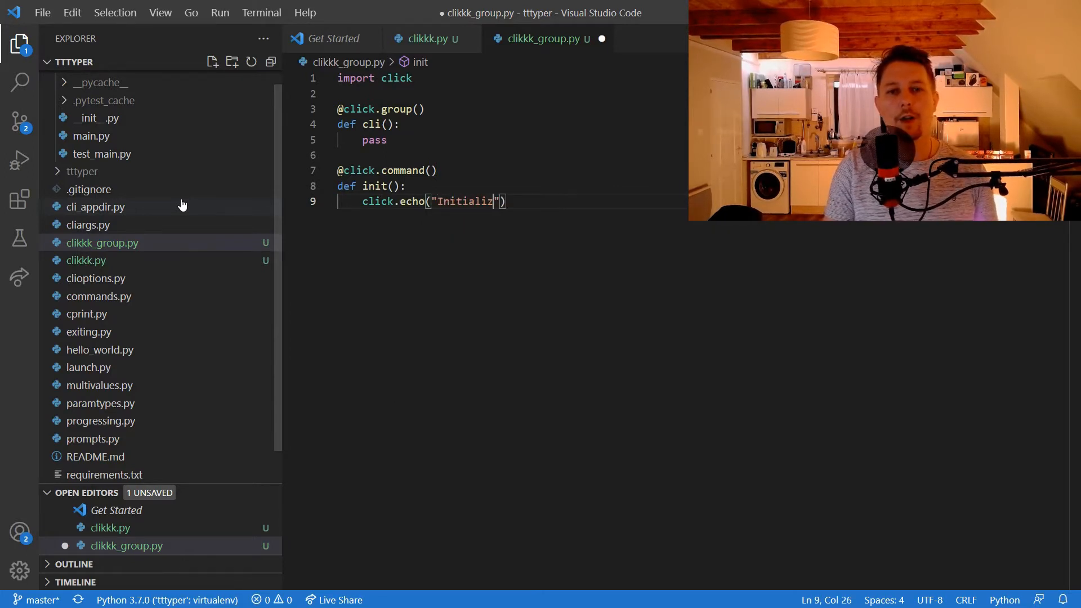
pyautogui.write('ing...')
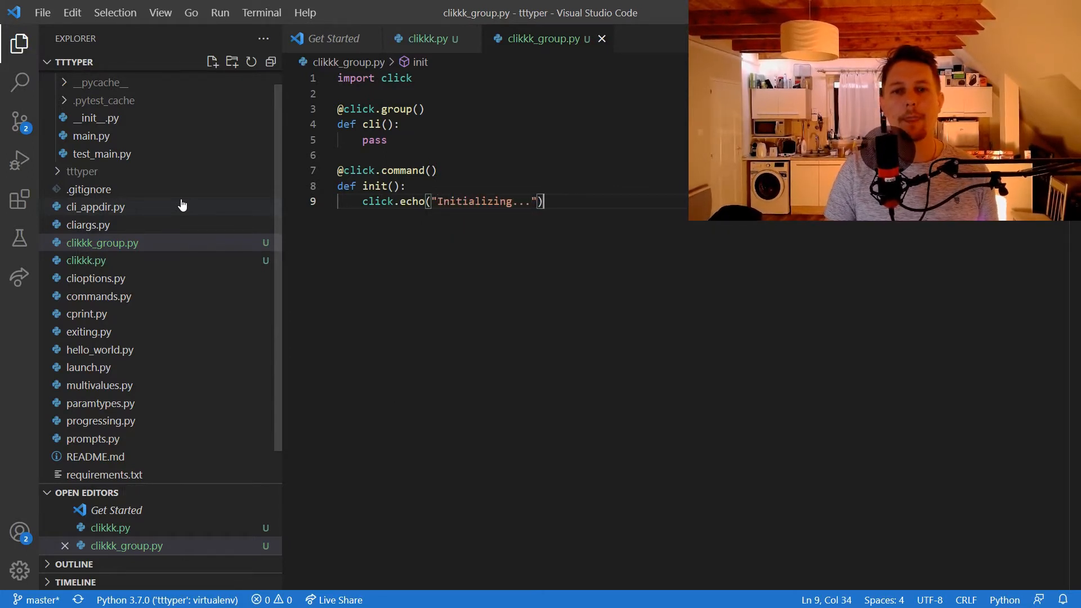
# Add a drop command that echoes 'Dropping...'.
pyautogui.write('@click.command')
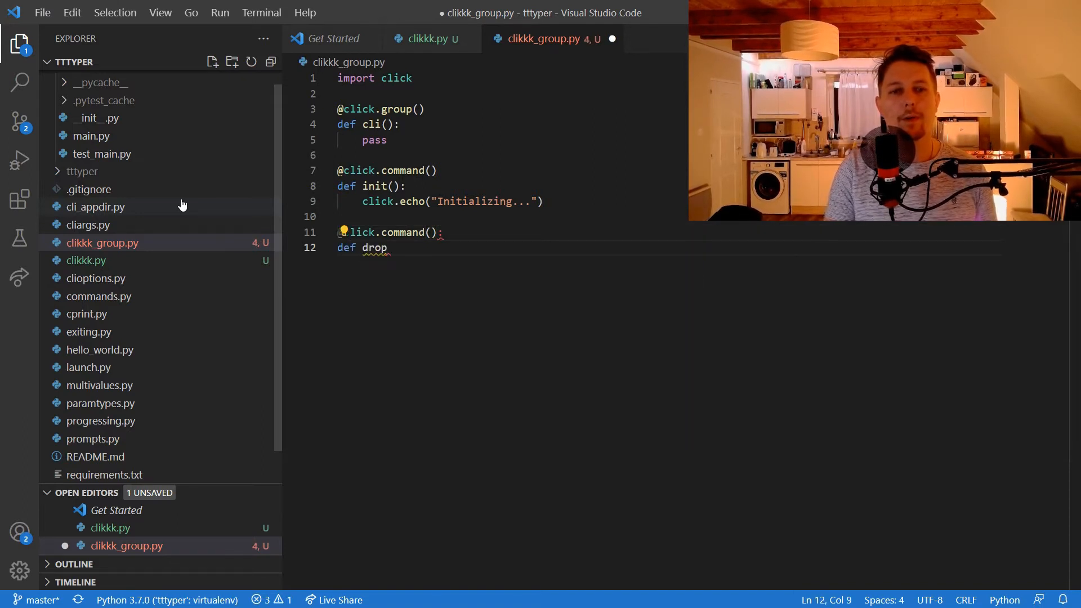
pyautogui.write('():')
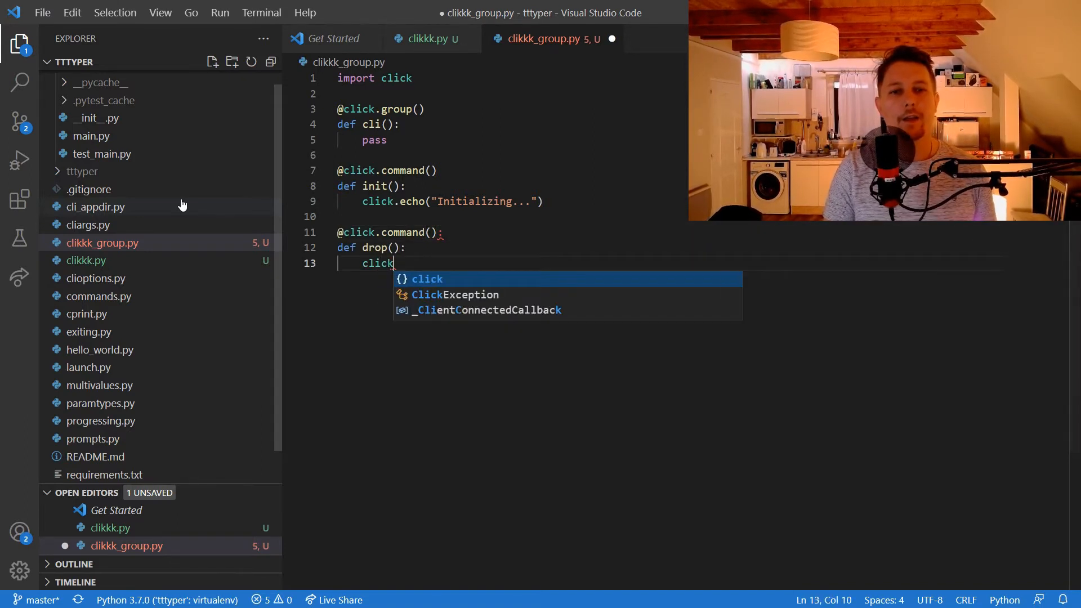
pyautogui.write('.echo("")')
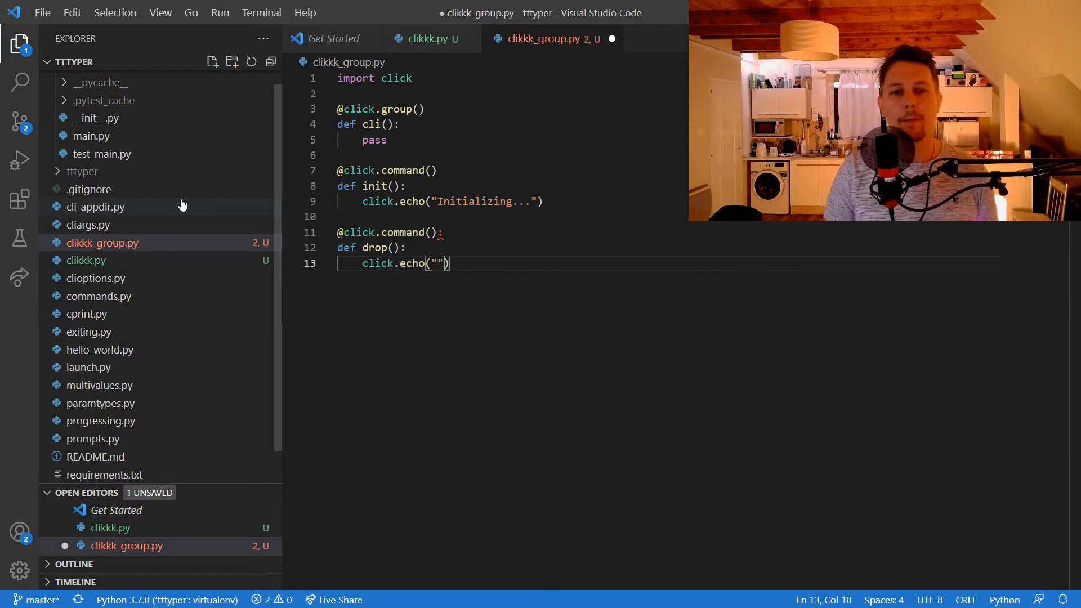
pyautogui.write('Dropping...')
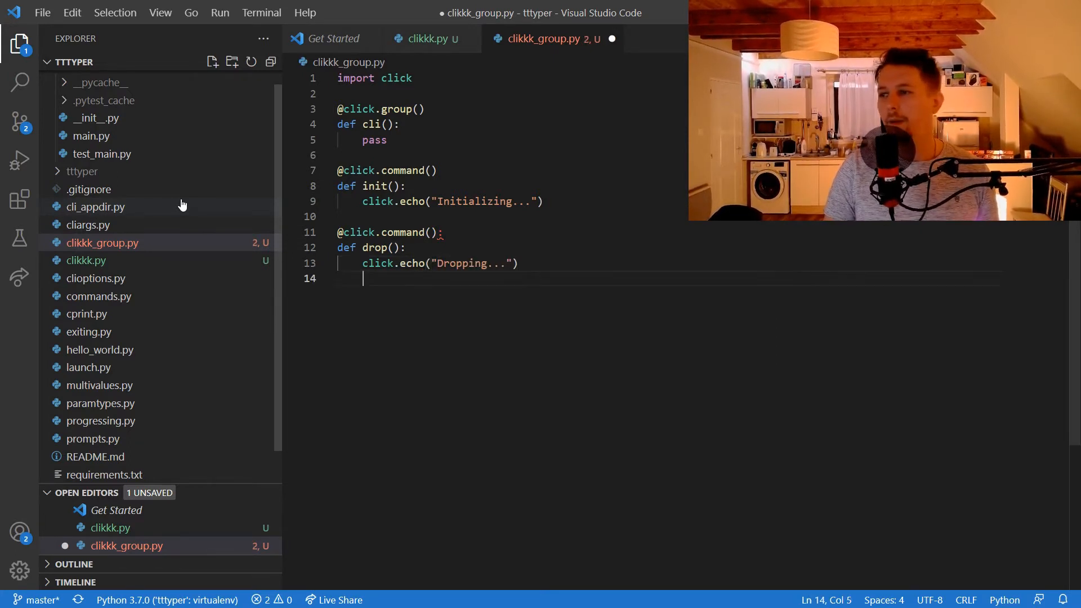
pyautogui.press('Enter')
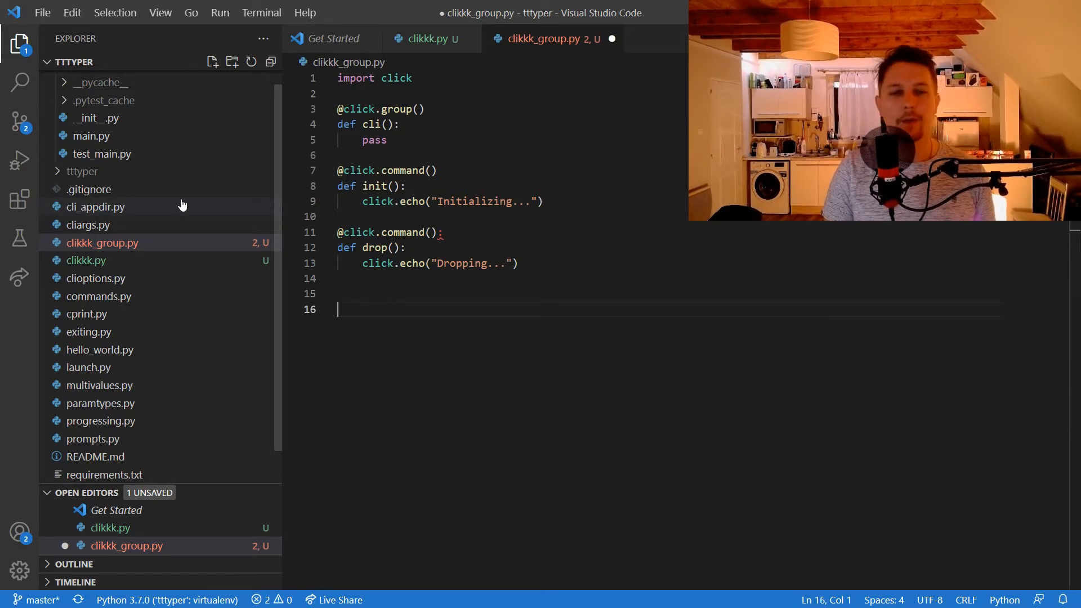
# Register init and drop via cli.add_command and begin the if __name__ == '__main__': guard.
pyautogui.write('cl')
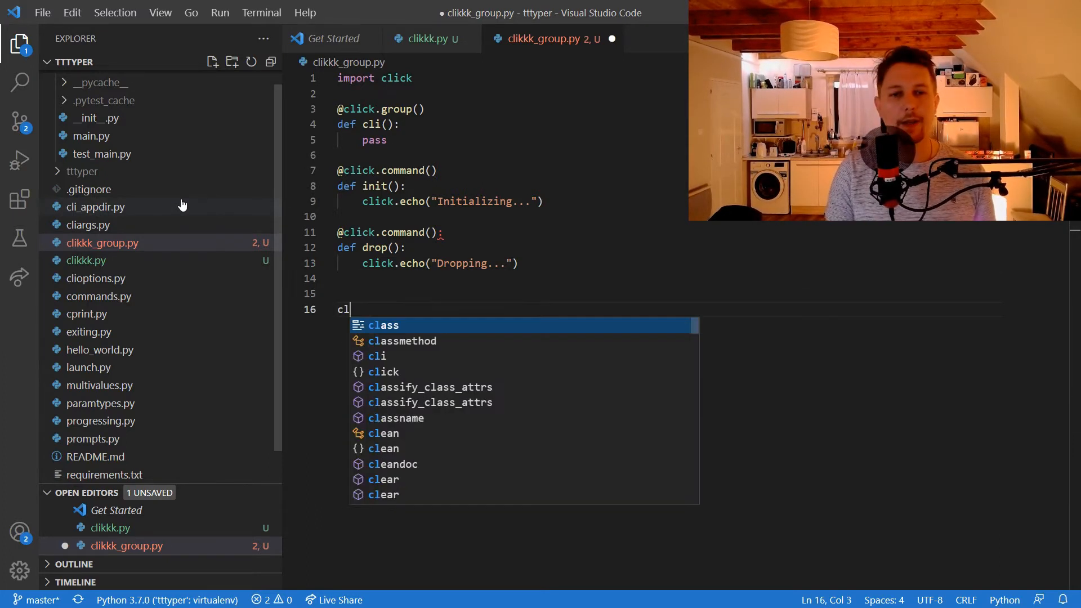
pyautogui.write('i.ad')
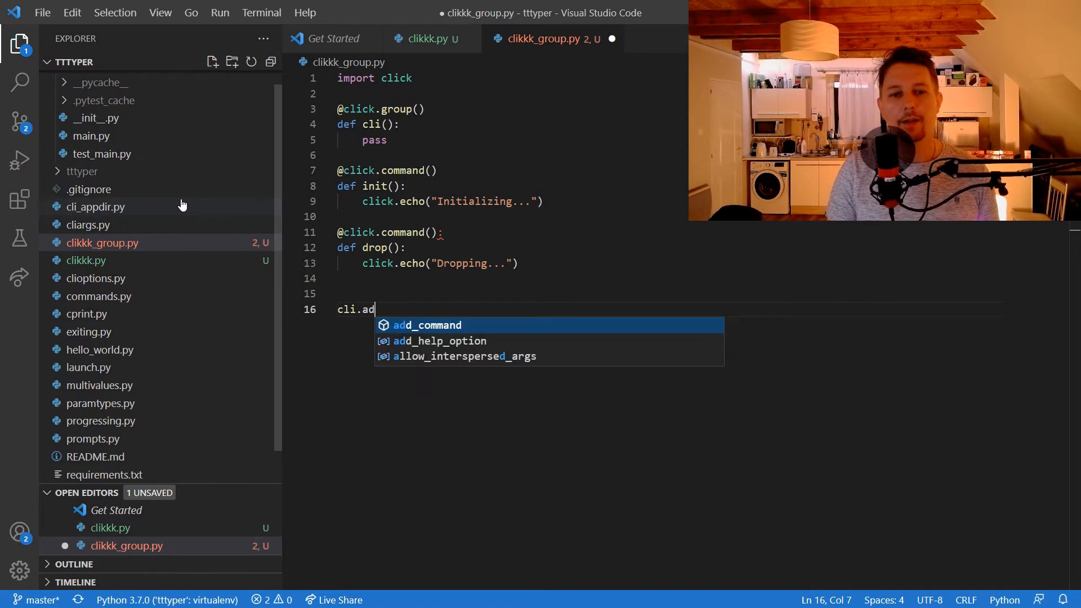
pyautogui.press('Tab')
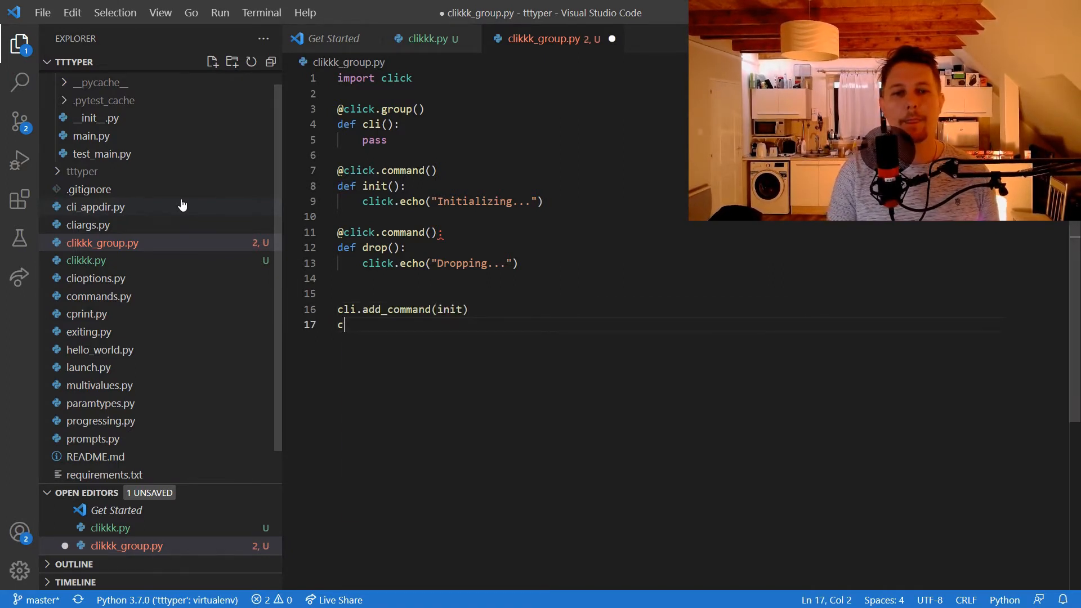
pyautogui.write('li.add.')
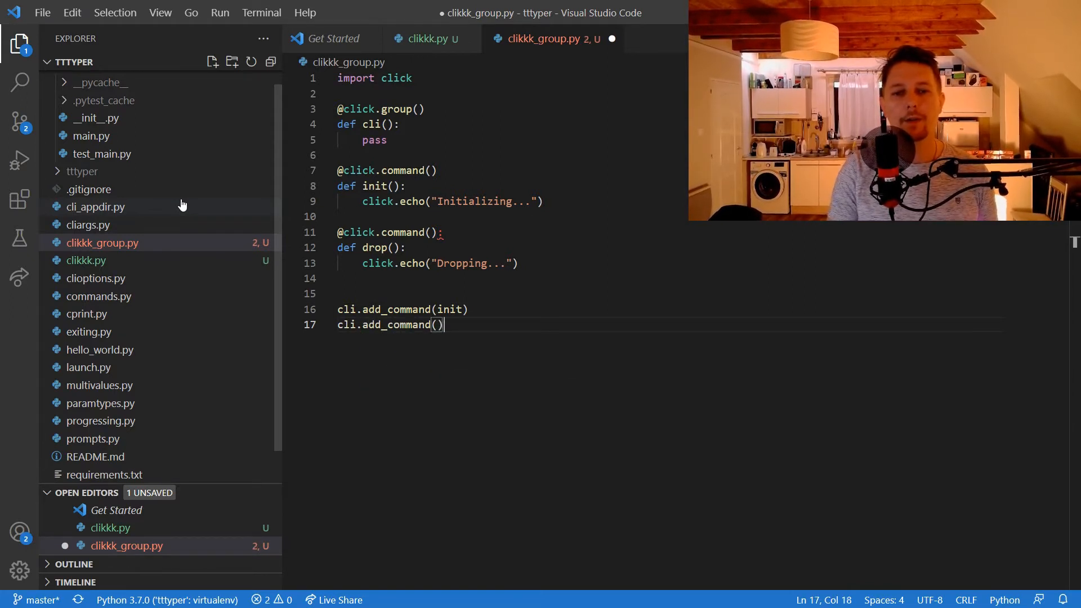
pyautogui.write('drop')
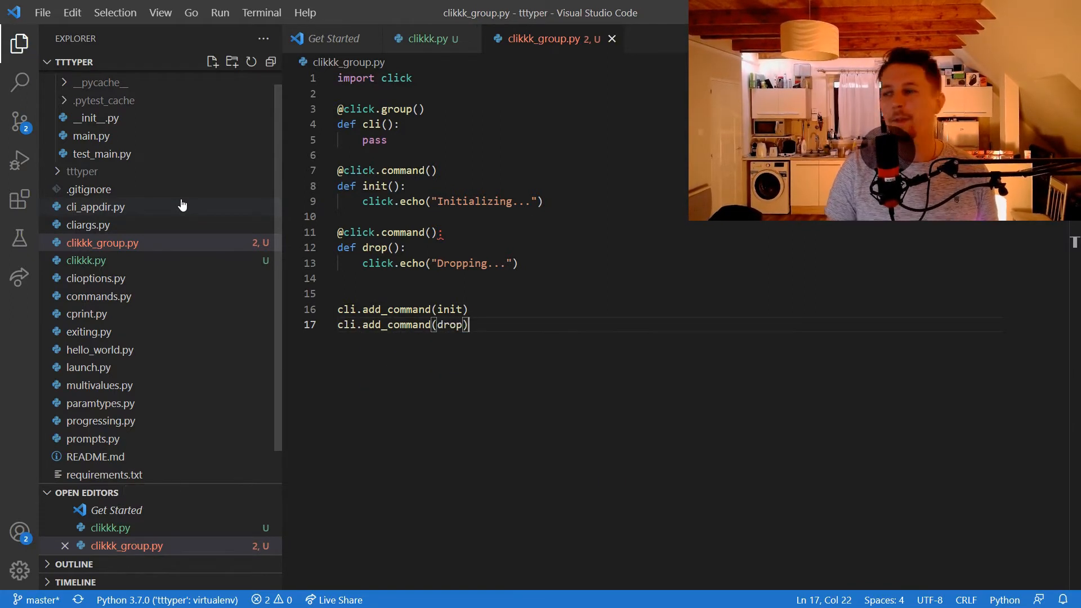
pyautogui.press('Enter')
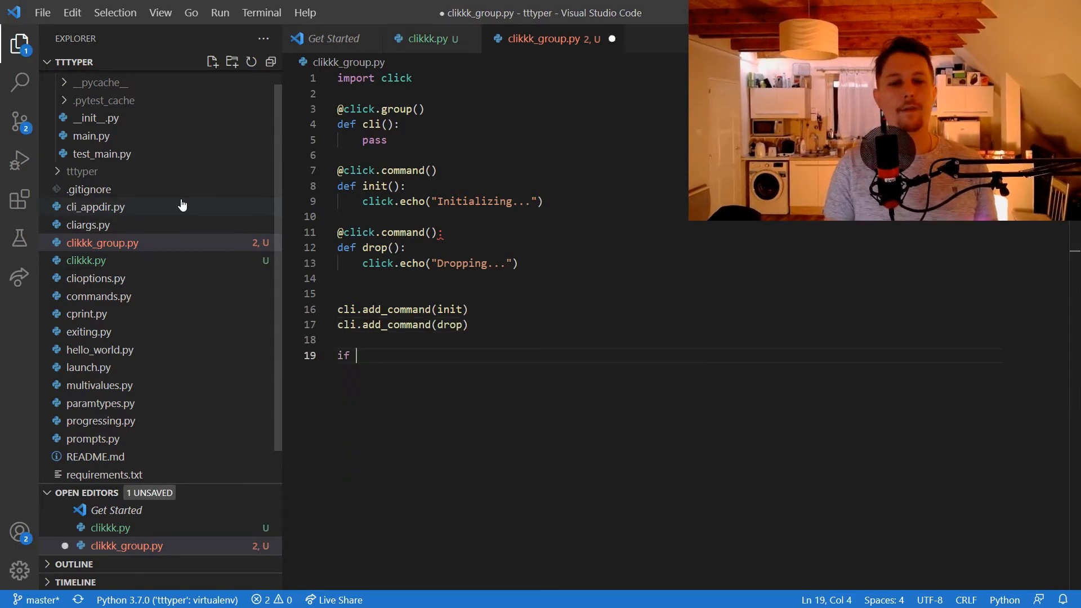
pyautogui.write('__name__')
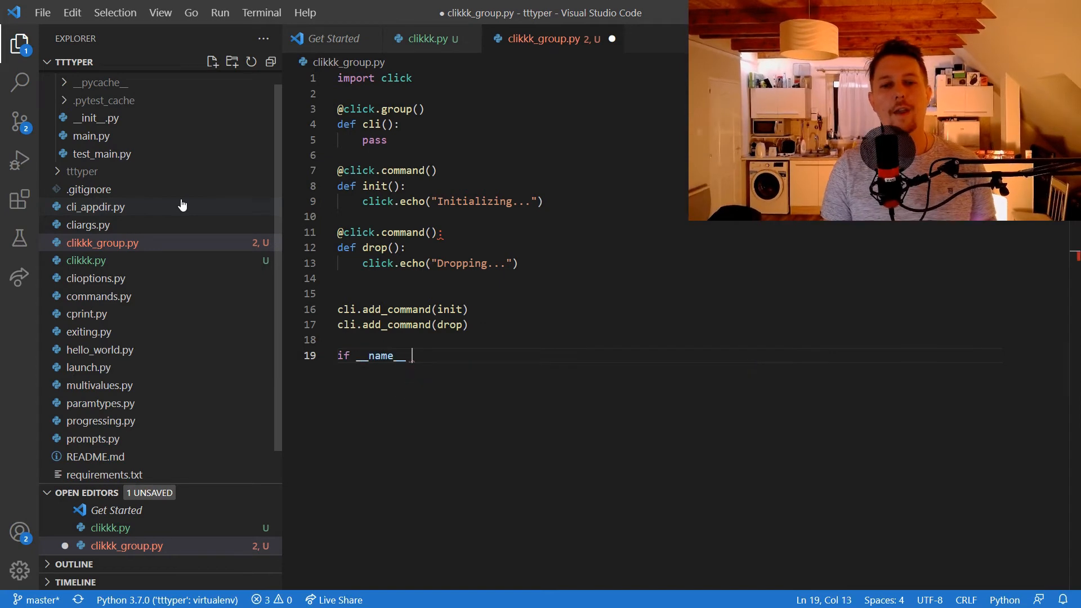
pyautogui.write("== '__mai")
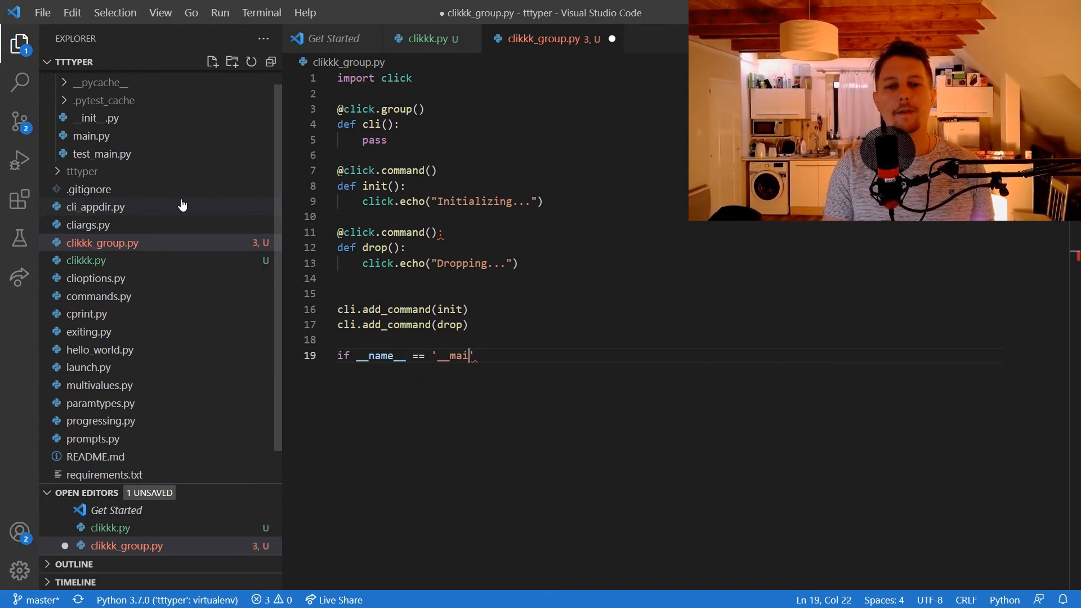
pyautogui.write("n__':")
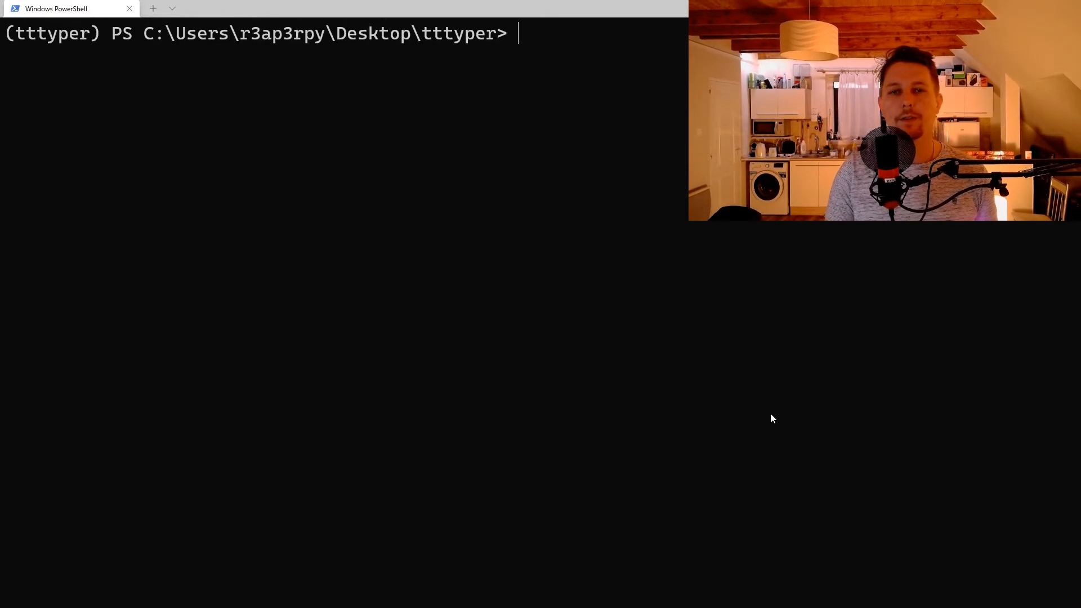
# Run clikkk_group.py in PowerShell, then with --help, then the drop command.
pyautogui.write('python clikkk_')
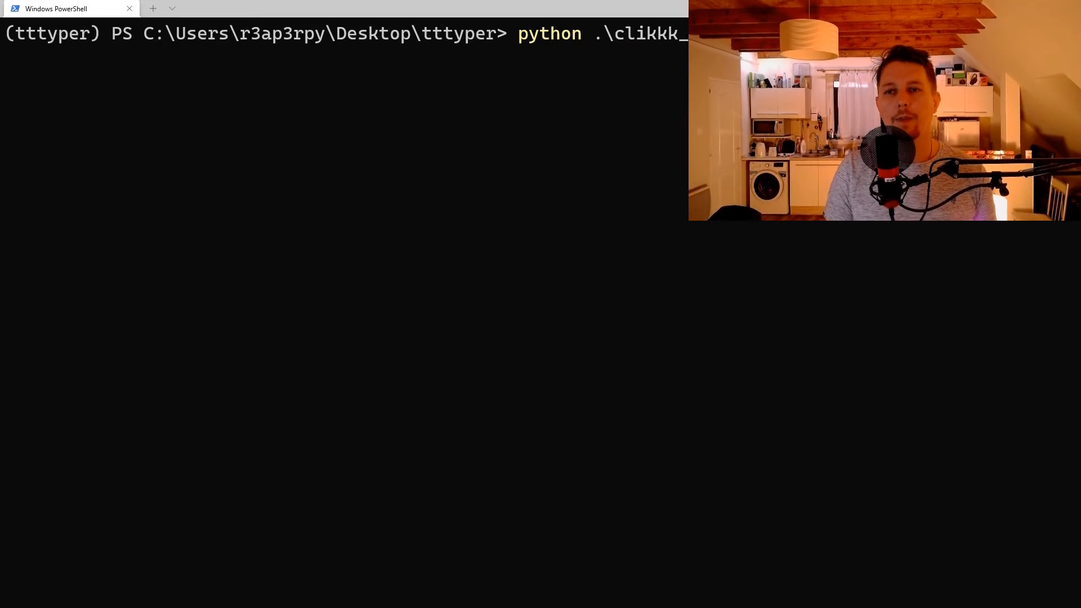
pyautogui.press('Enter')
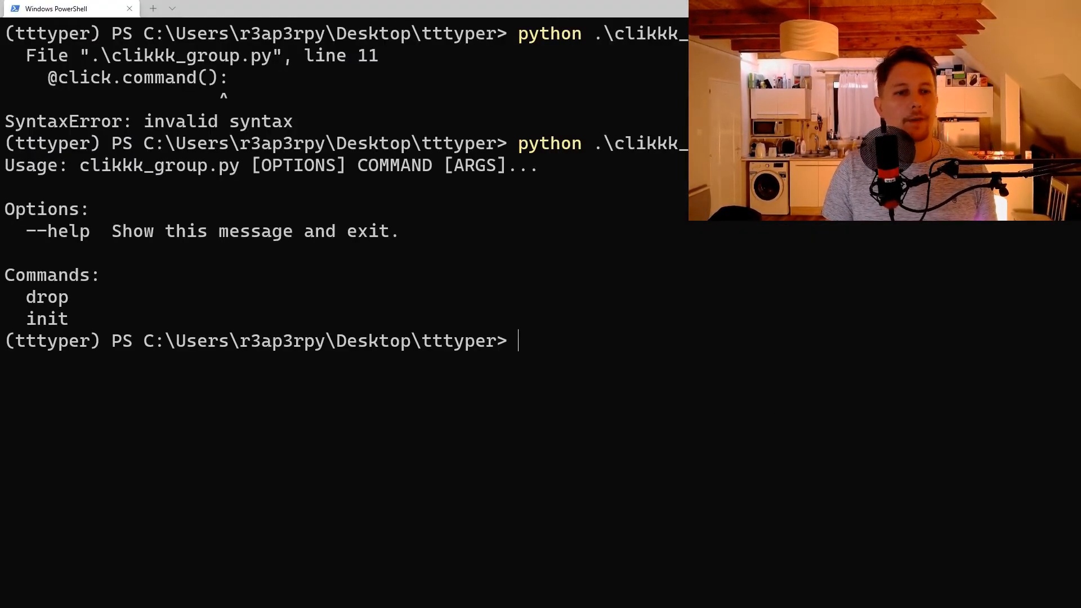
pyautogui.write('python .\\clikkk_group.py --help')
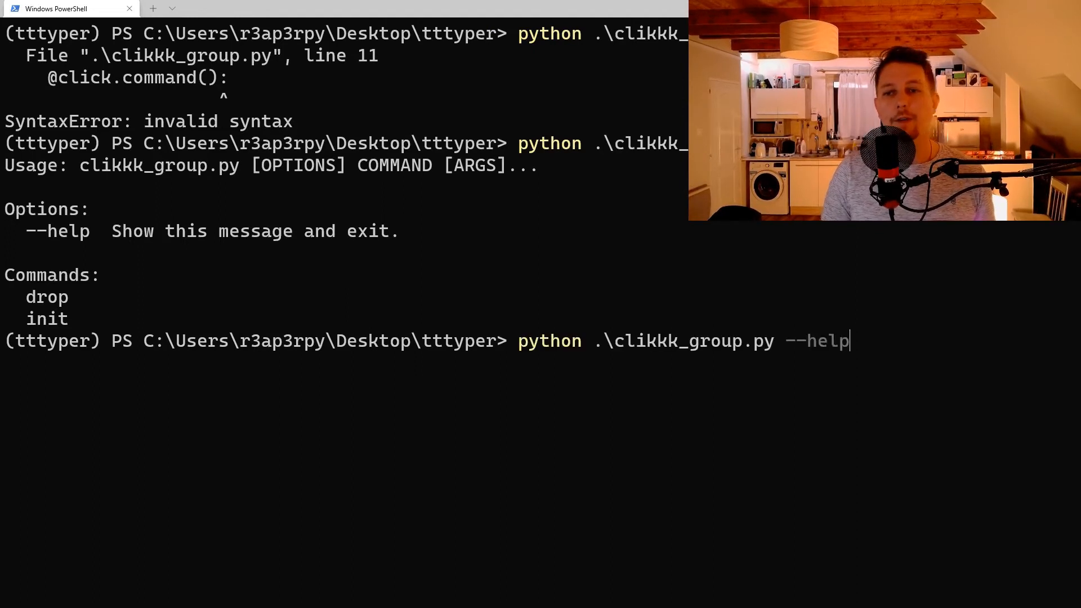
pyautogui.write('drop')
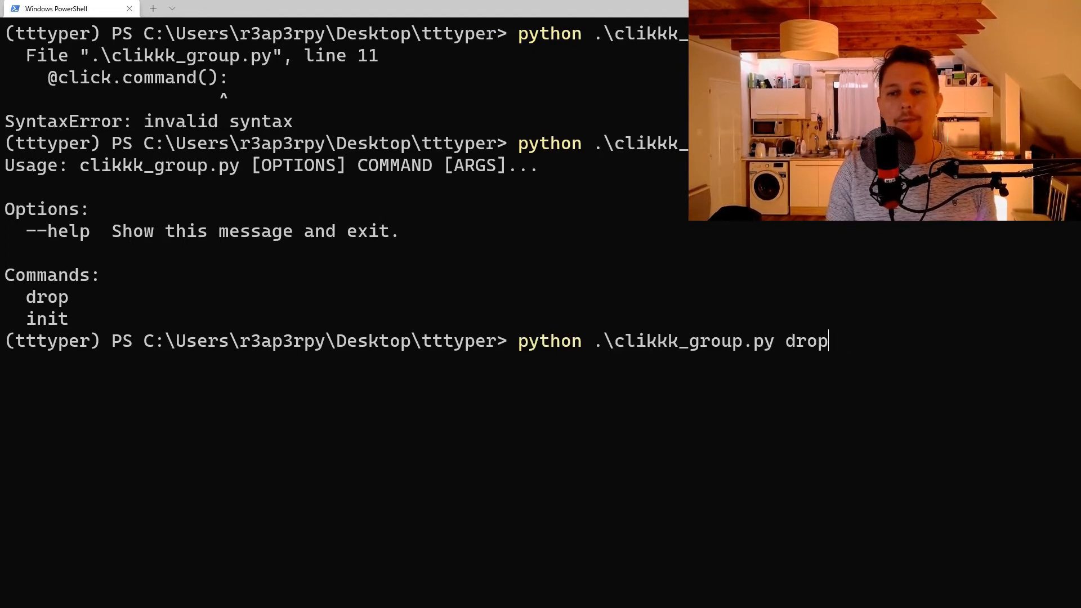
pyautogui.press('Enter')
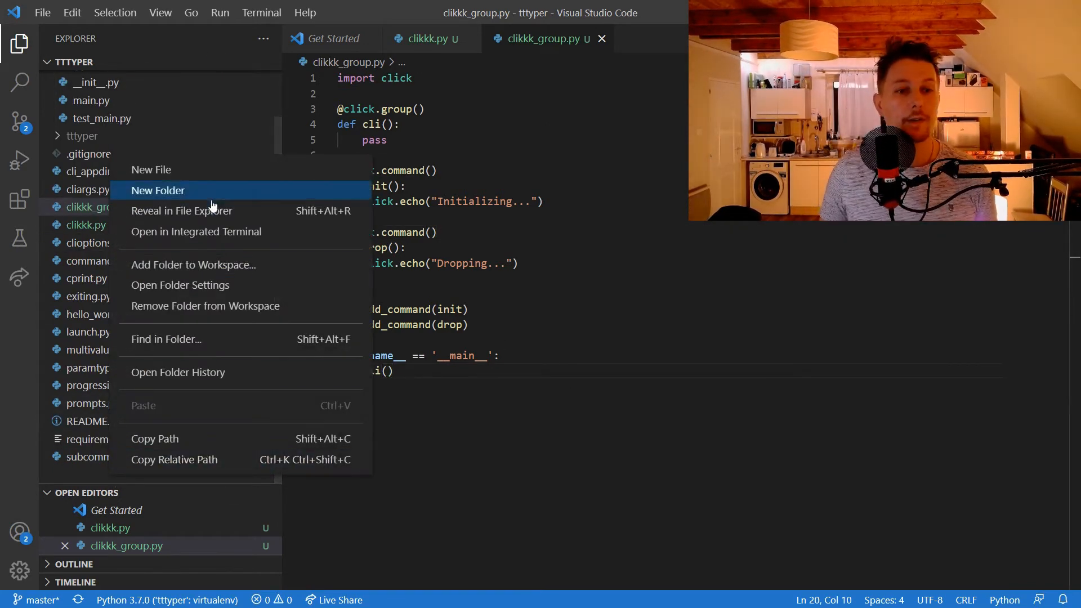
# Create a new file named typersub.py in the tttyper project.
pyautogui.click(159, 190)
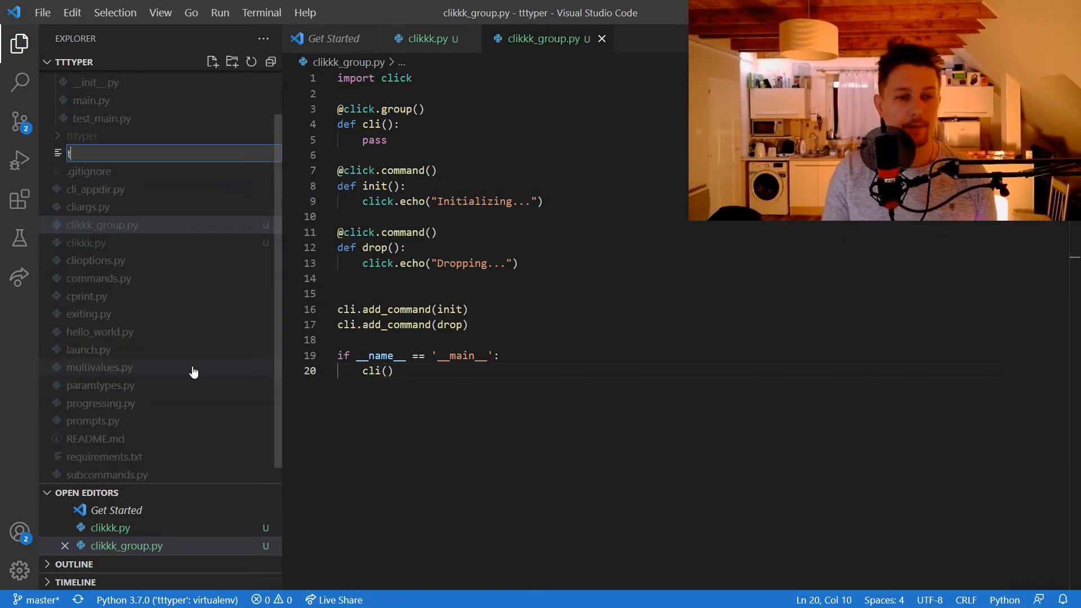
pyautogui.write('ypersub')
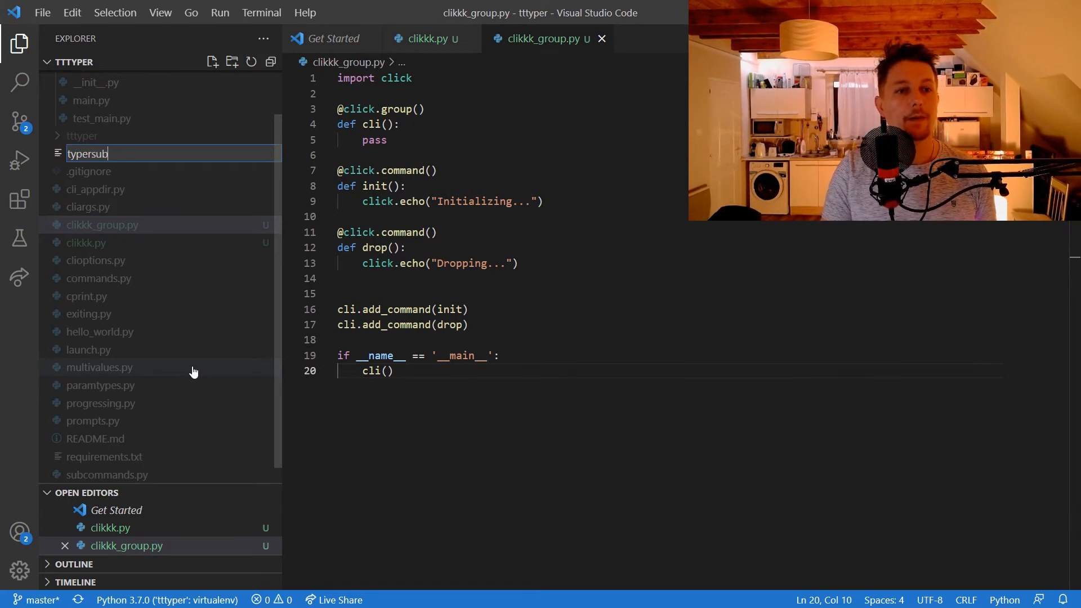
pyautogui.press('Enter')
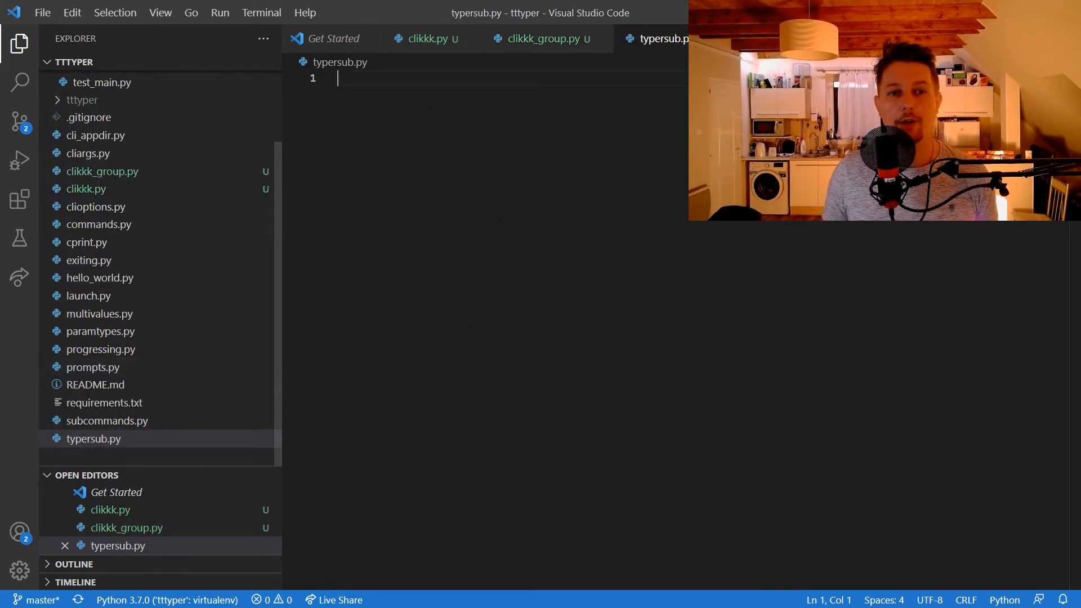
# Import typer and click and define a cli Click group.
pyautogui.write('i')
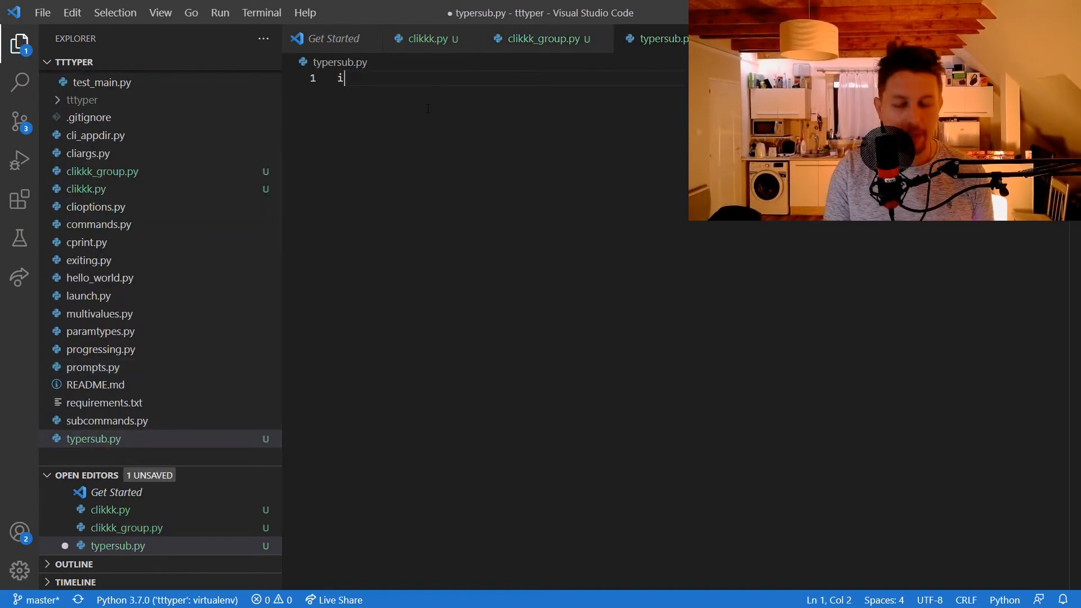
pyautogui.write('mport typer')
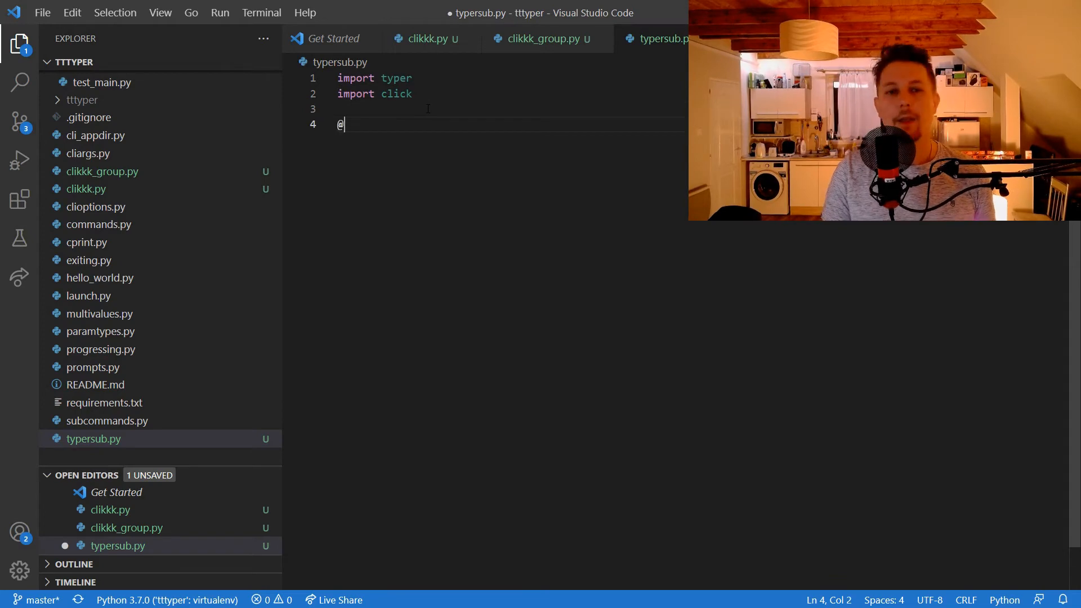
pyautogui.write('click')
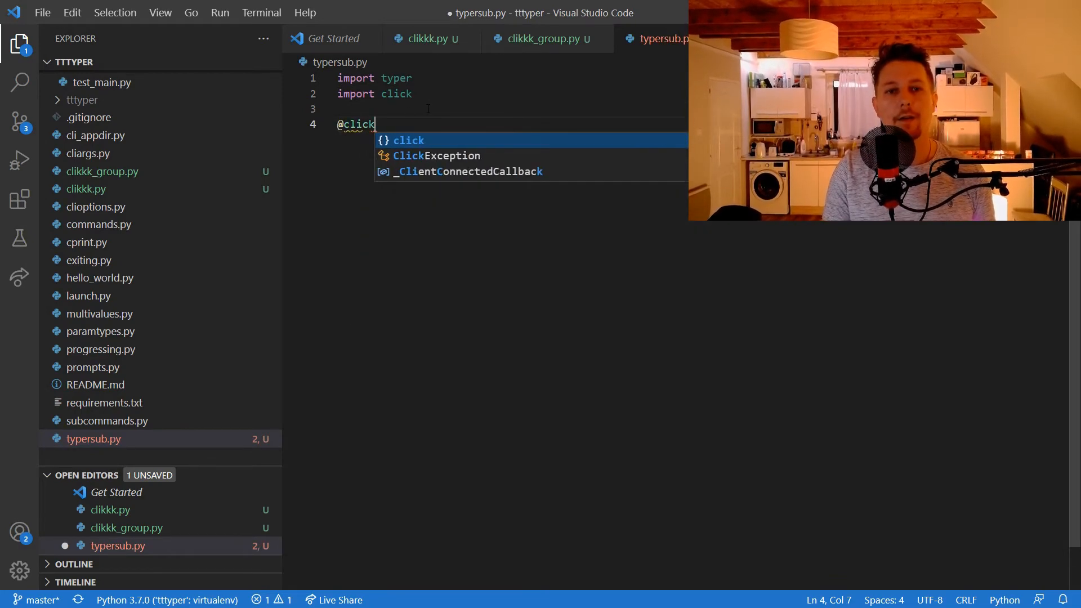
pyautogui.write('.group()')
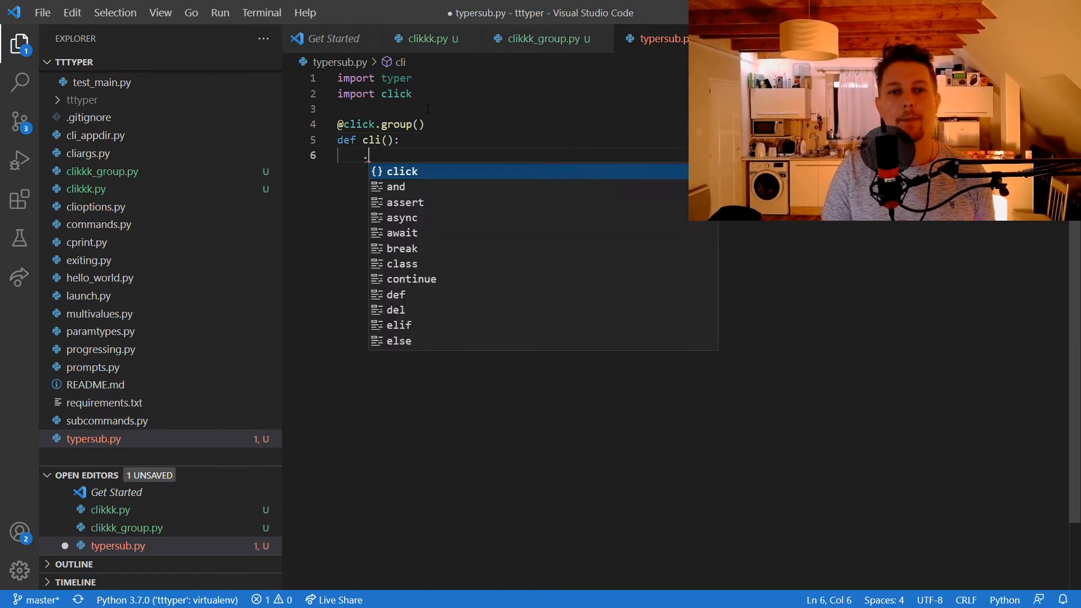
pyautogui.write('...')
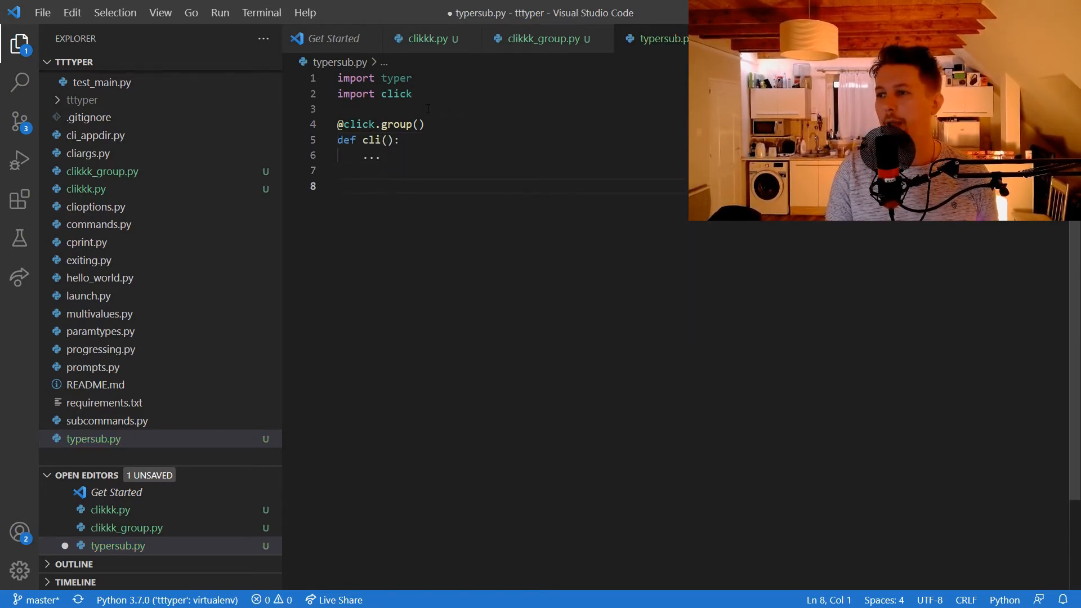
# Add a cli init command that echoes 'Initializing'.
pyautogui.write('cli.command(')
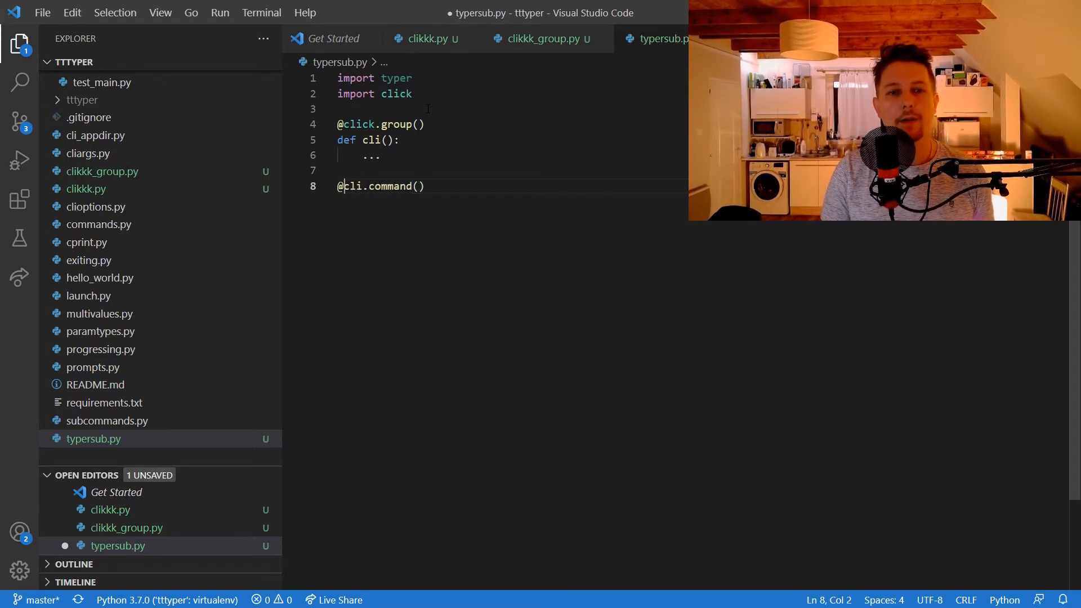
pyautogui.write('def init')
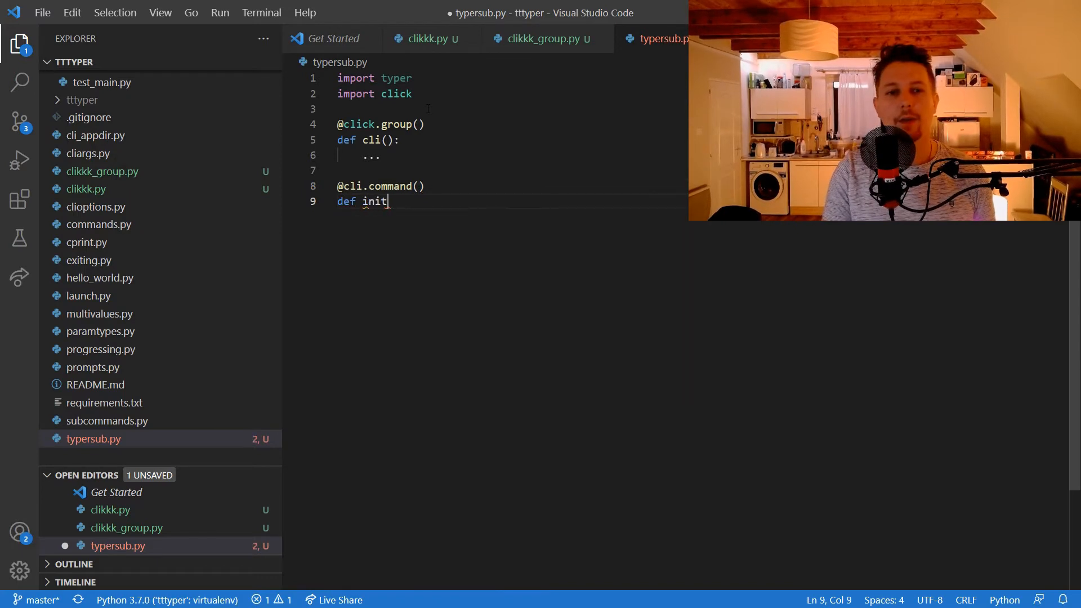
pyautogui.write('():')
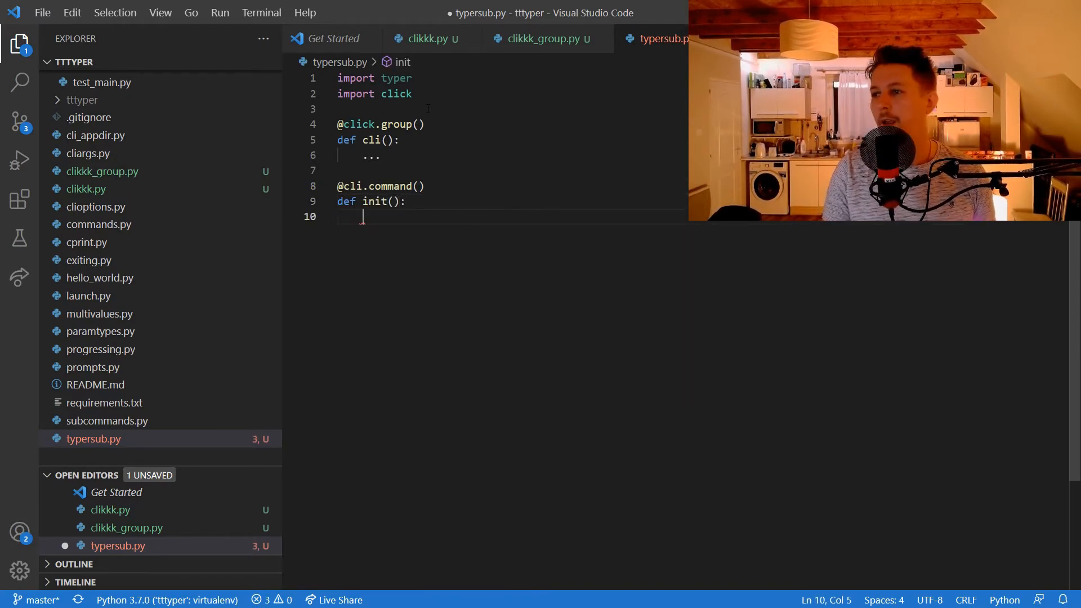
pyautogui.write('click.echo("')
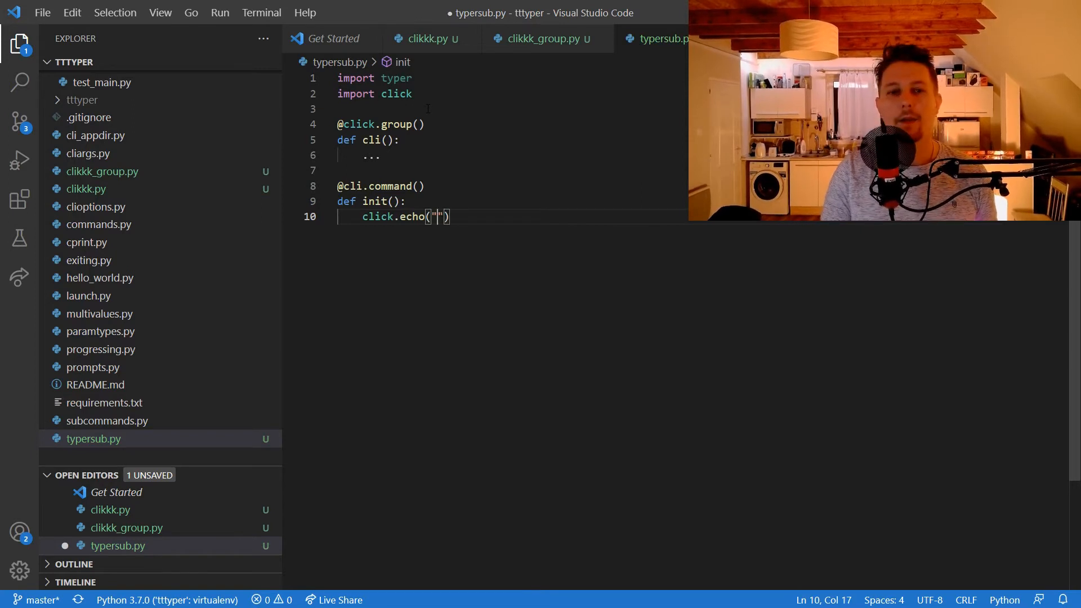
pyautogui.write('Initializing!')
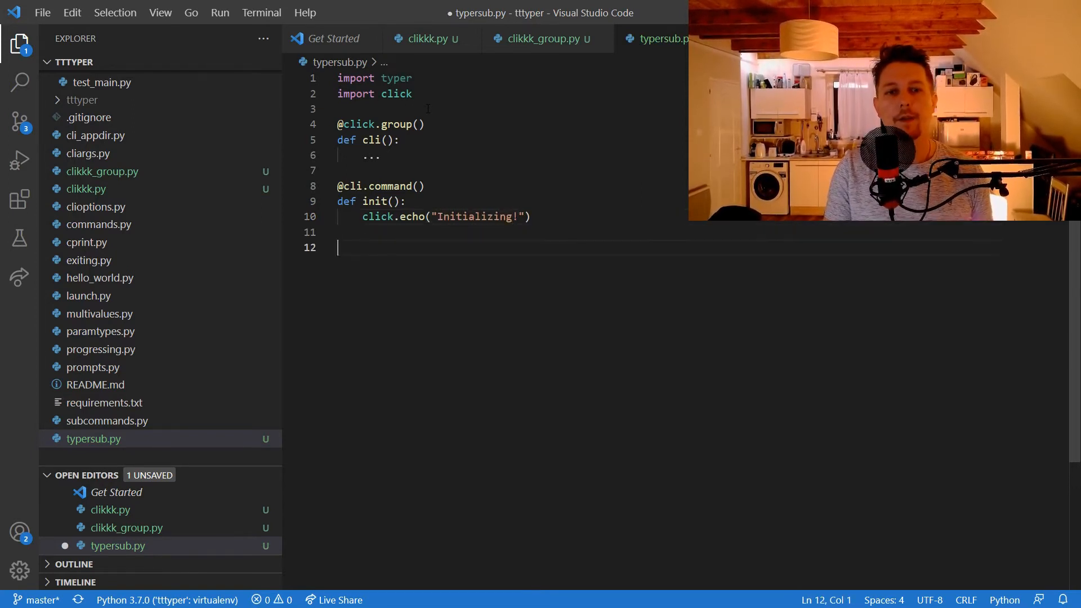
# Add a cli drop command that echoes 'Dropping!'.
pyautogui.write('@cli.comm')
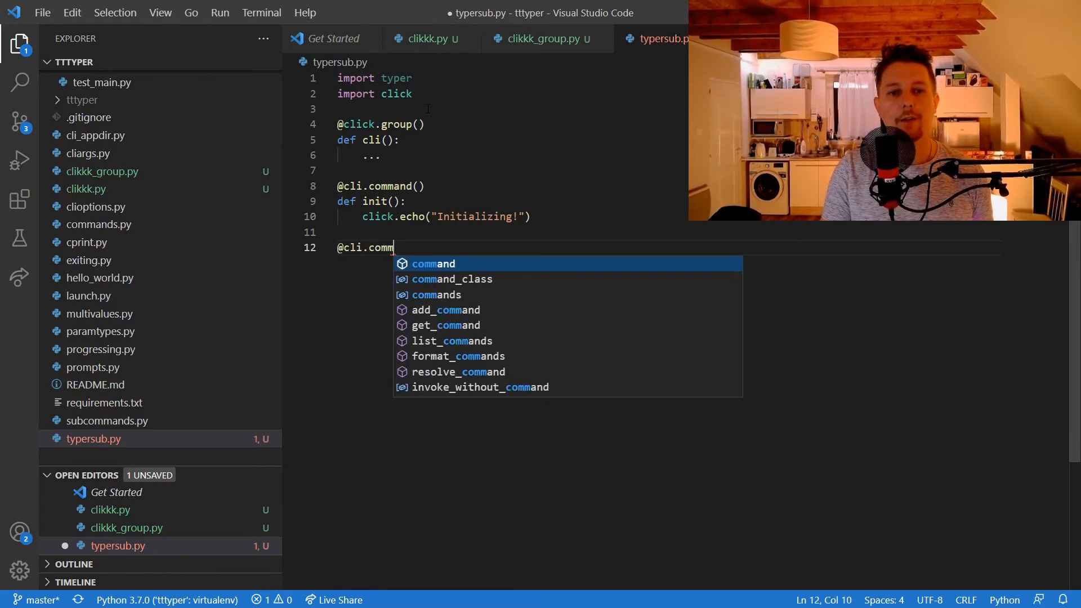
pyautogui.press('Tab')
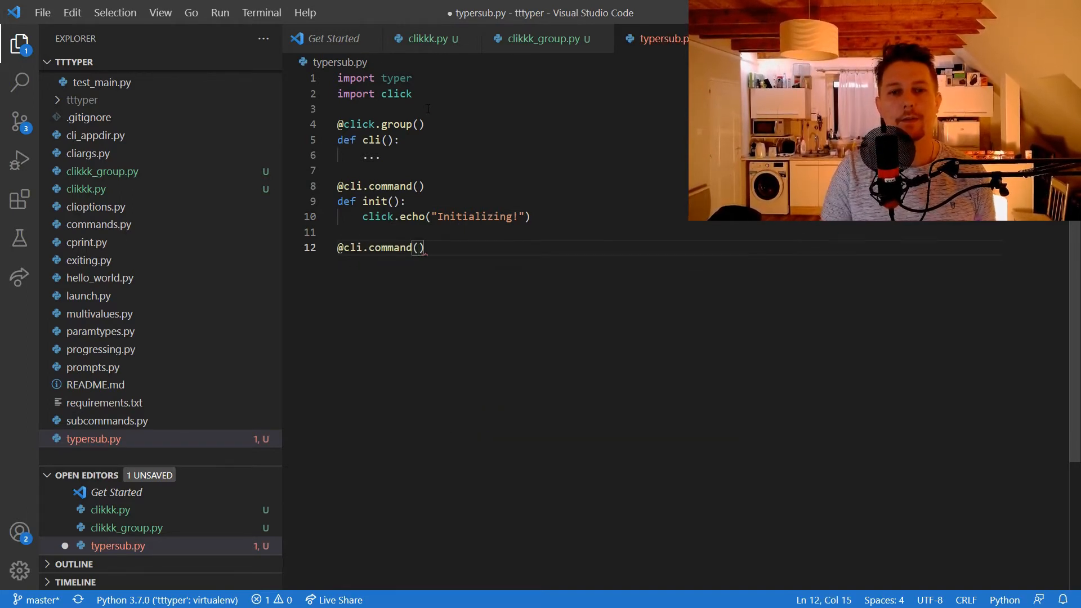
pyautogui.write('def drop():')
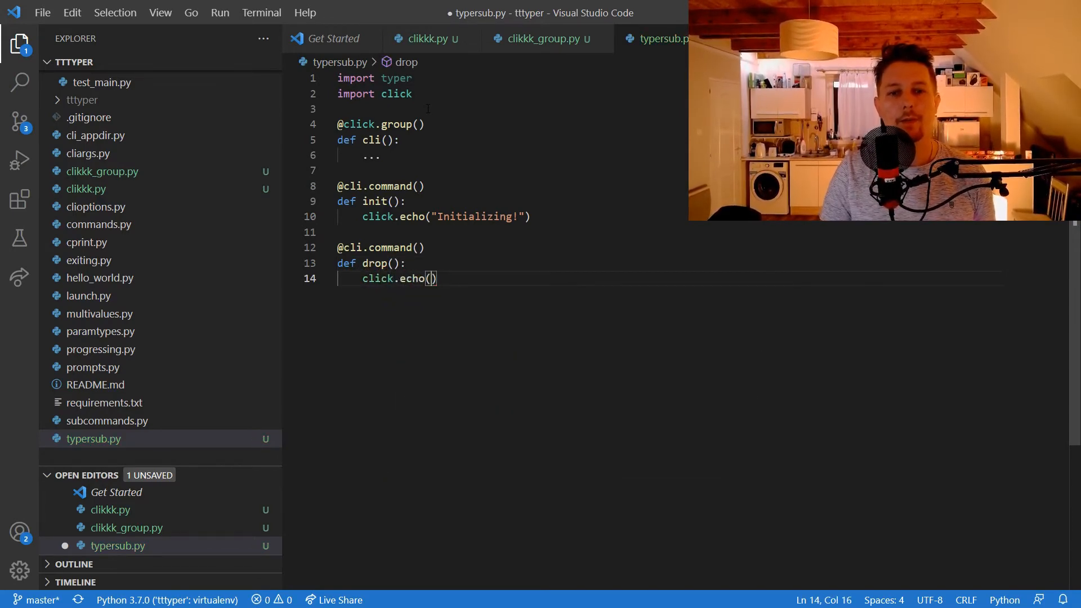
pyautogui.write('"Dropping"')
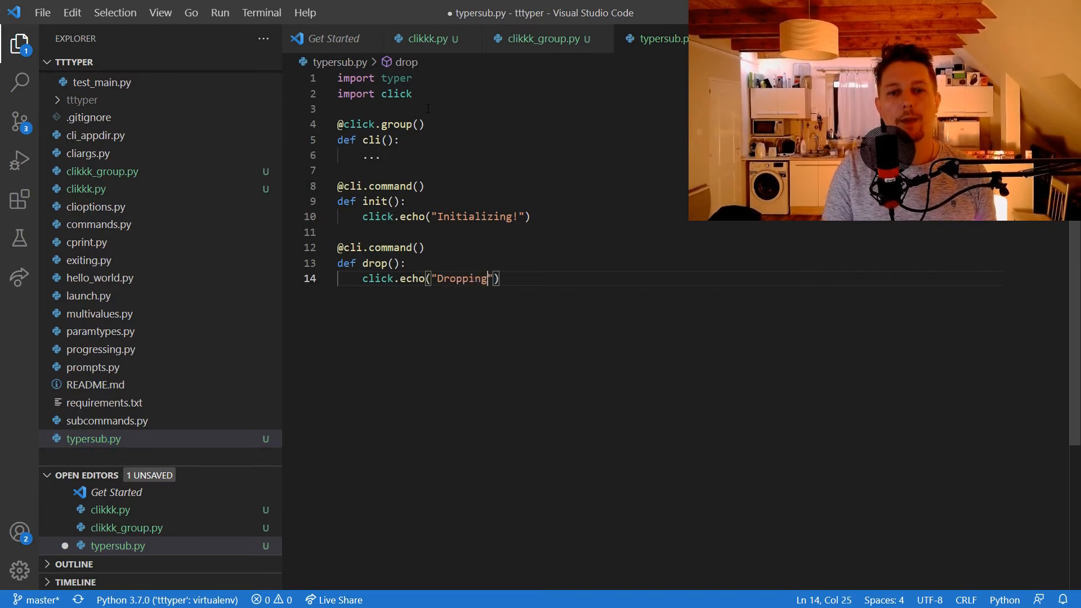
pyautogui.press('Enter')
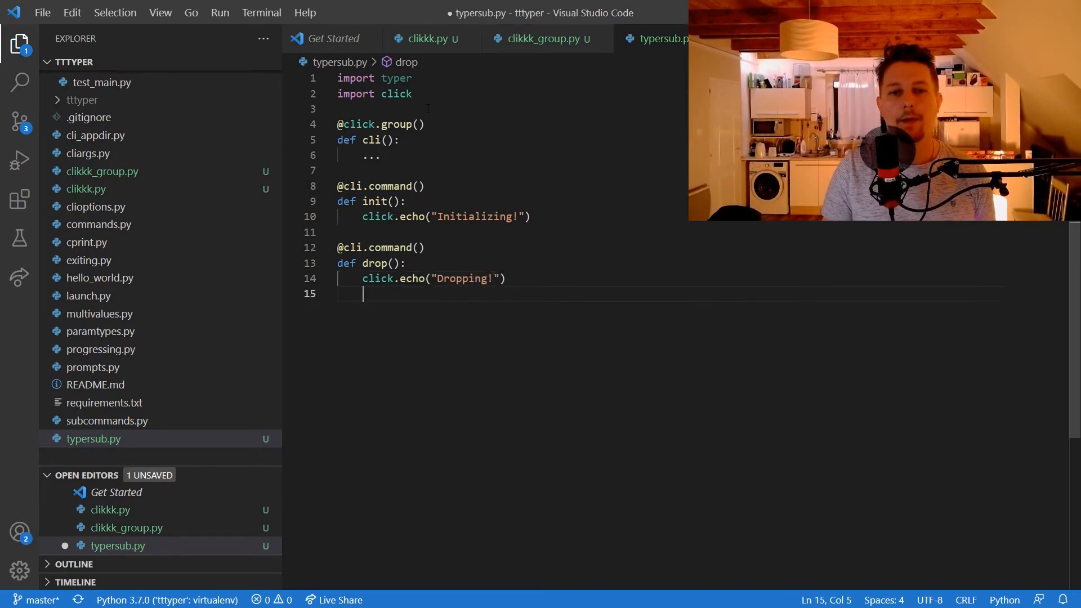
# Begin creating the Typer app with app = typer.Typer.
pyautogui.write('ap')
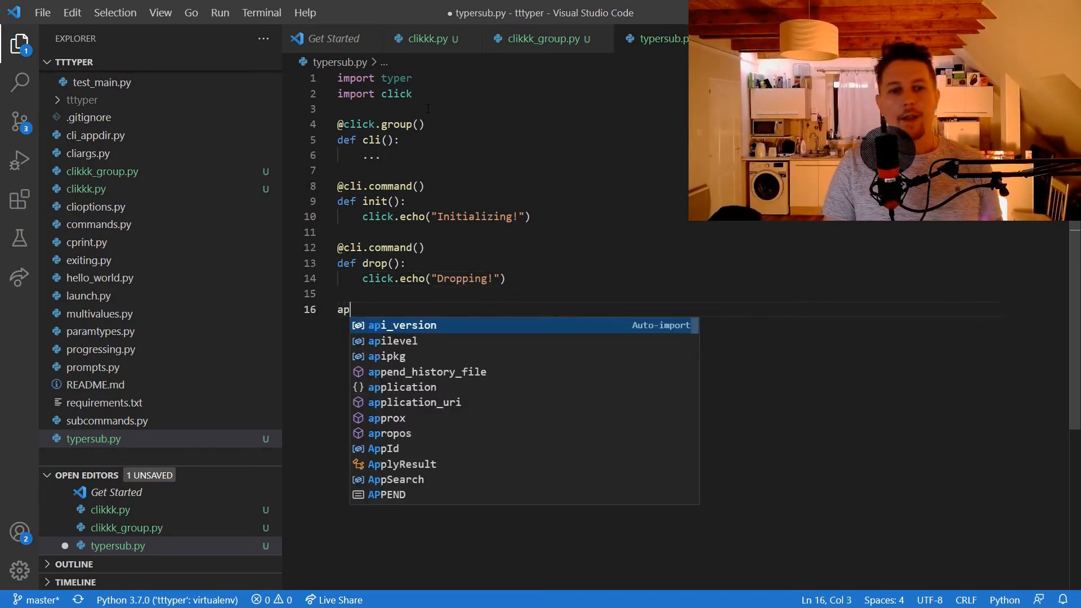
pyautogui.write('p =')
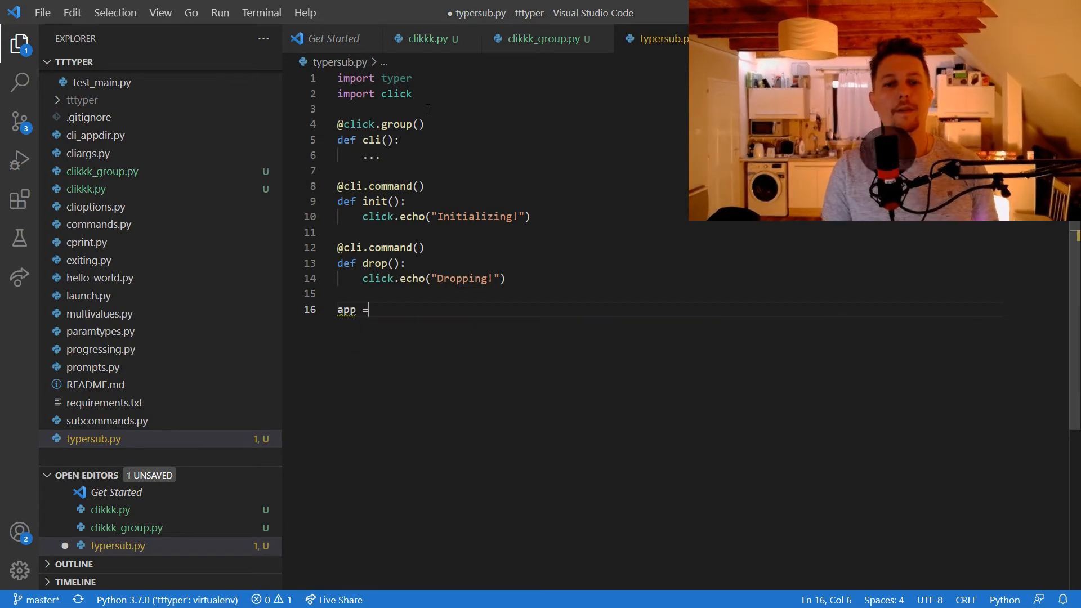
pyautogui.write('typer.T')
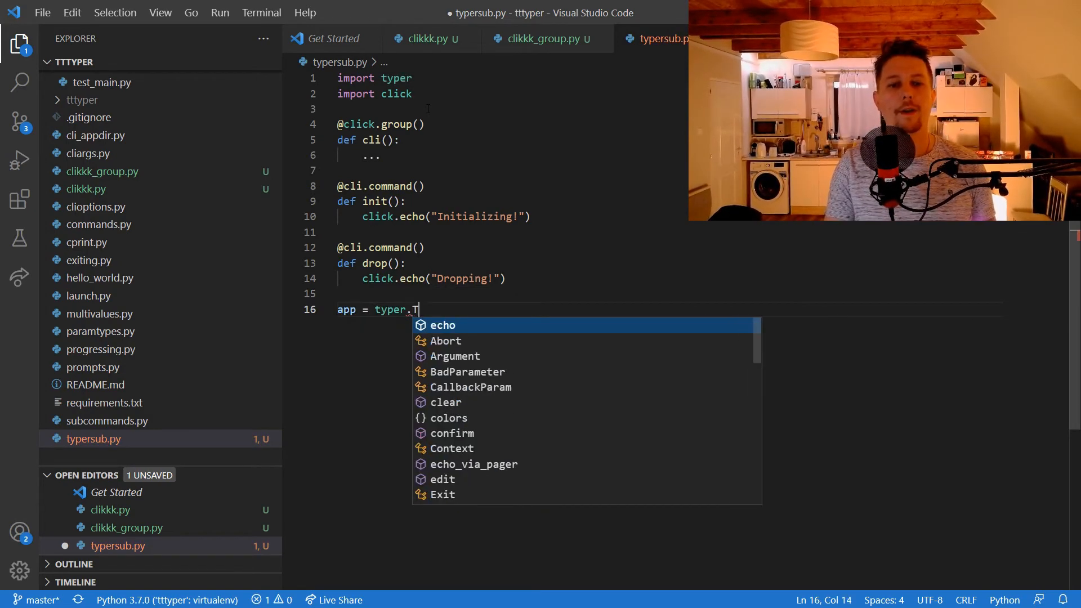
# Finish typer.Typer() and add an app command sub echoing 'Typer is now included in the Click main app!'.
pyautogui.write('yper()')
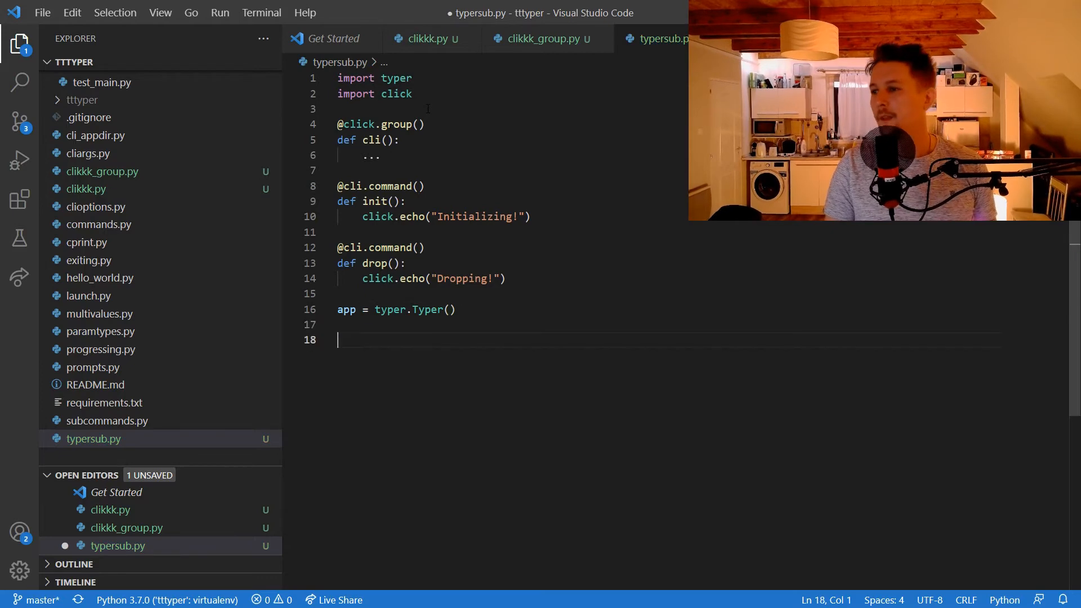
pyautogui.write('@appc')
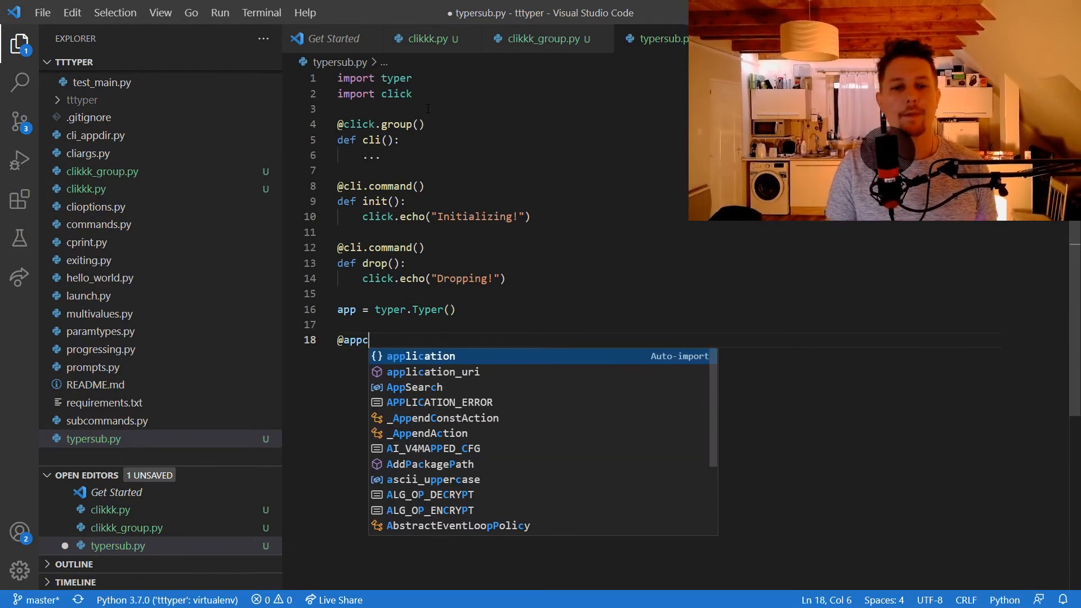
pyautogui.write('.command(')
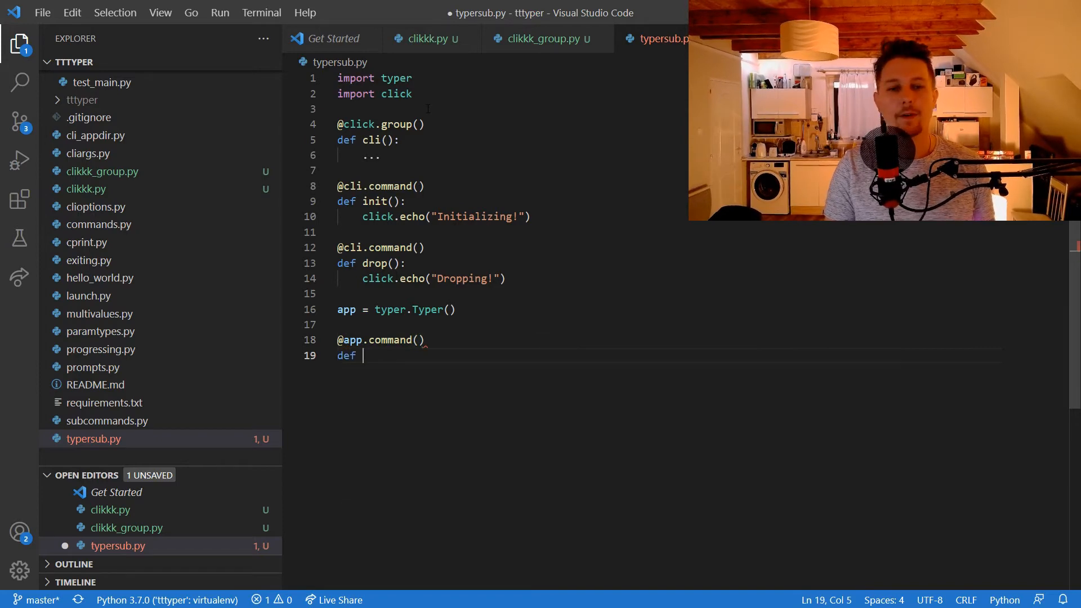
pyautogui.write('sub():')
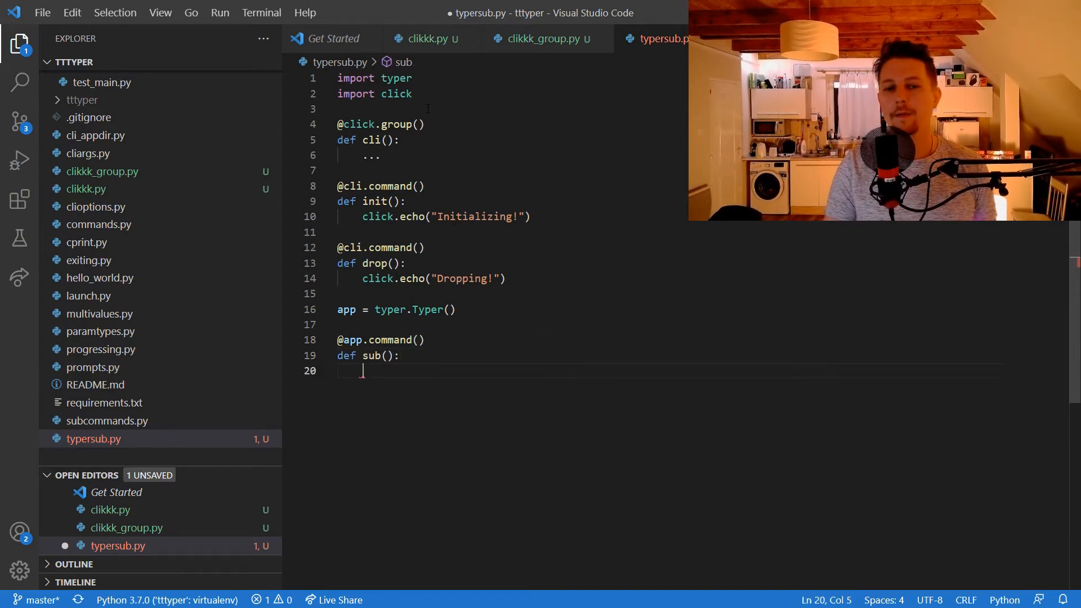
pyautogui.write('typer.echo("')
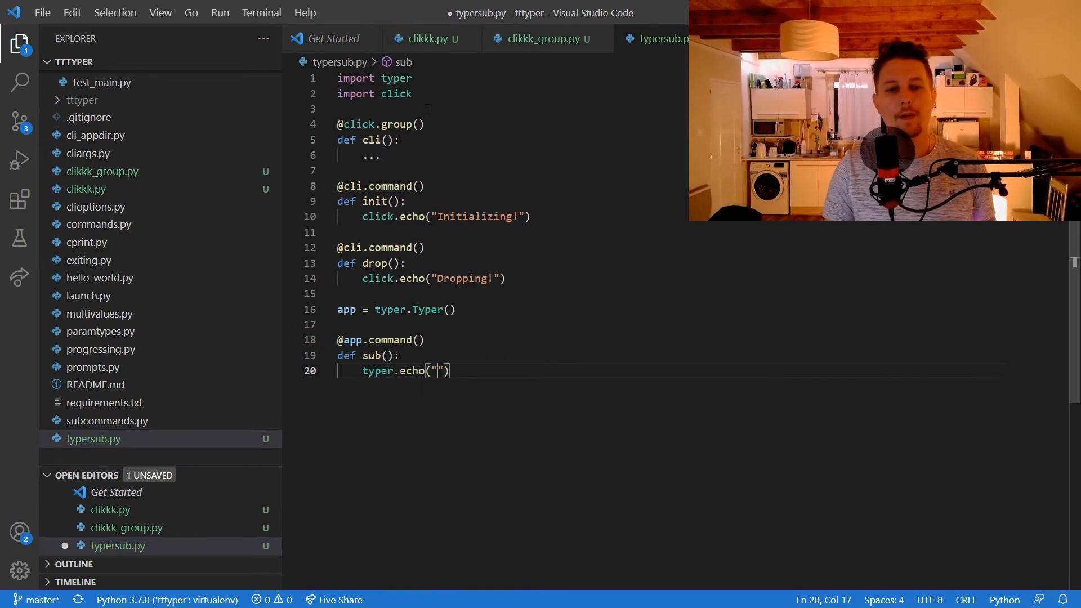
pyautogui.write('Typer is now included i')
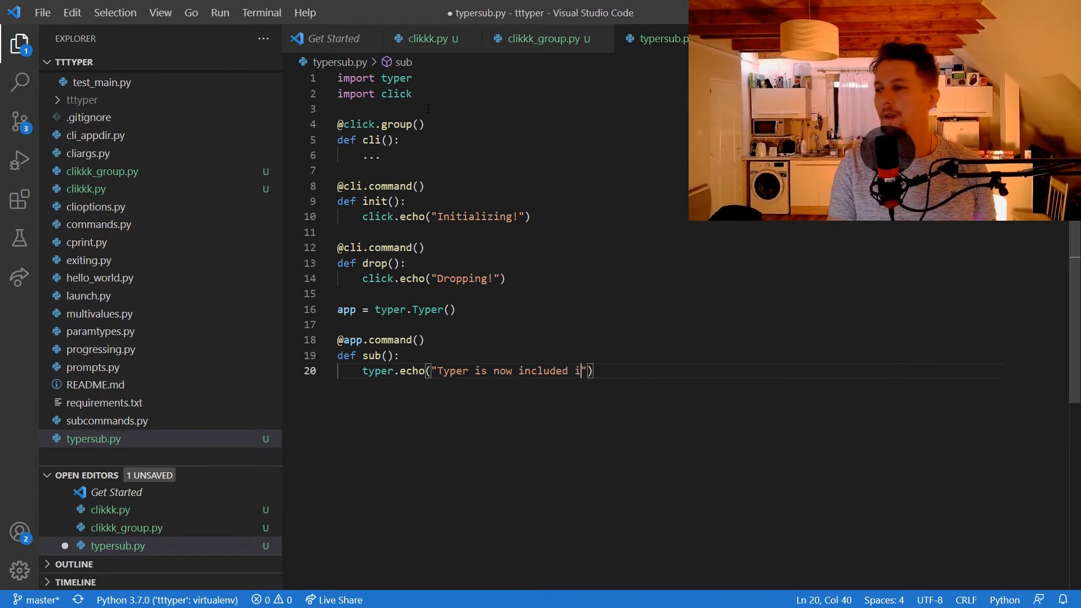
pyautogui.write('n the')
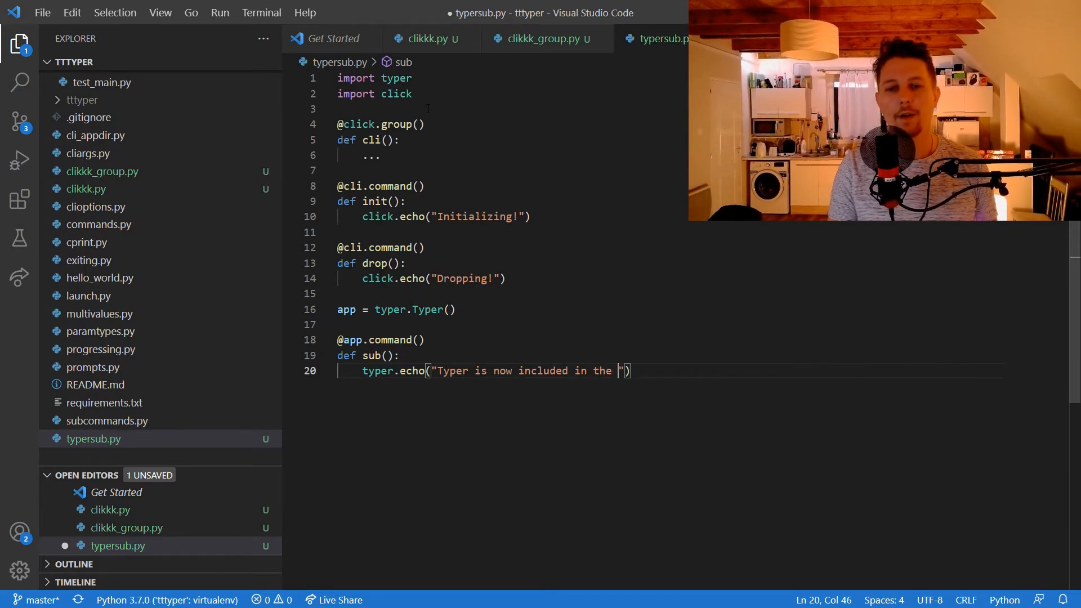
pyautogui.write('Click main app!')
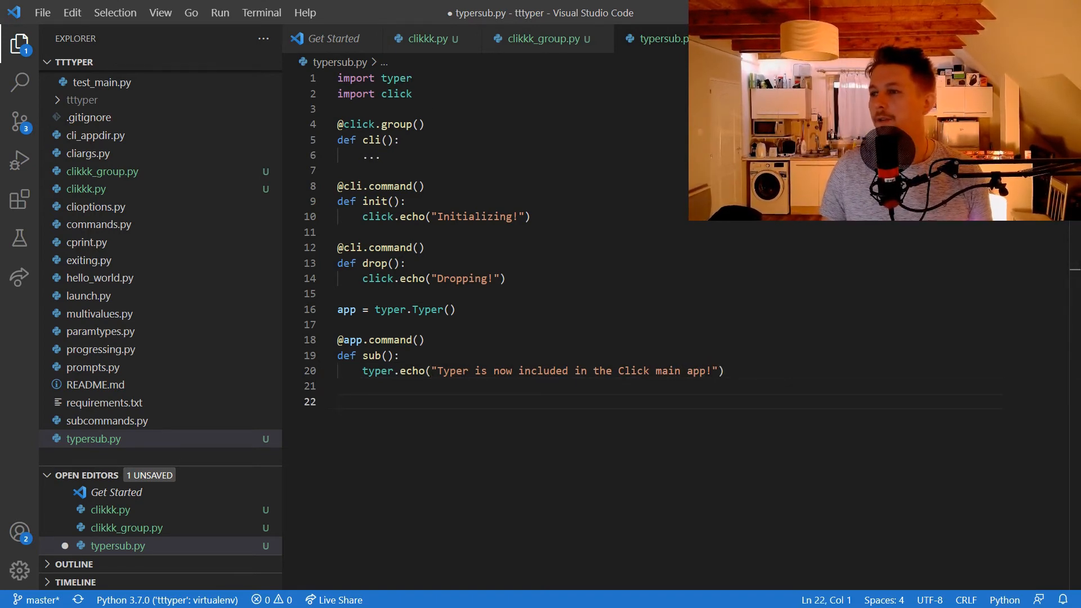
# Convert app into typer_click_object with typer.main.get_command(app).
pyautogui.write('t')
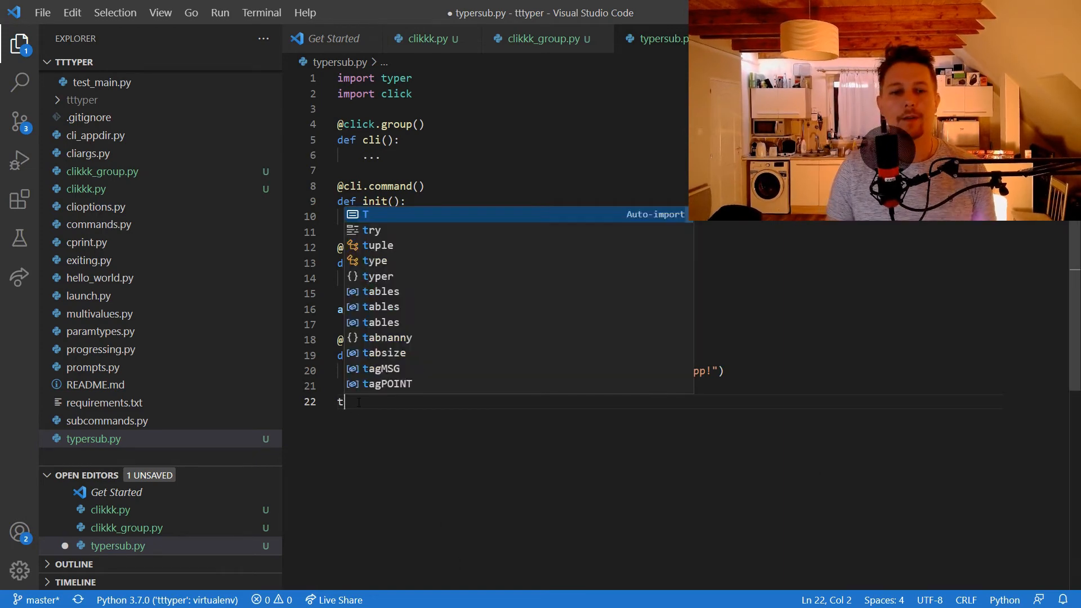
pyautogui.write('yper_cl')
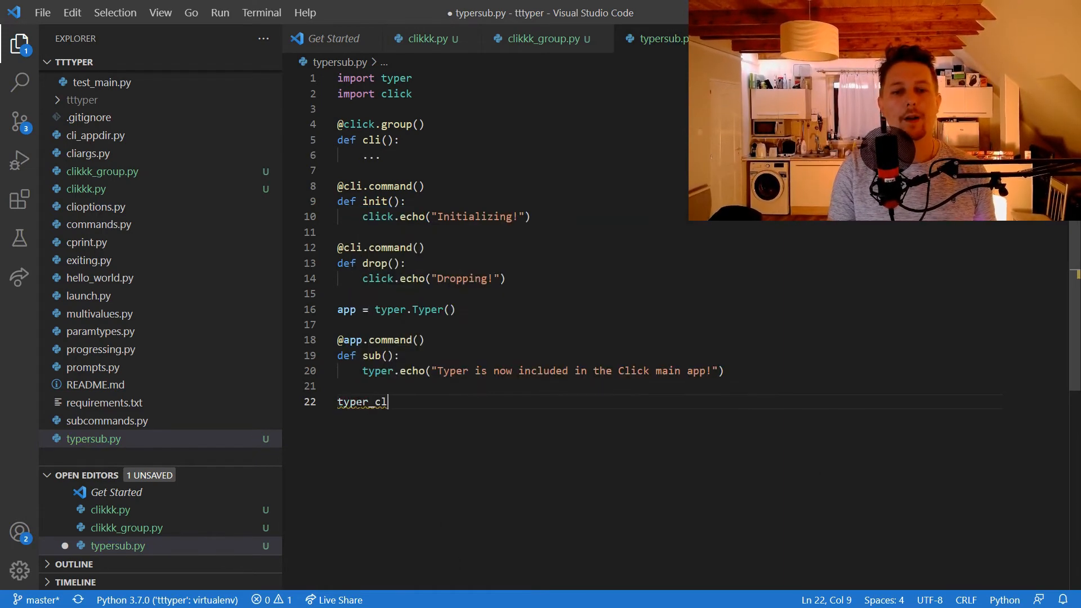
pyautogui.write('ick_object = type')
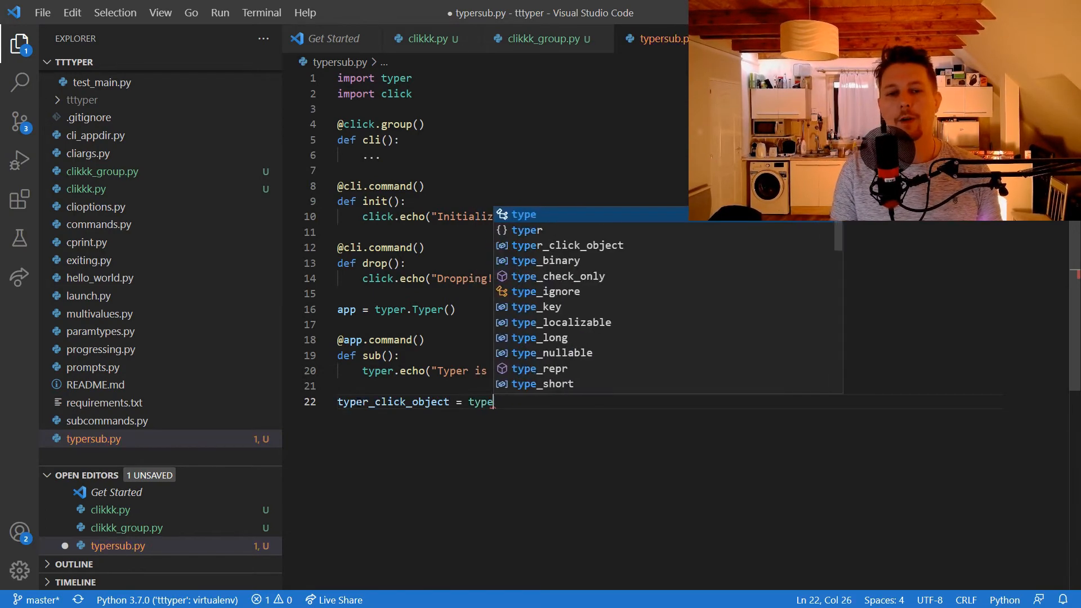
pyautogui.write('r.main.')
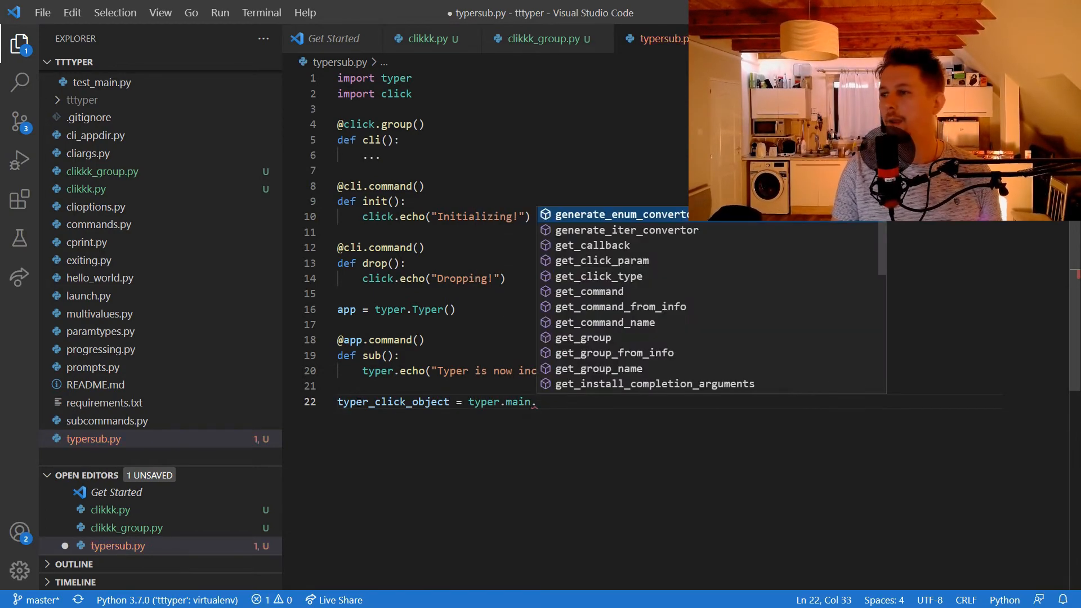
pyautogui.write('get_command(')
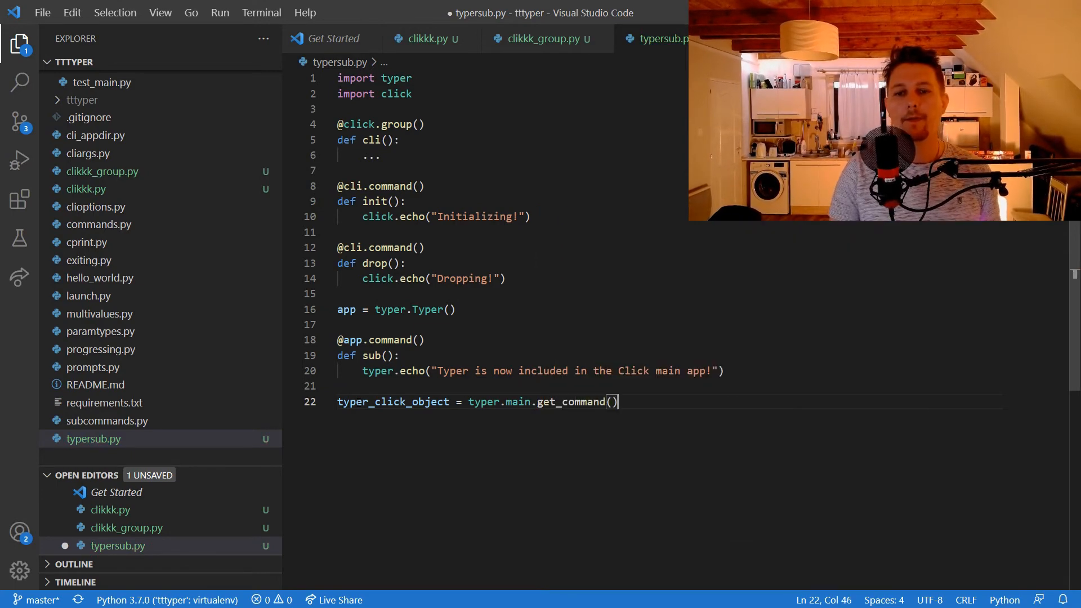
pyautogui.write('app')
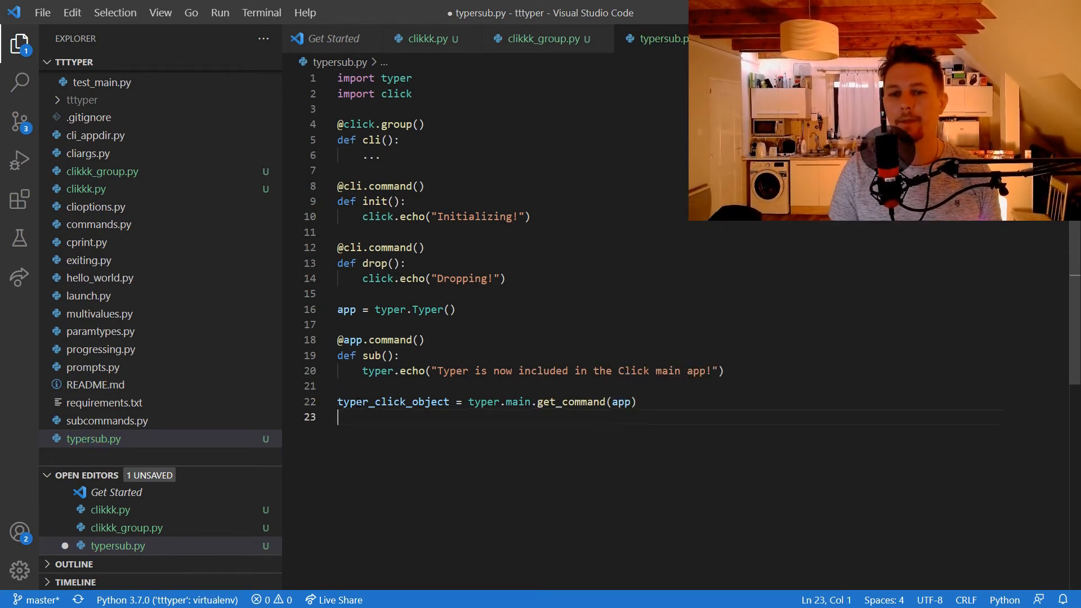
# Add typer_click_object to cli as 'sub' and start the __main__ guard calling cli.
pyautogui.write('cli.add_command')
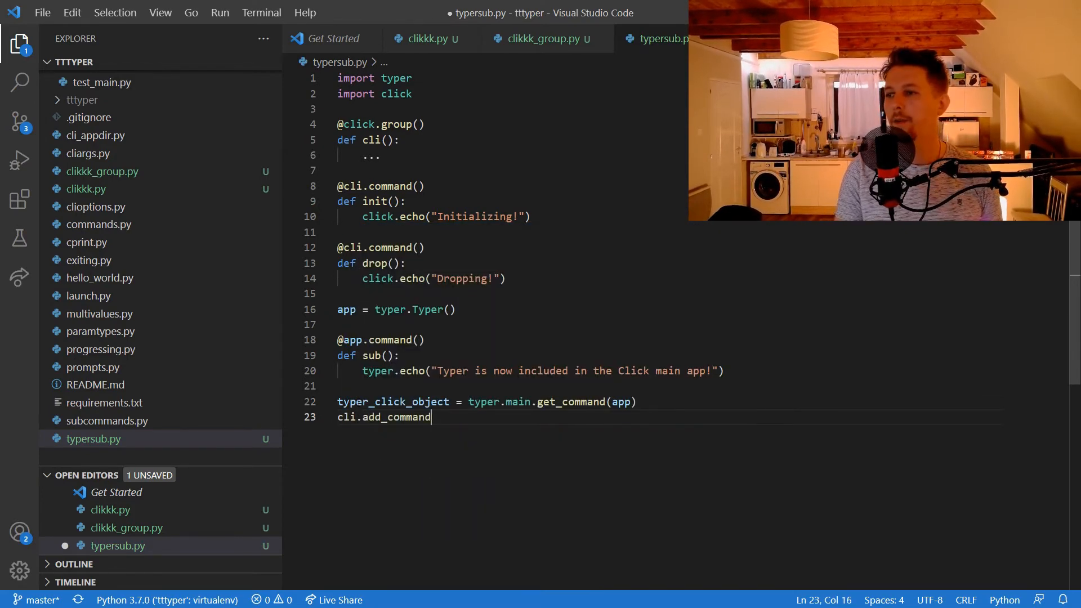
pyautogui.write('(typer_click_object, "sub')
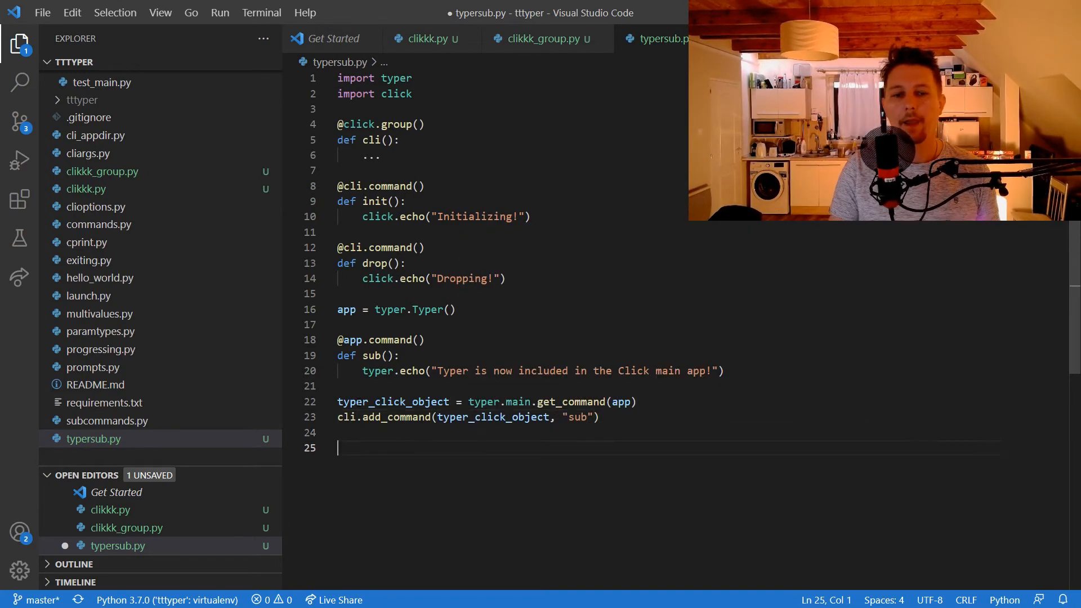
pyautogui.write("if __name__ == '")
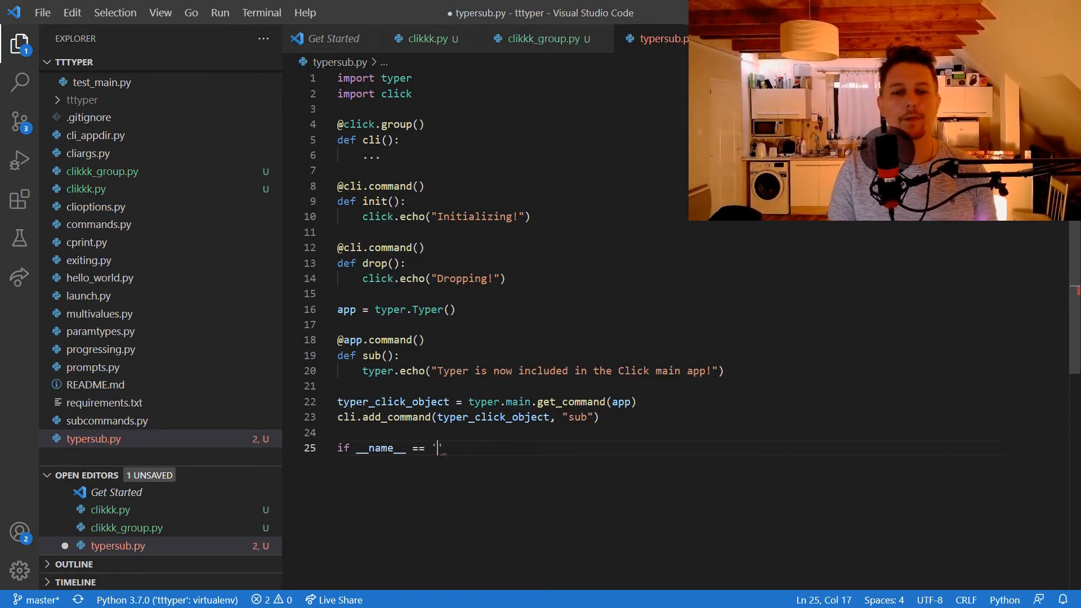
pyautogui.write('__main_')
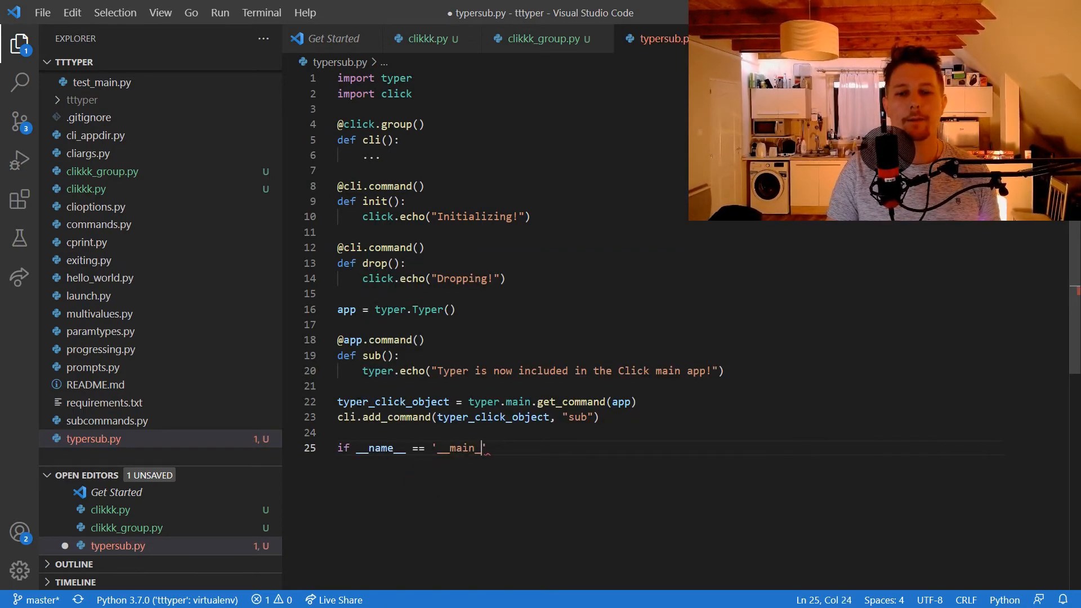
pyautogui.write('cli')
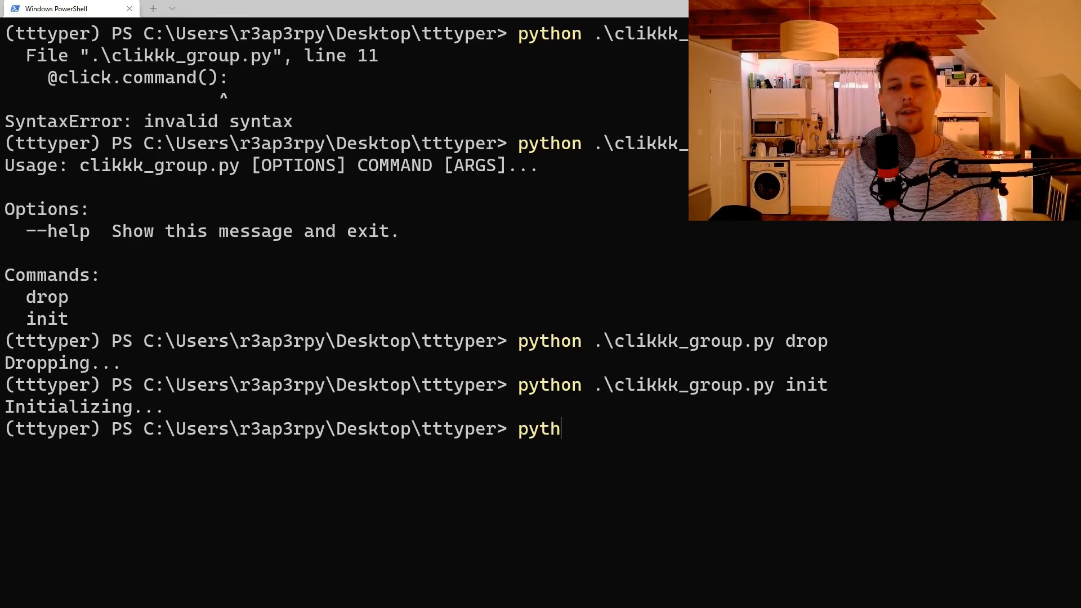
# Run typersub.py in PowerShell with --help, sub --help, sub, and init.
pyautogui.write('on .\\typersub.py')
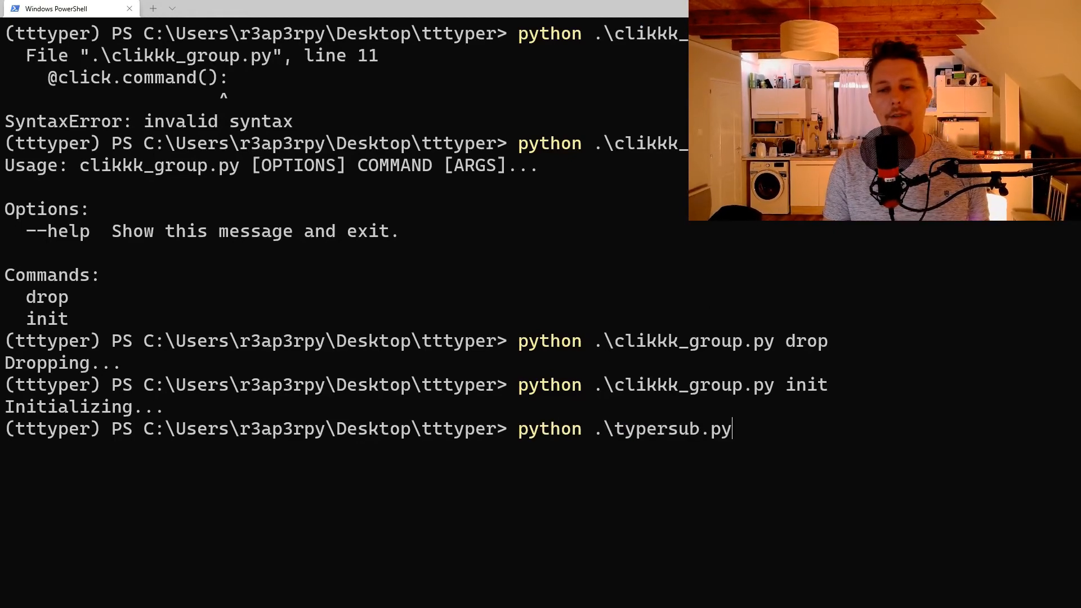
pyautogui.write('--help')
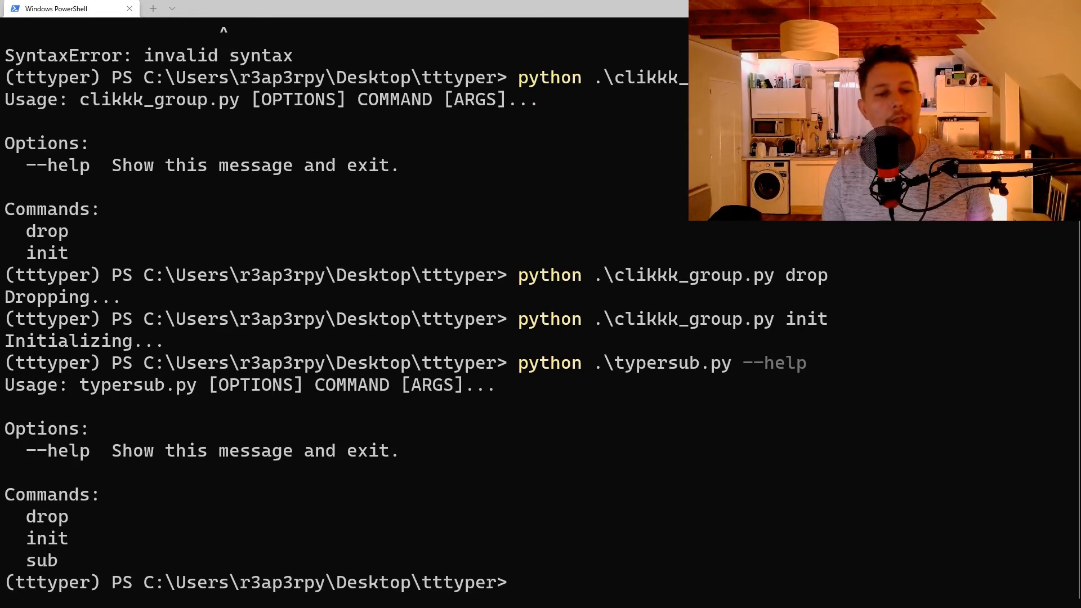
pyautogui.write('python .\\typersub.py --')
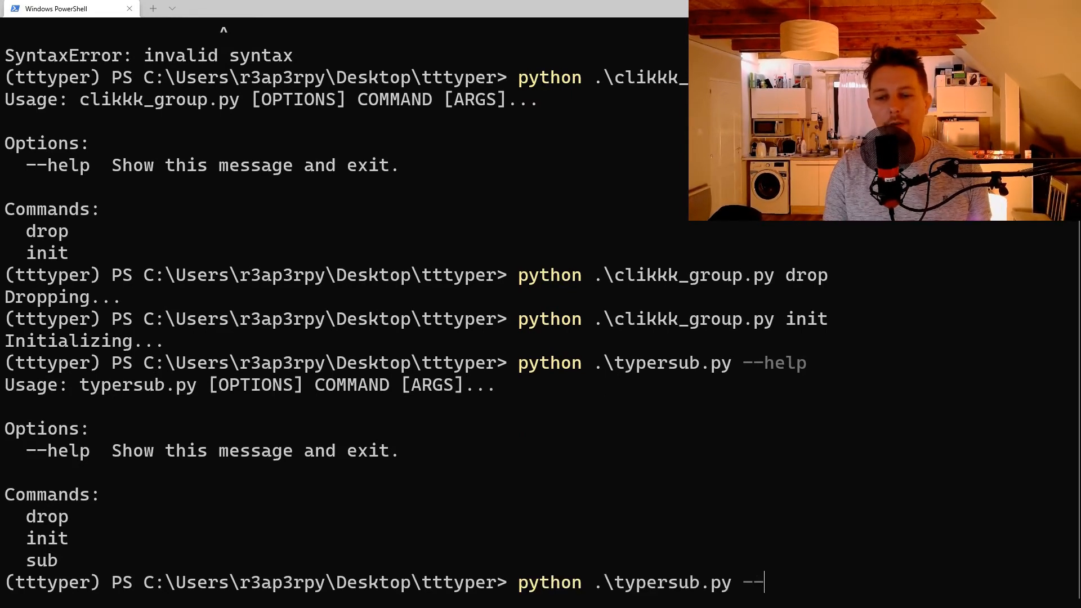
pyautogui.write('sub --h')
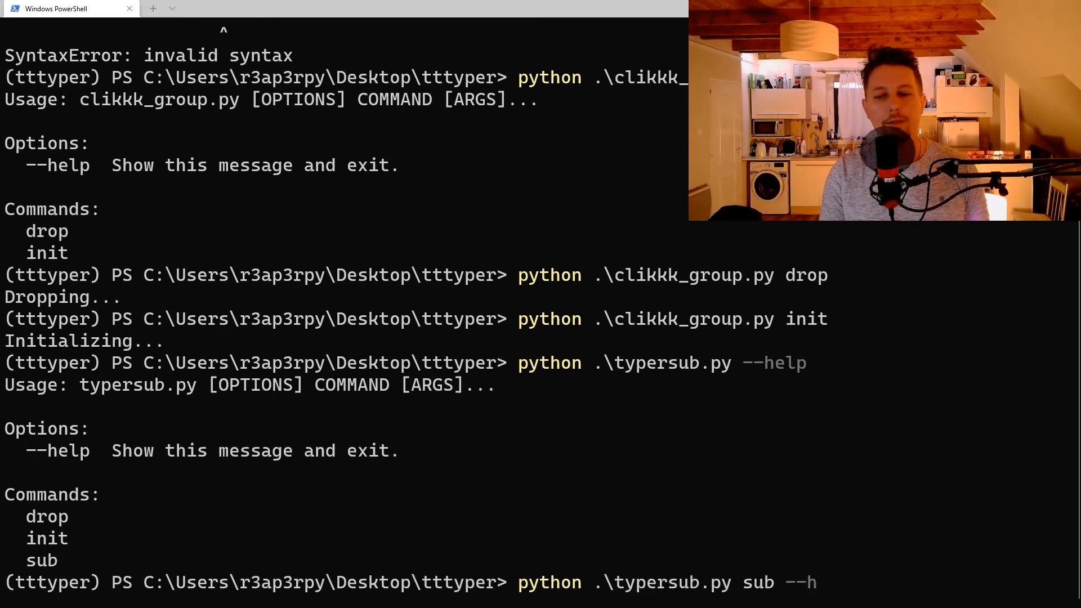
pyautogui.press('Enter')
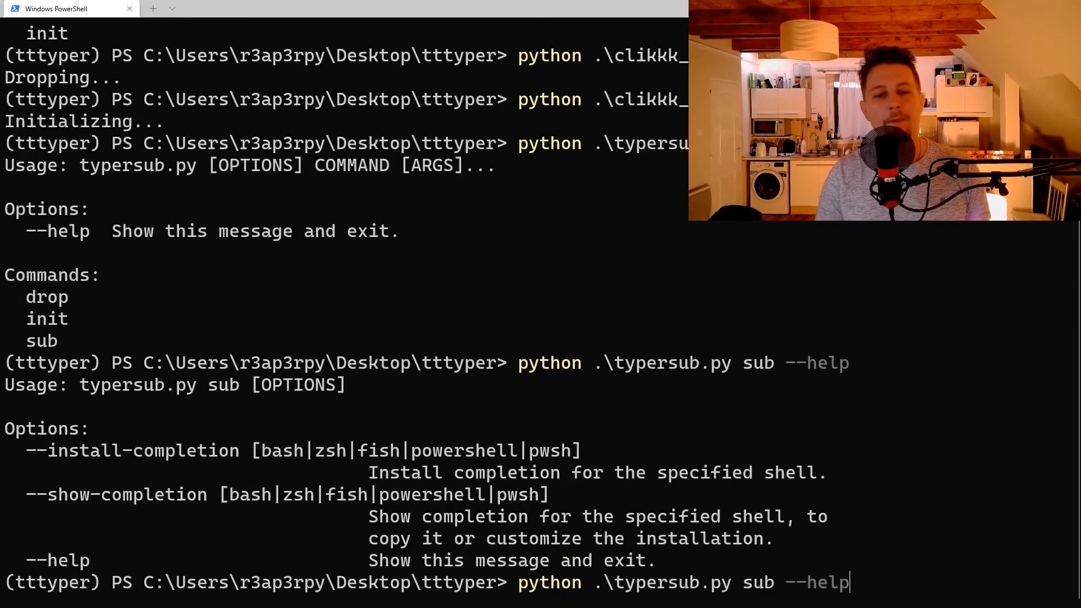
pyautogui.press('Enter')
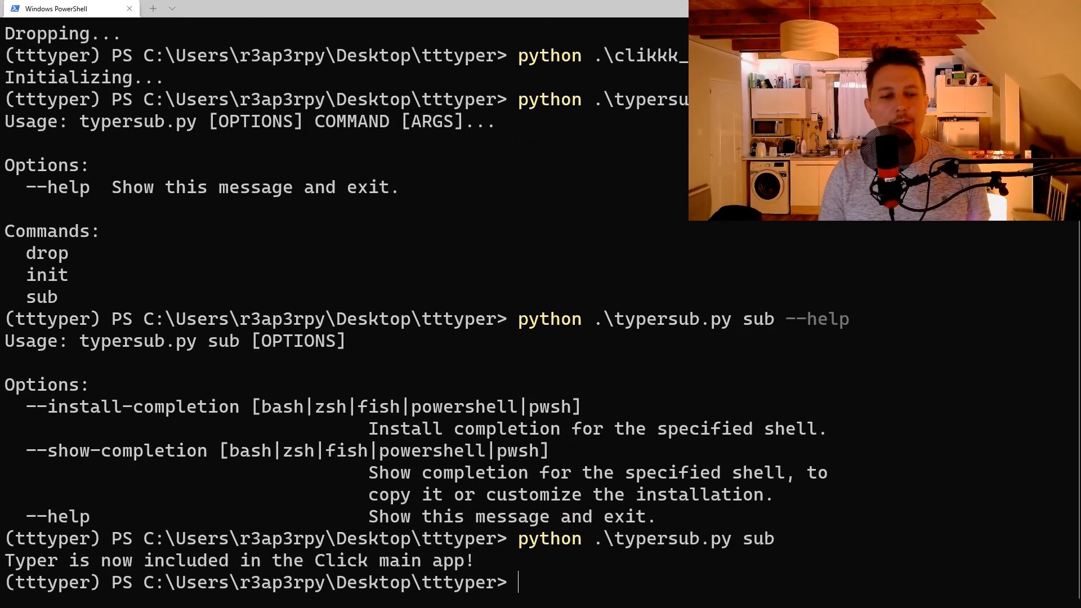
pyautogui.moveTo(412, 176)
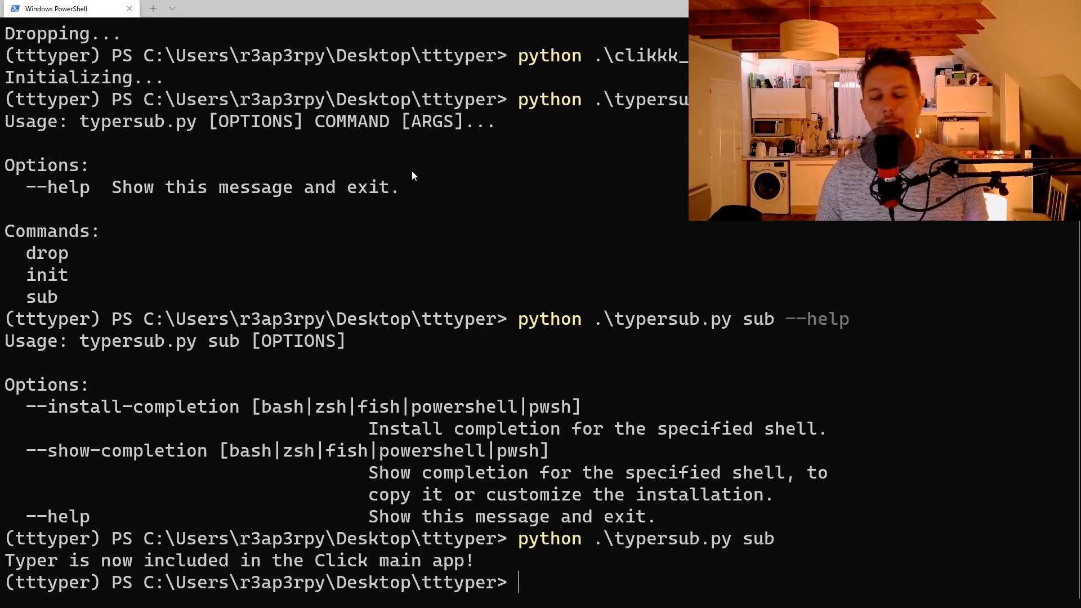
pyautogui.write('python .\\typersub.py init')
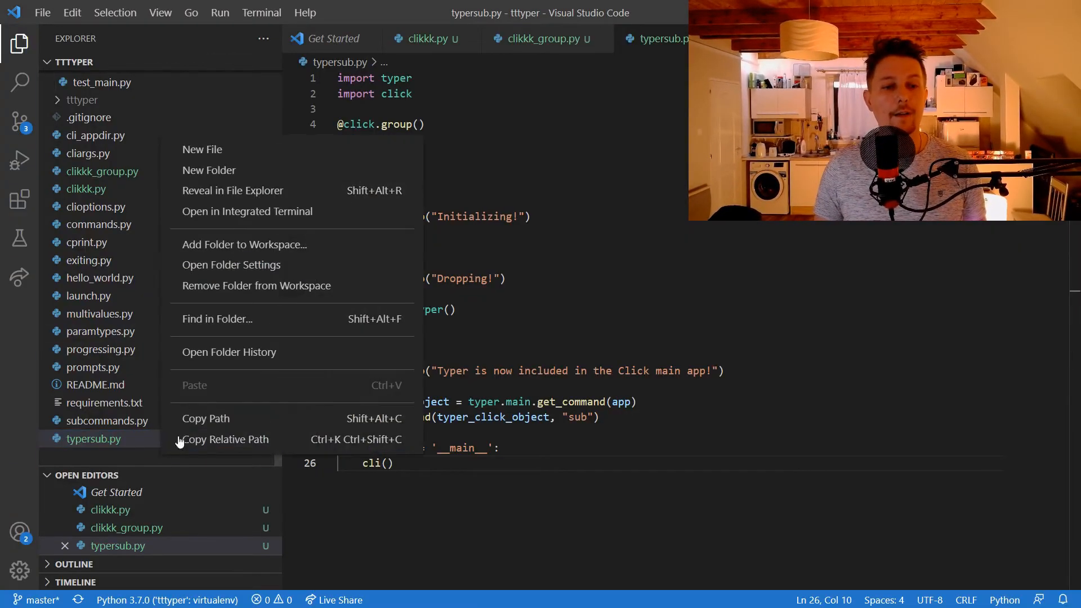
# Create clicksub.py in the project and start its import lines.
pyautogui.click(202, 149)
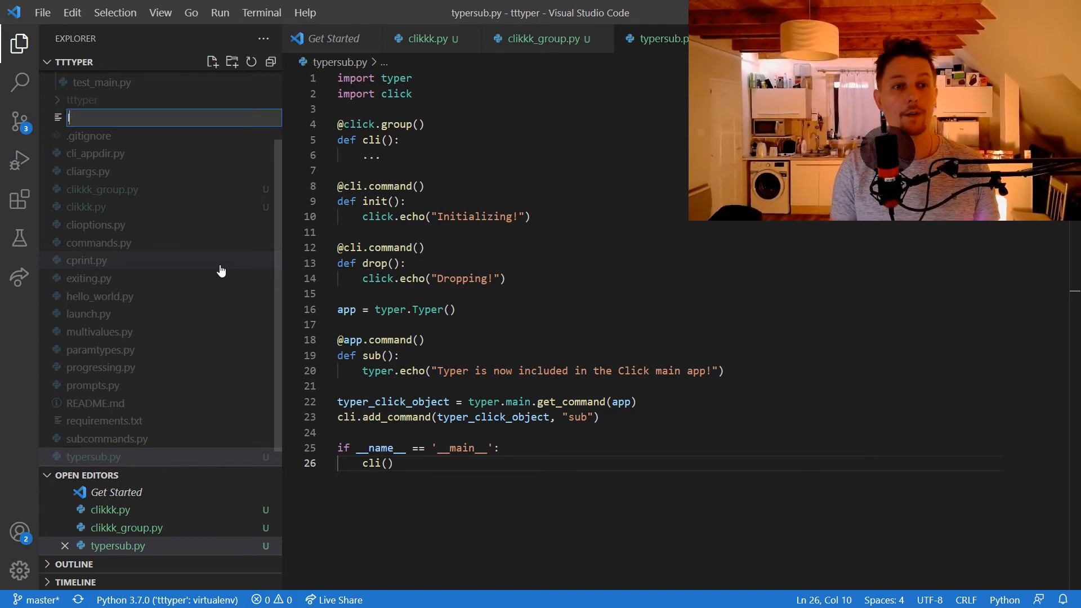
pyautogui.write('clicksuzb')
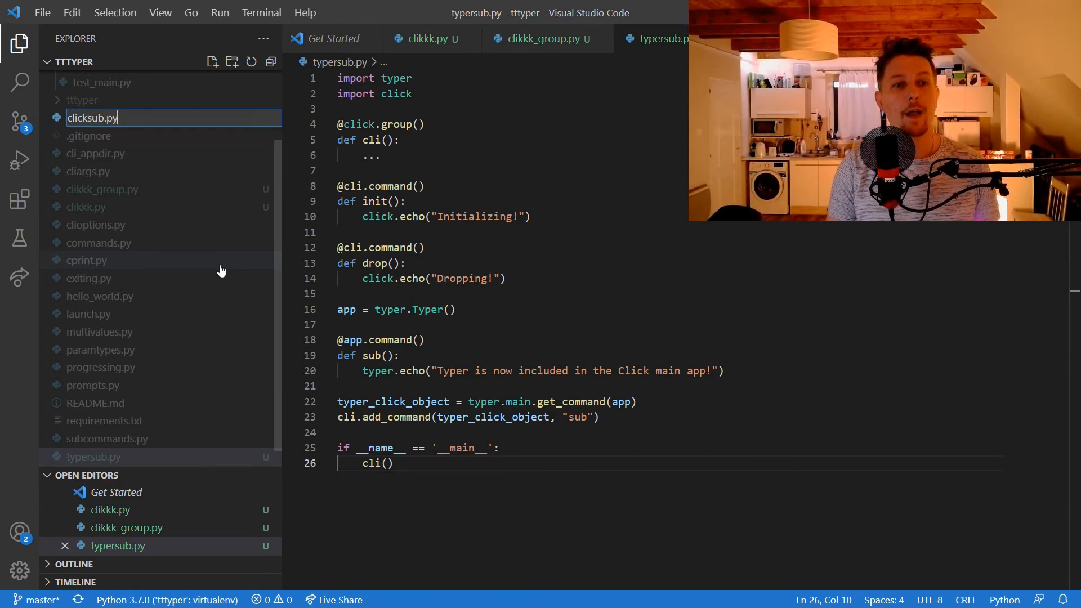
pyautogui.write('import click')
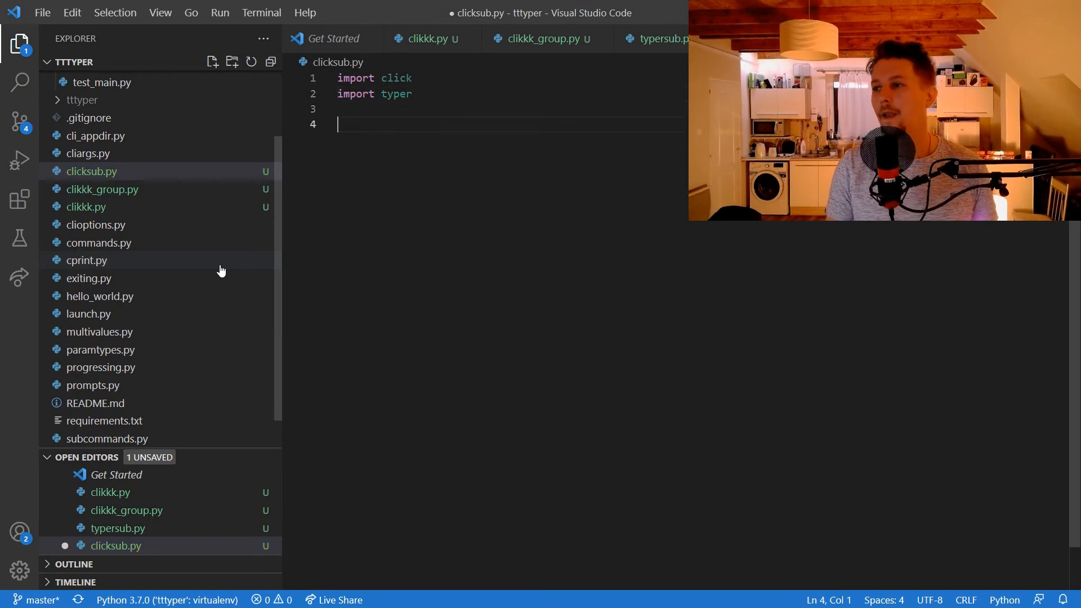
# Create app = typer.Typer() and a top command with a typer.echo message.
pyautogui.write('app =')
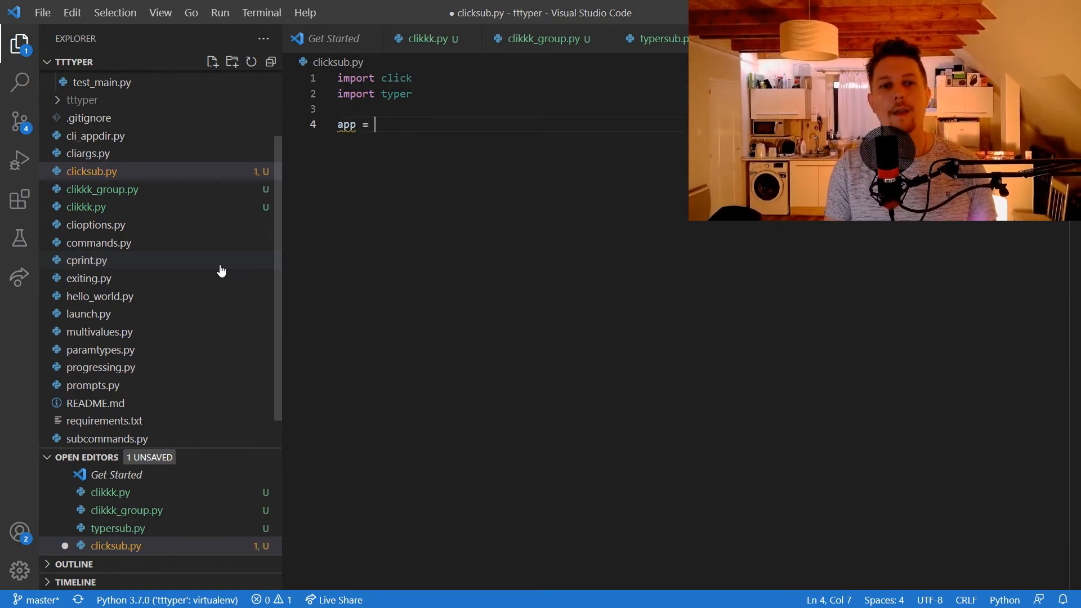
pyautogui.write('typer.Typer(')
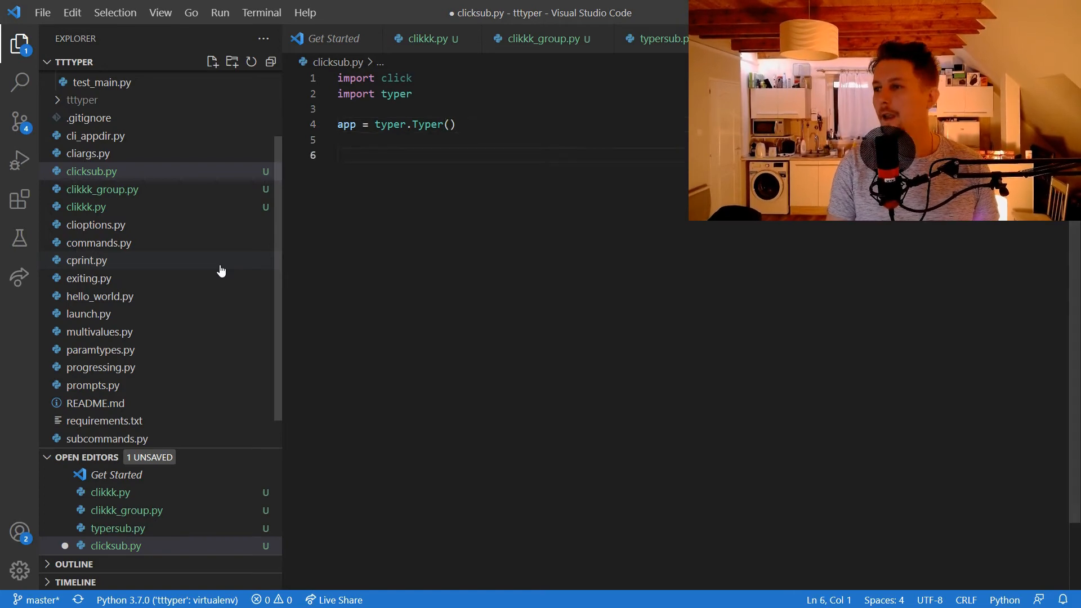
pyautogui.write('@app.command(')
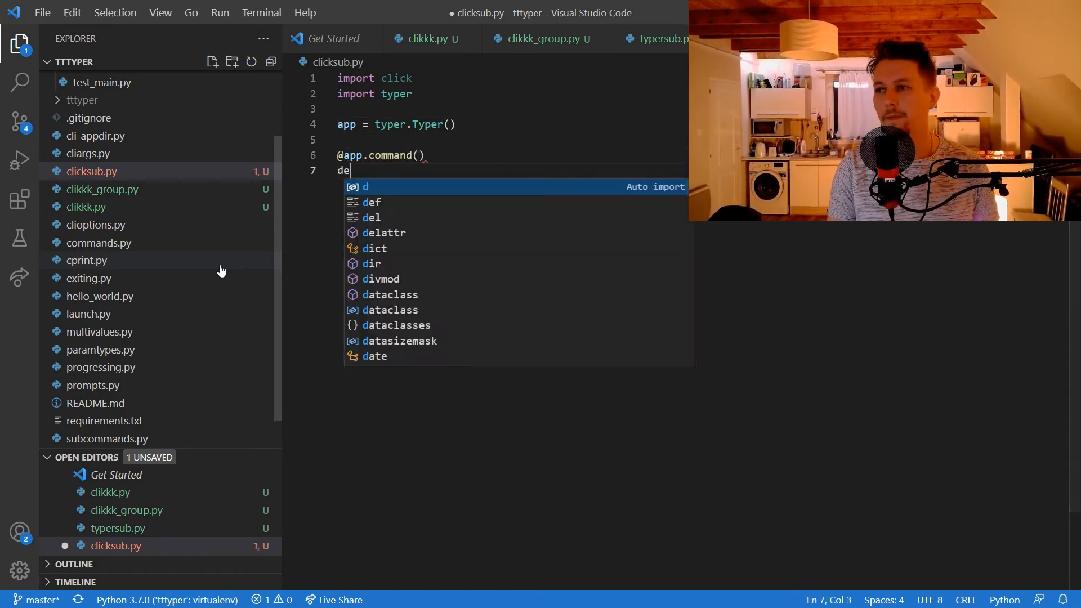
pyautogui.write('f top():')
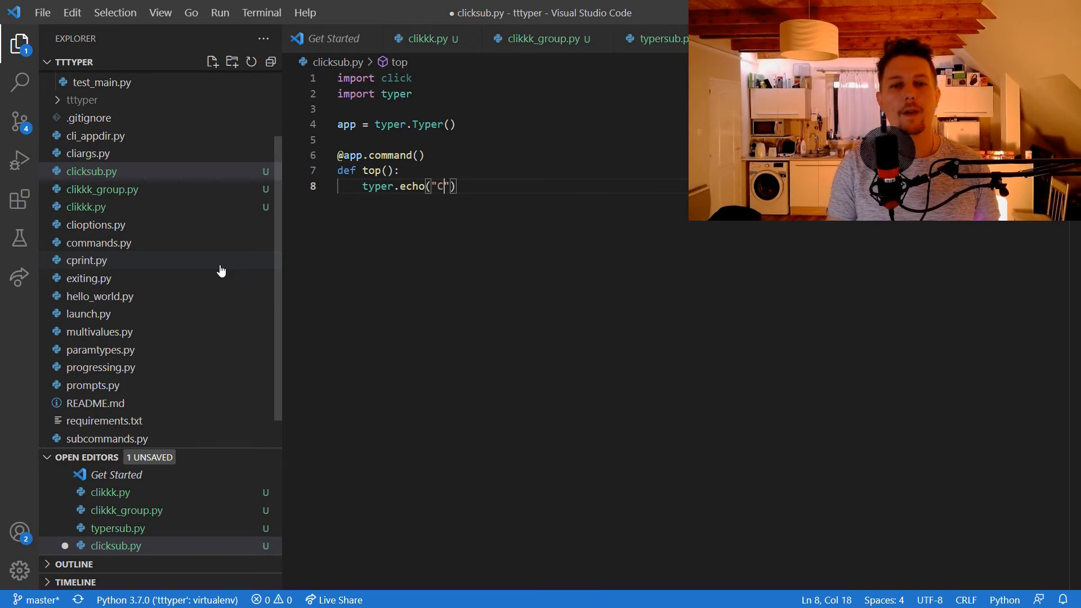
pyautogui.write('lick is now a subapp of typer!')
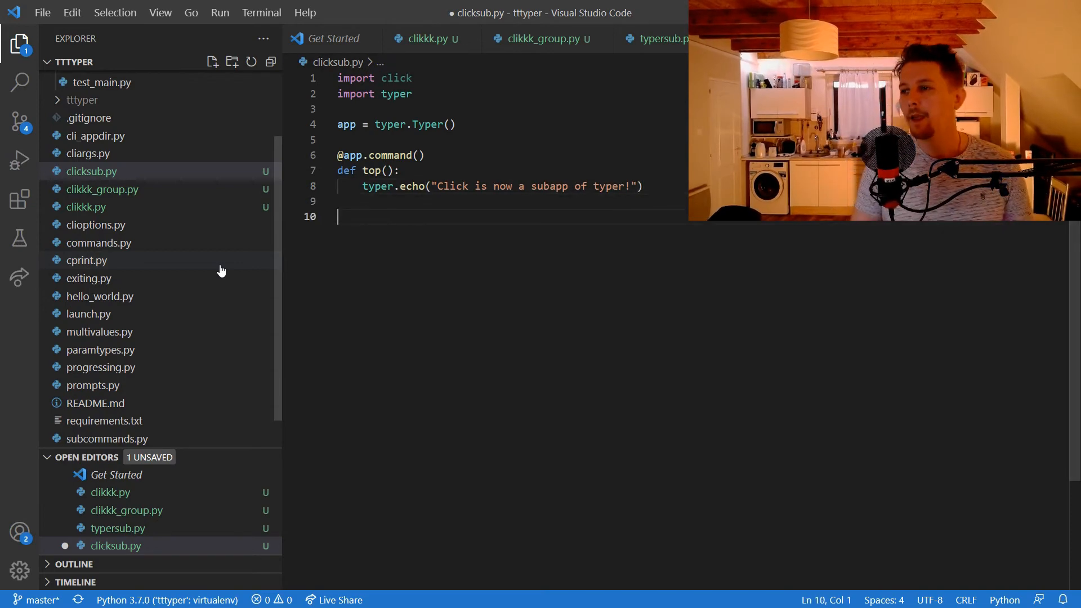
pyautogui.write('@ap')
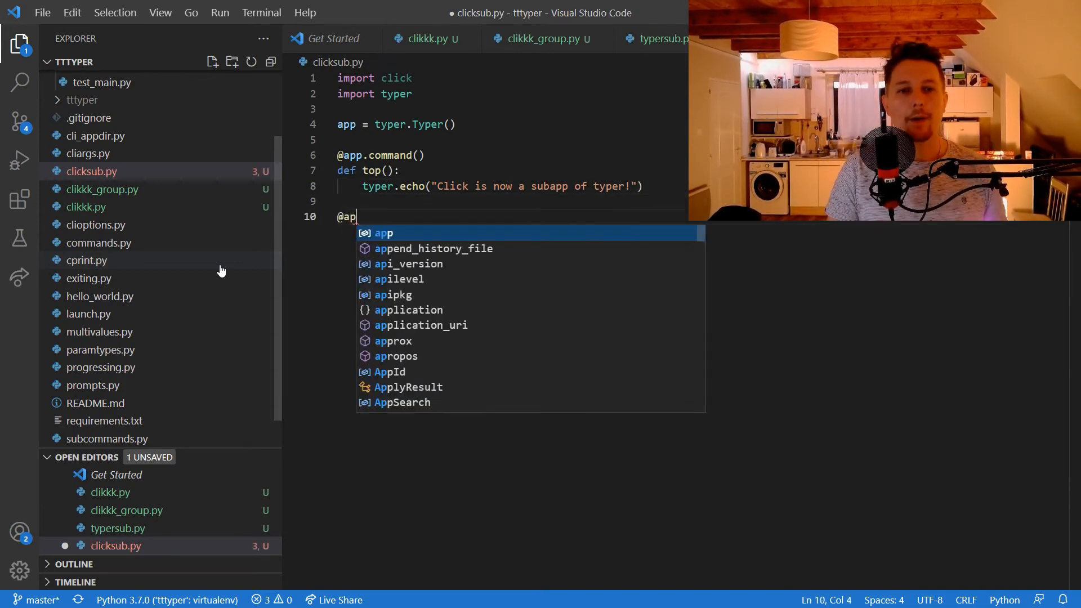
pyautogui.write('p.callback()')
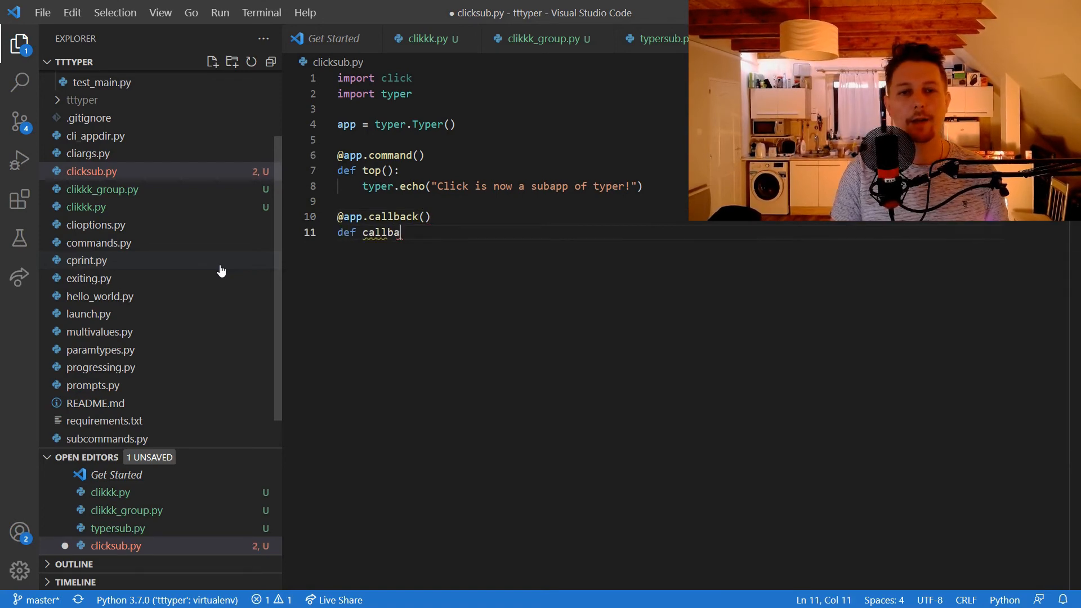
pyautogui.write('ck()?:')
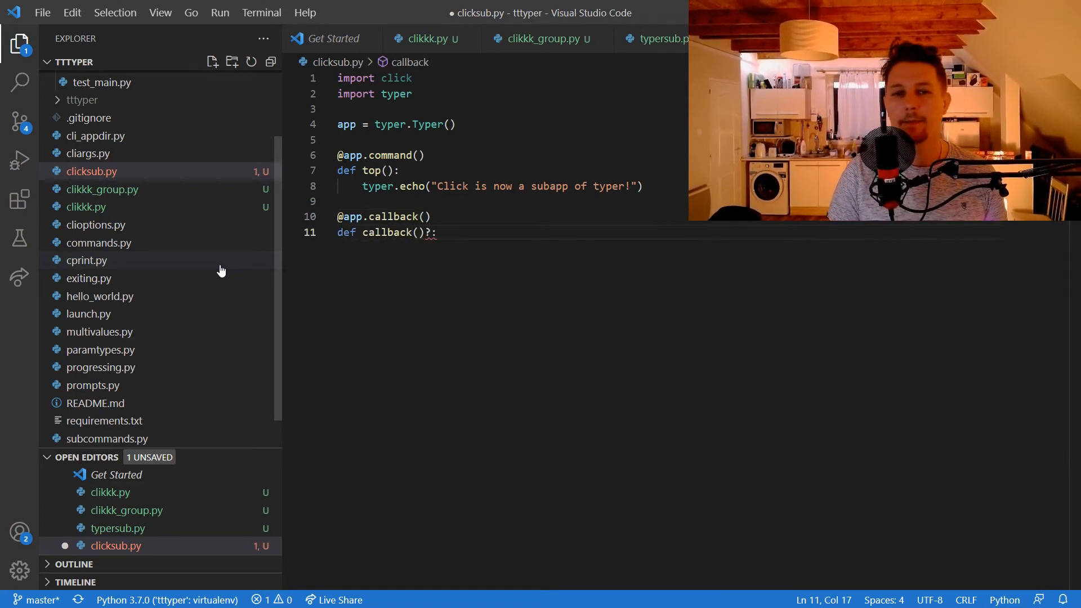
pyautogui.write('typer.echo("')
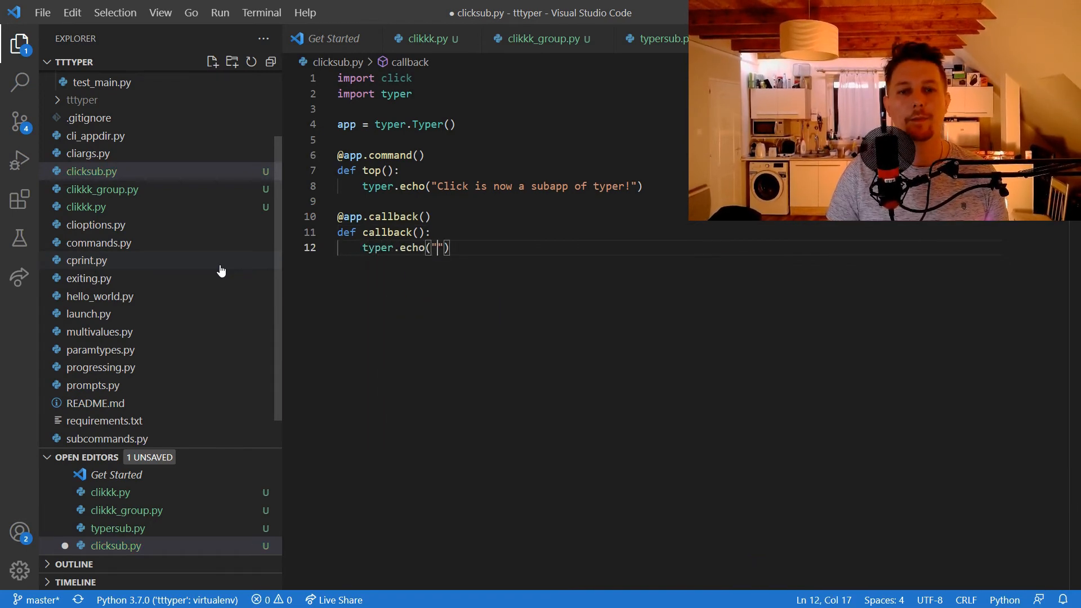
pyautogui.write('This iss')
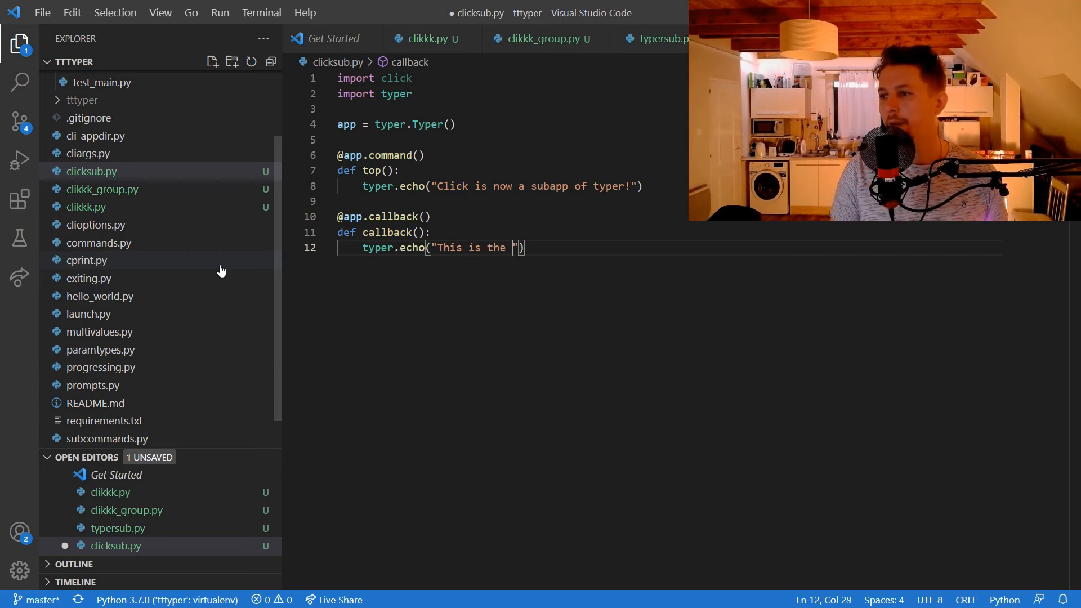
pyautogui.write('typer app including cl')
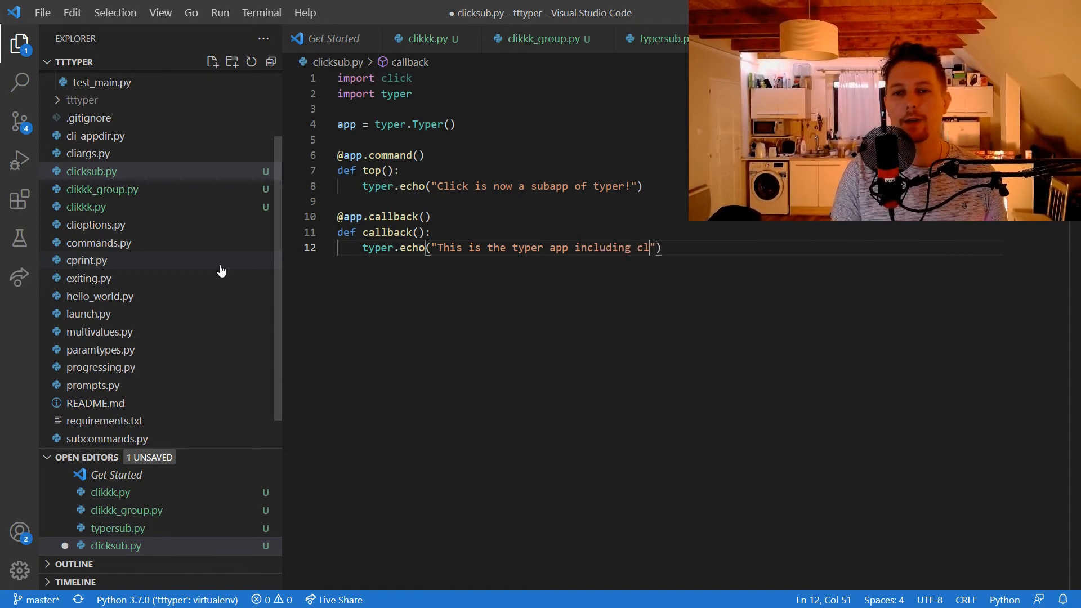
pyautogui.write('ick subab')
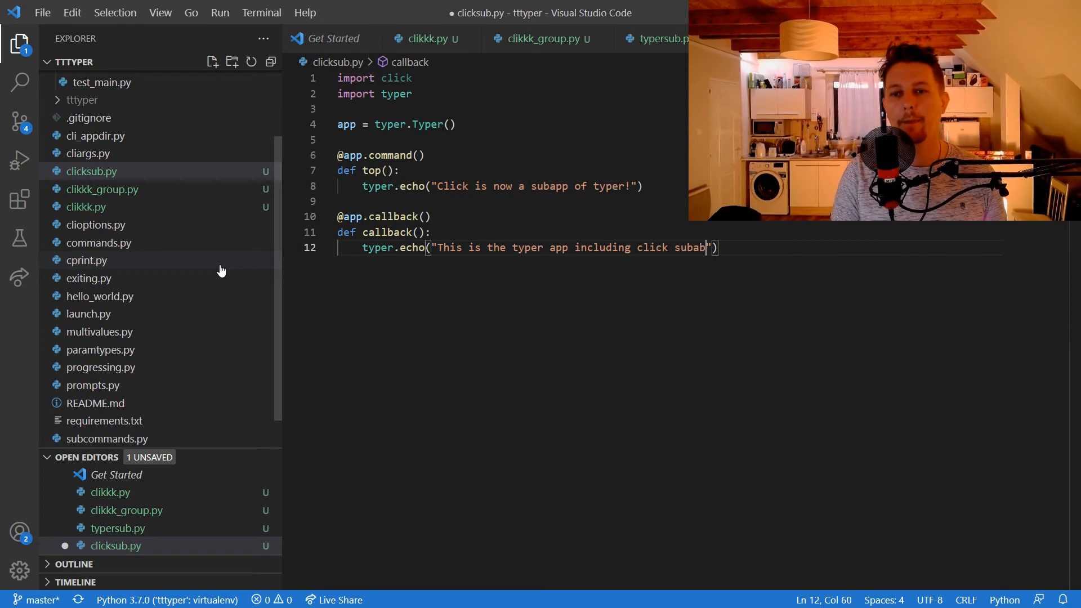
pyautogui.write('p!')
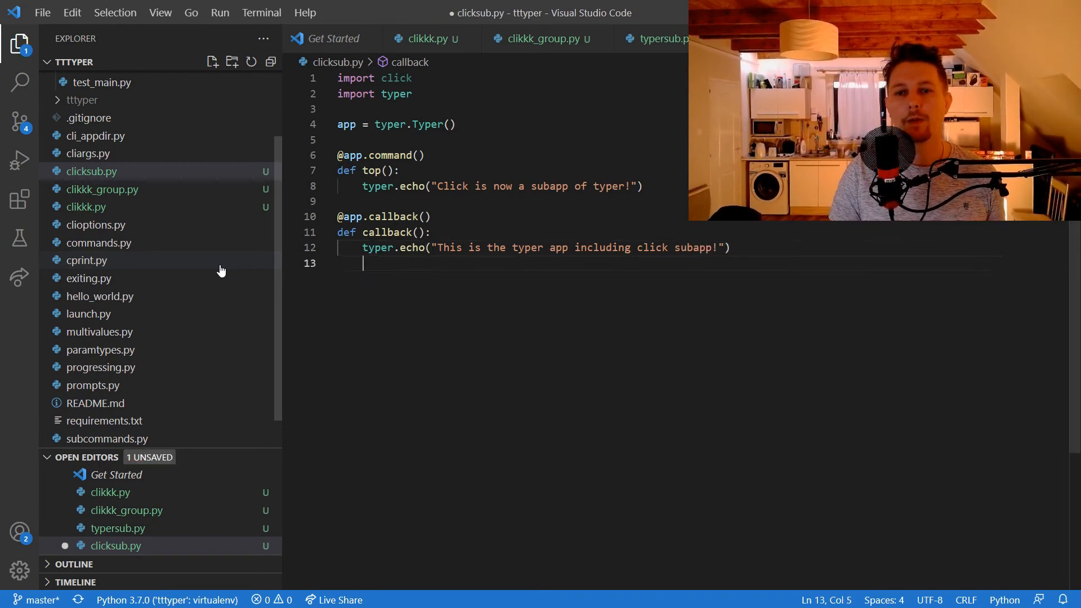
pyautogui.write('@cl')
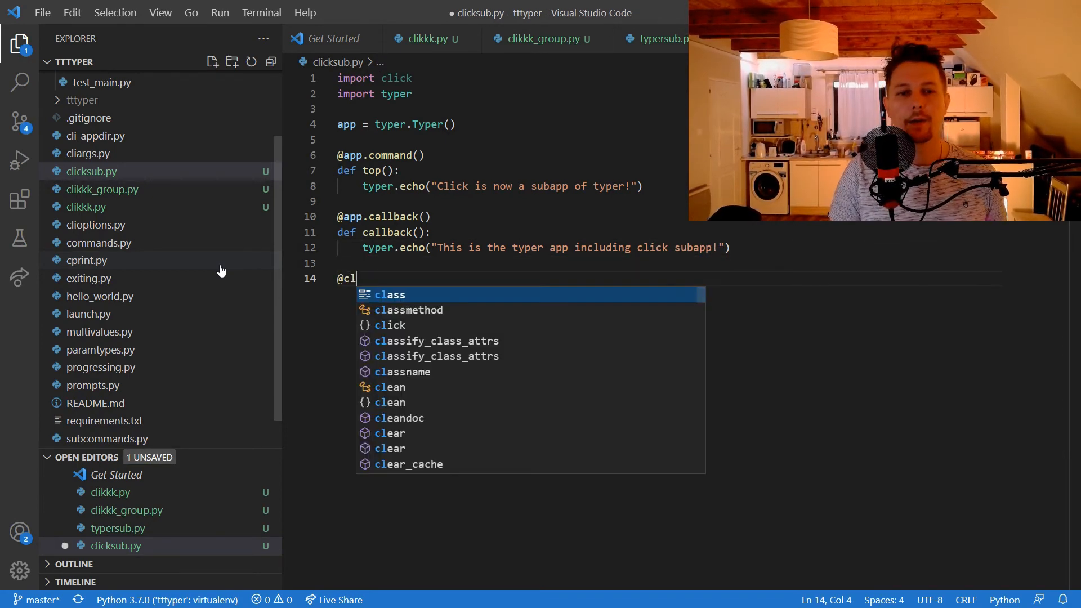
pyautogui.write('ick.command(')
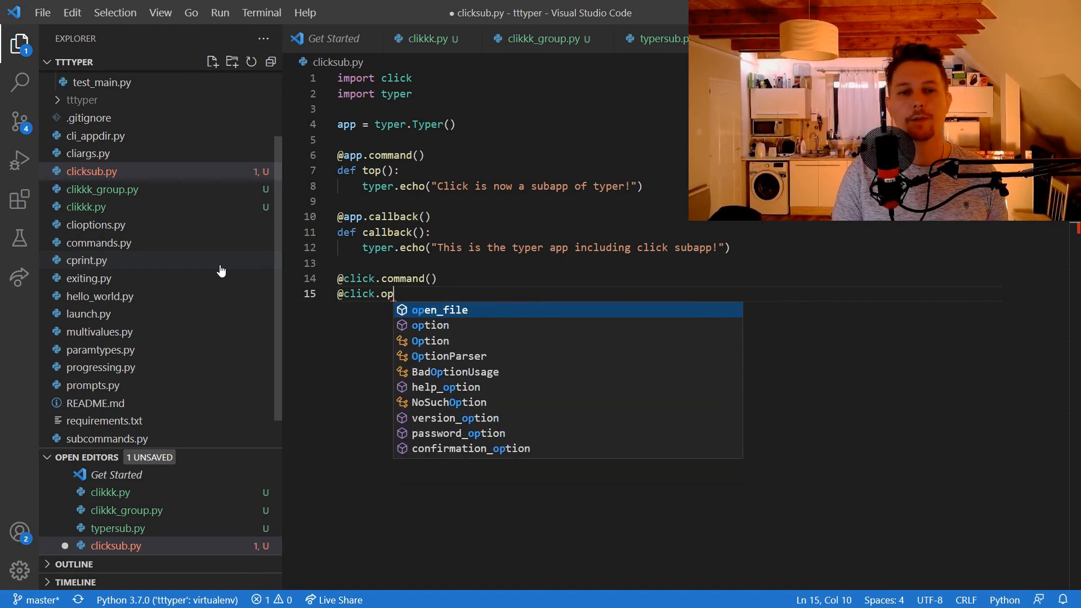
pyautogui.press('Tab')
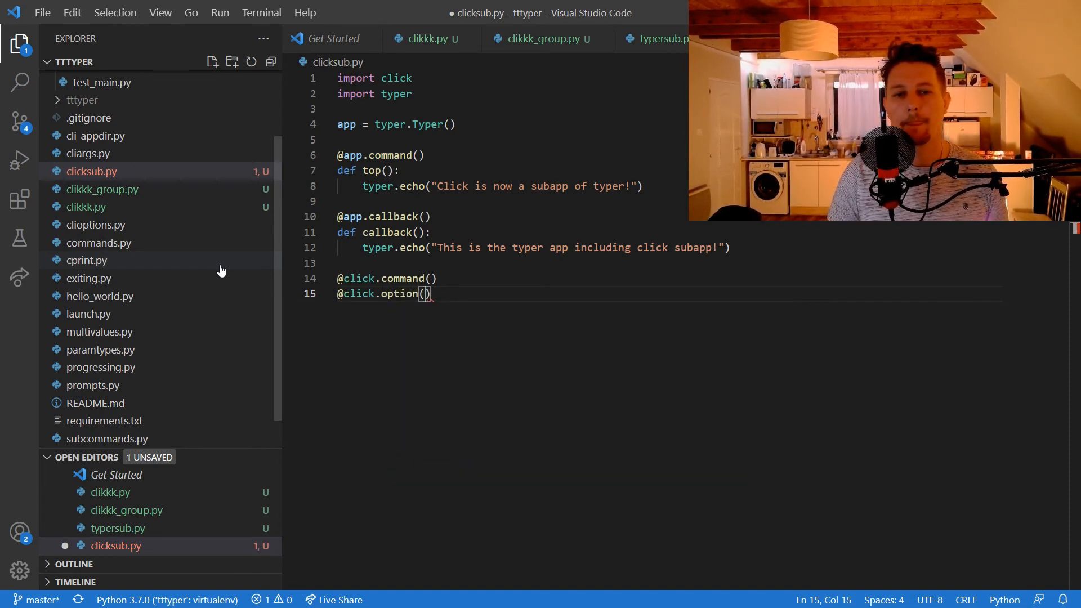
pyautogui.write('"--name", help = "Your nam')
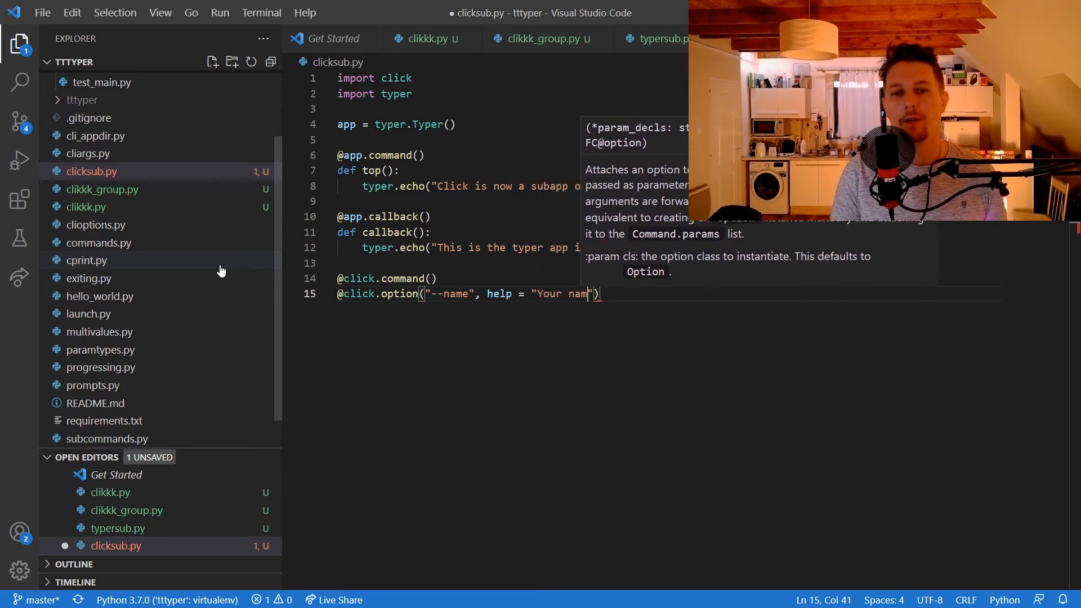
pyautogui.write('e!')
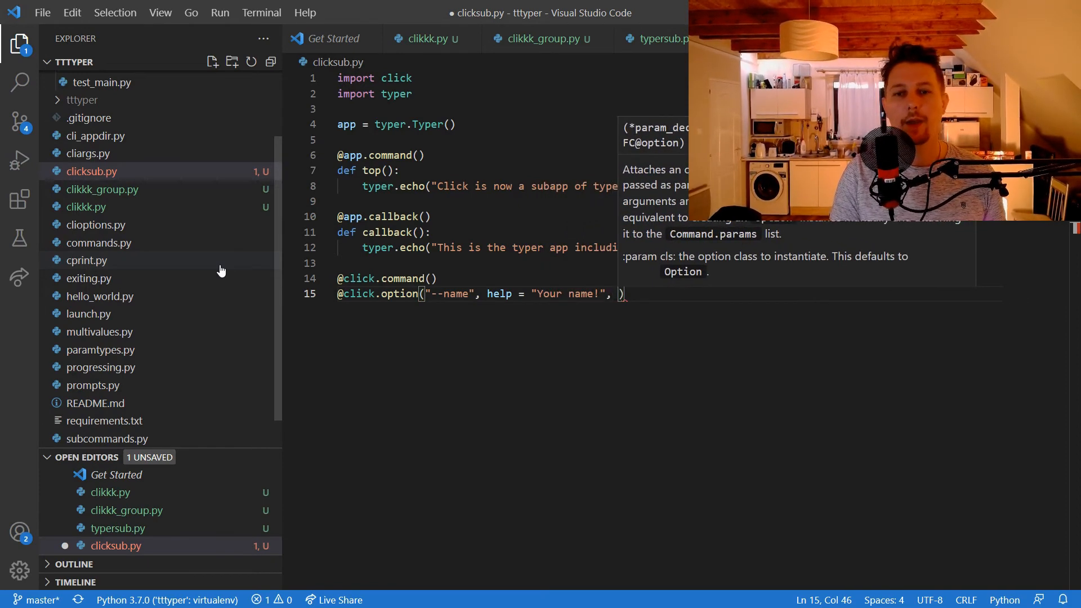
pyautogui.write('prom')
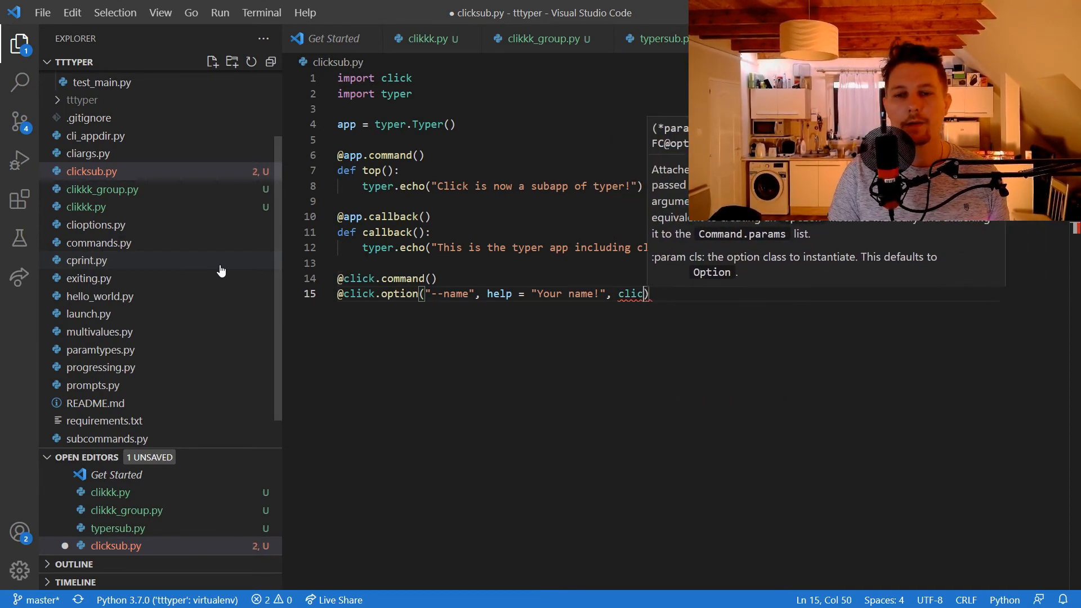
pyautogui.write('prompt')
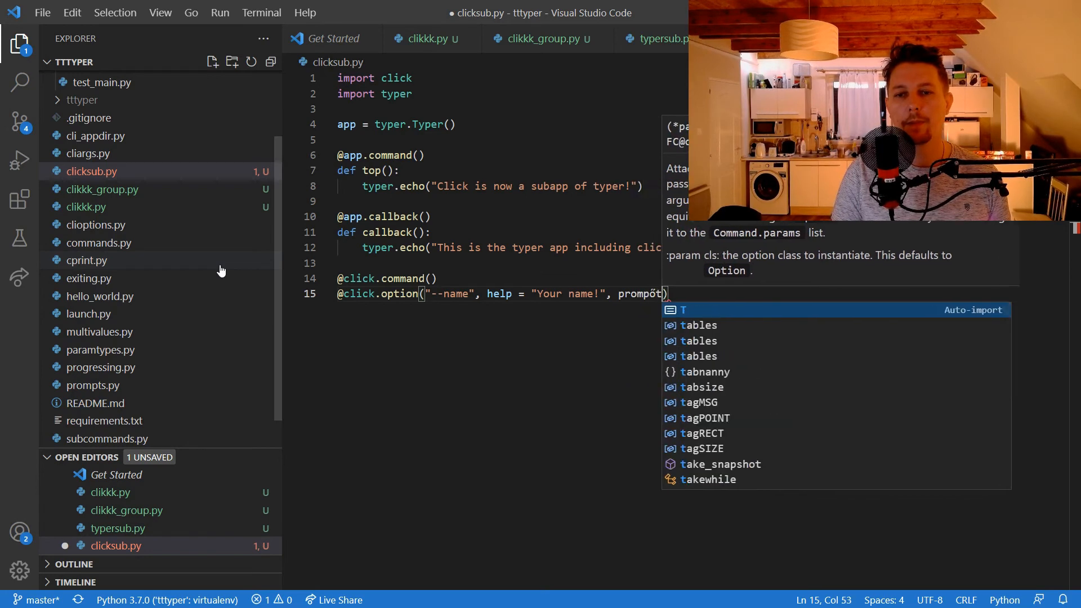
pyautogui.write('= ""')
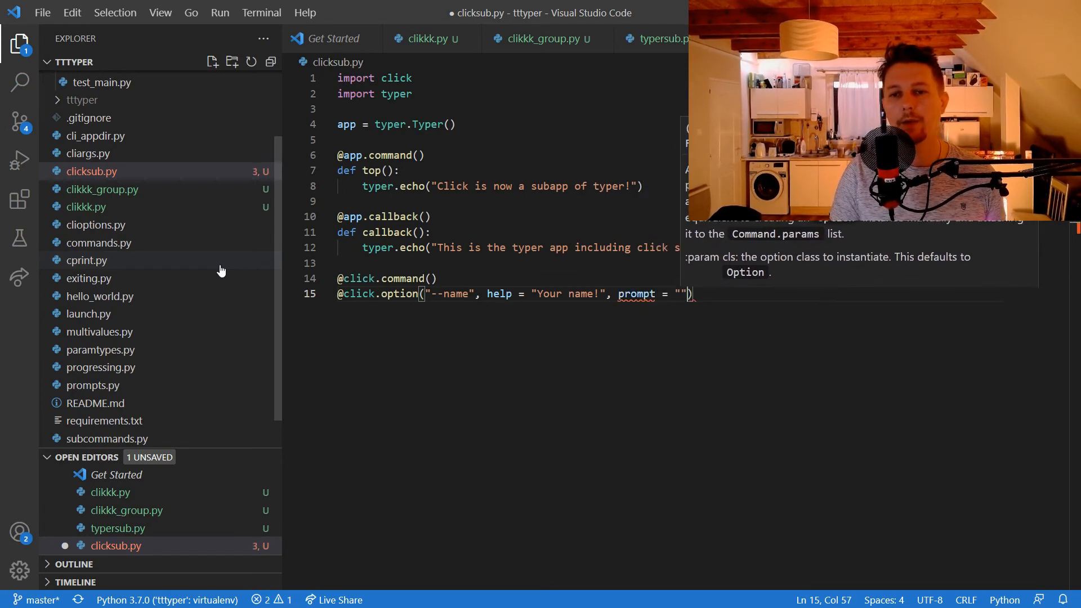
pyautogui.write('Enter your n')
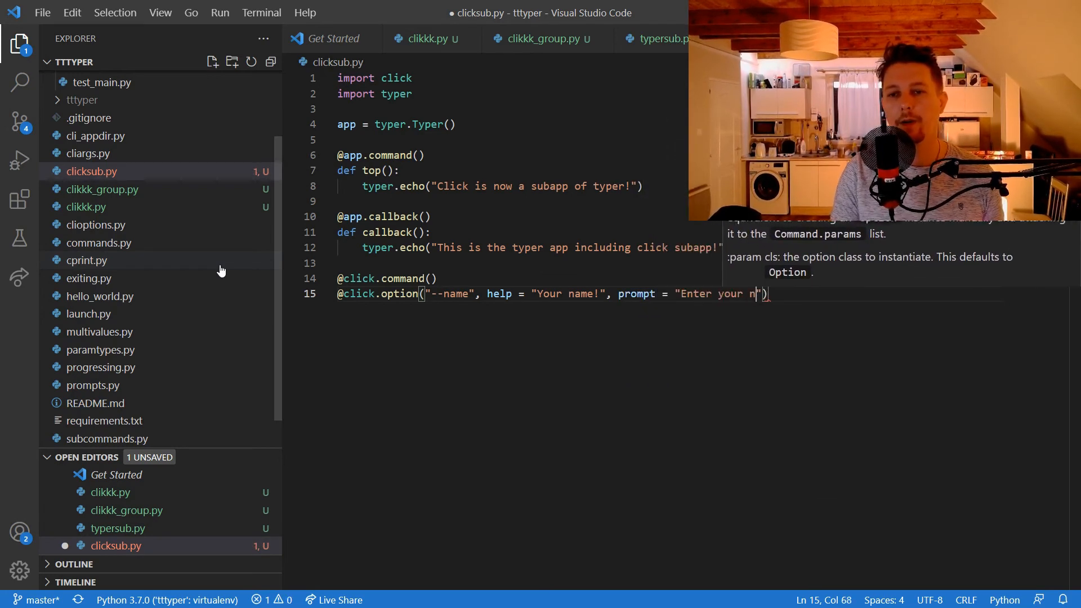
pyautogui.write('ame:')
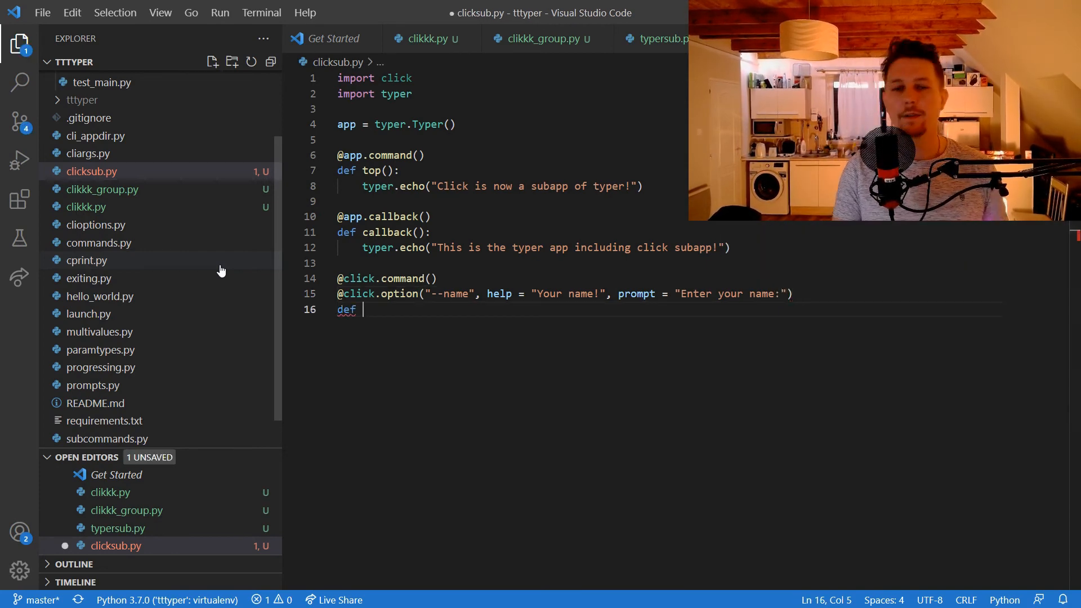
# Define hello(name) echoing f"You are {name}!".
pyautogui.write('hello()')
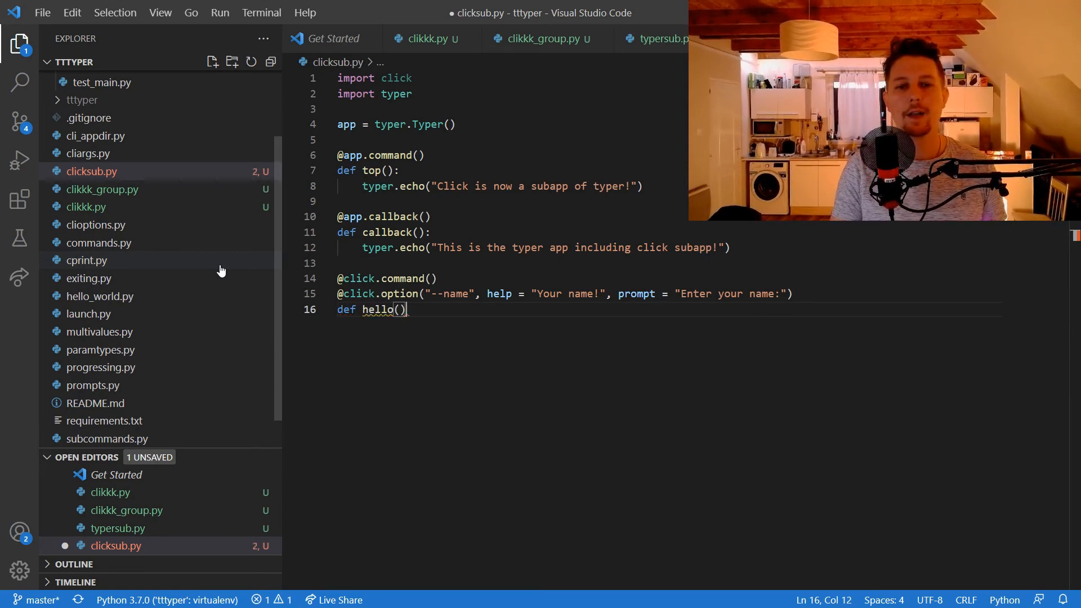
pyautogui.write('name')
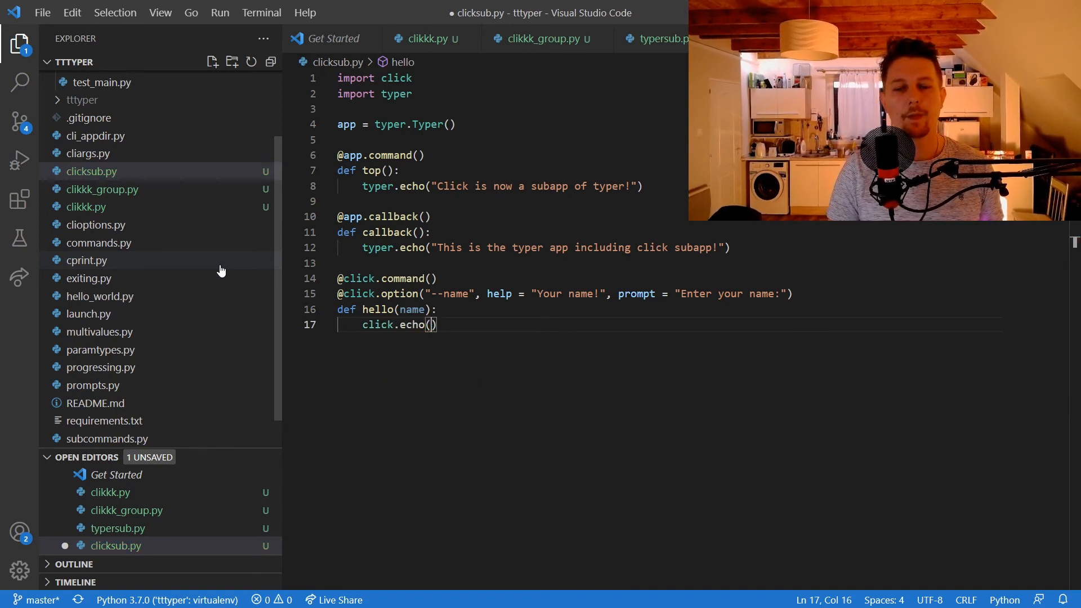
pyautogui.write('f"Y"')
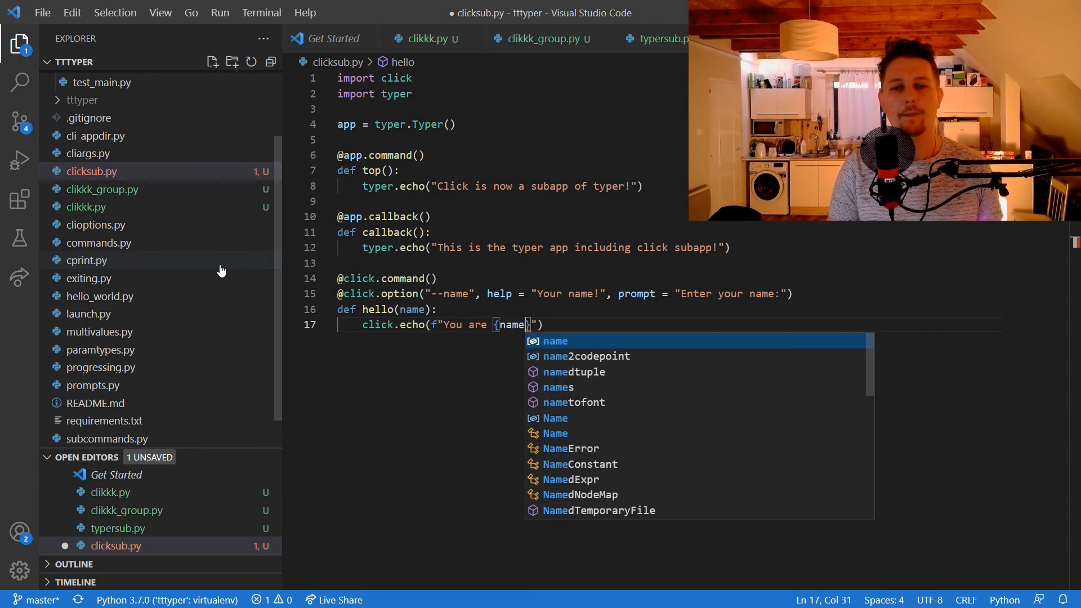
pyautogui.write('!')
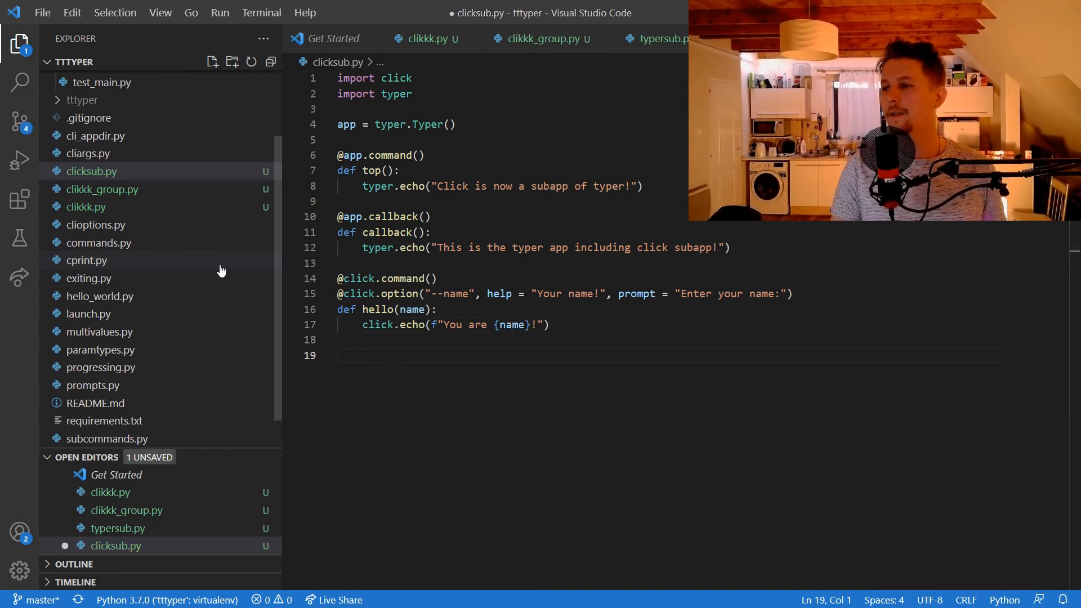
# Set typer_click_object = typer.main.get_command(app).
pyautogui.write('typer')
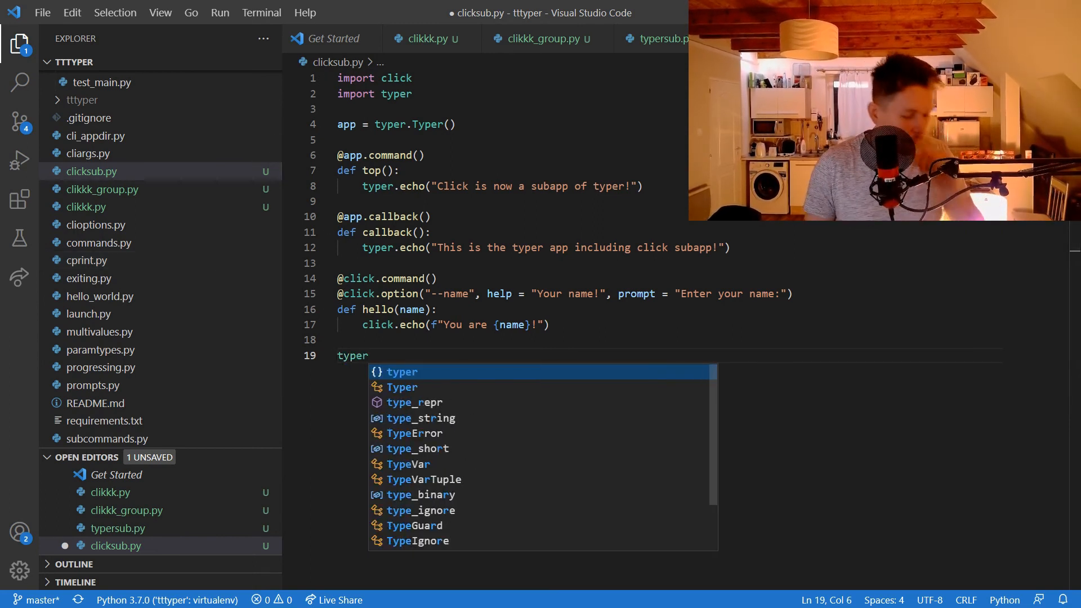
pyautogui.write('_click_ob')
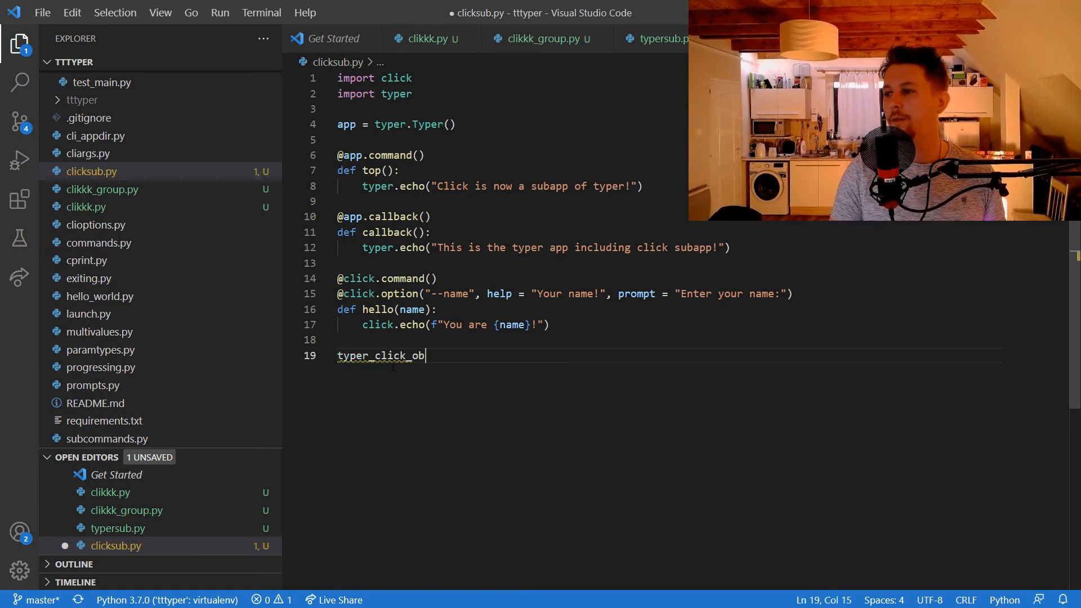
pyautogui.write('ject = typ')
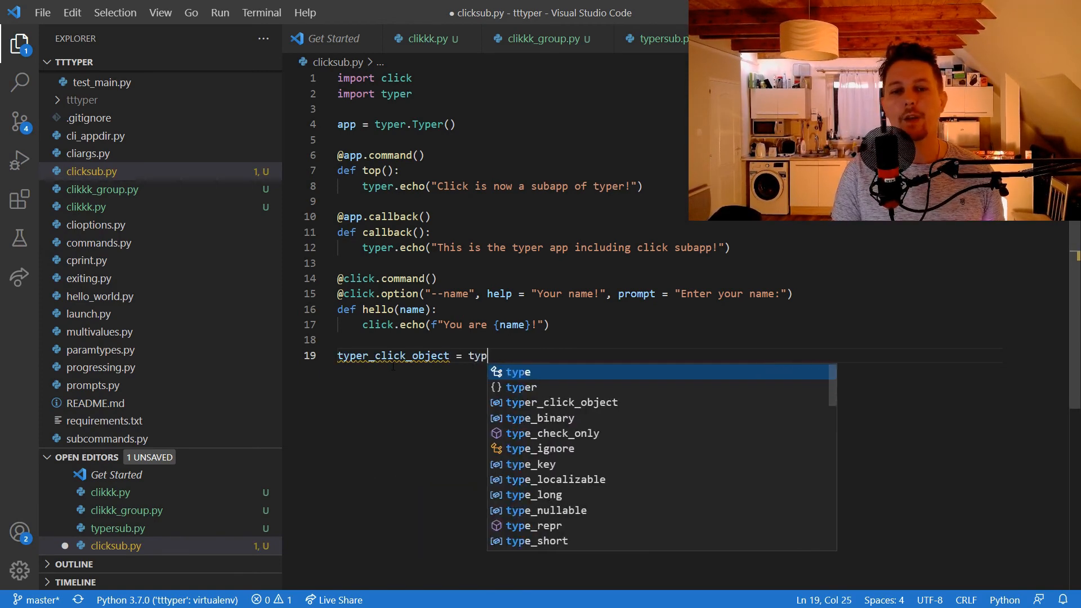
pyautogui.write('er.main')
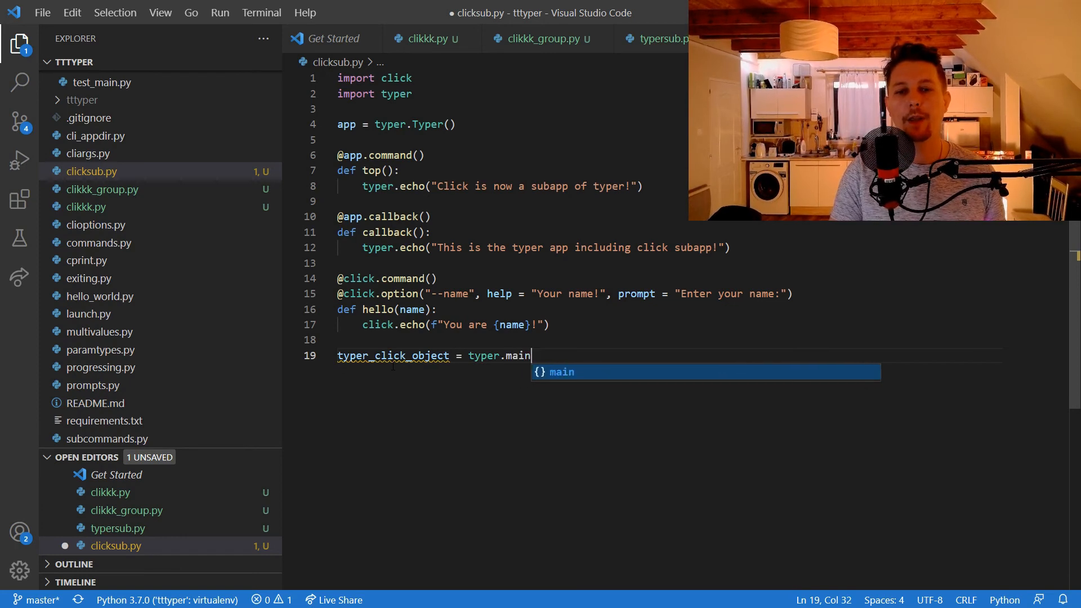
pyautogui.write('.get')
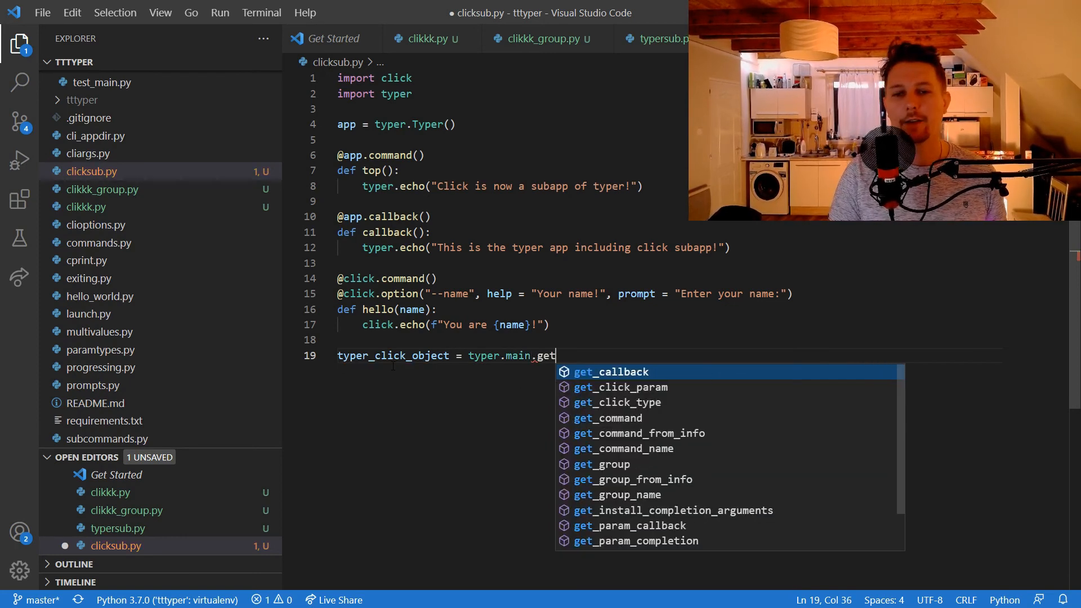
pyautogui.click(608, 418)
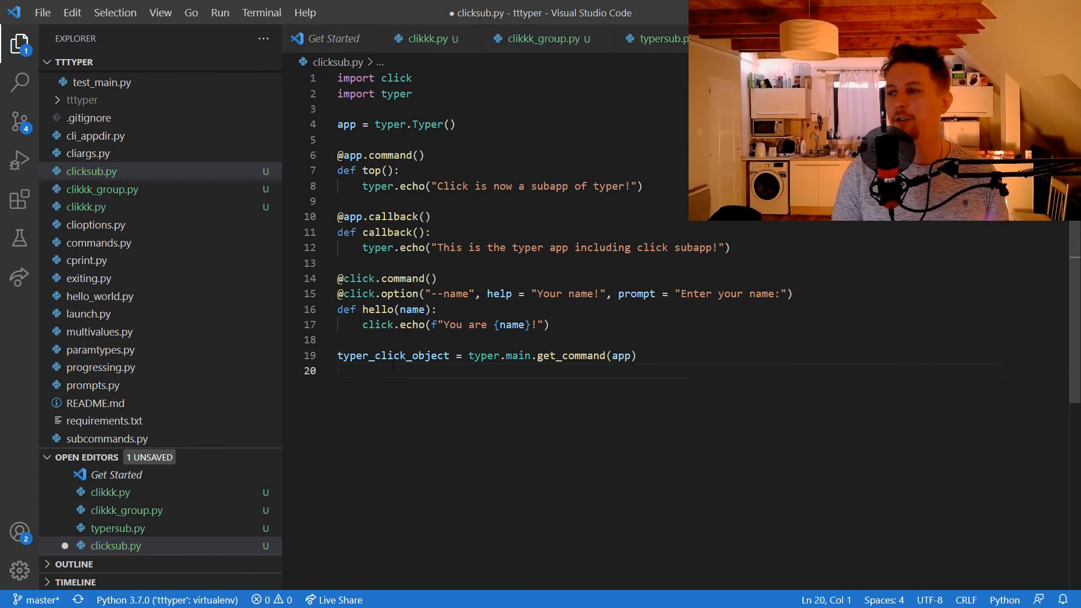
# Add hello to typer_click_object as "hello" via add_command.
pyautogui.write('tyyper.')
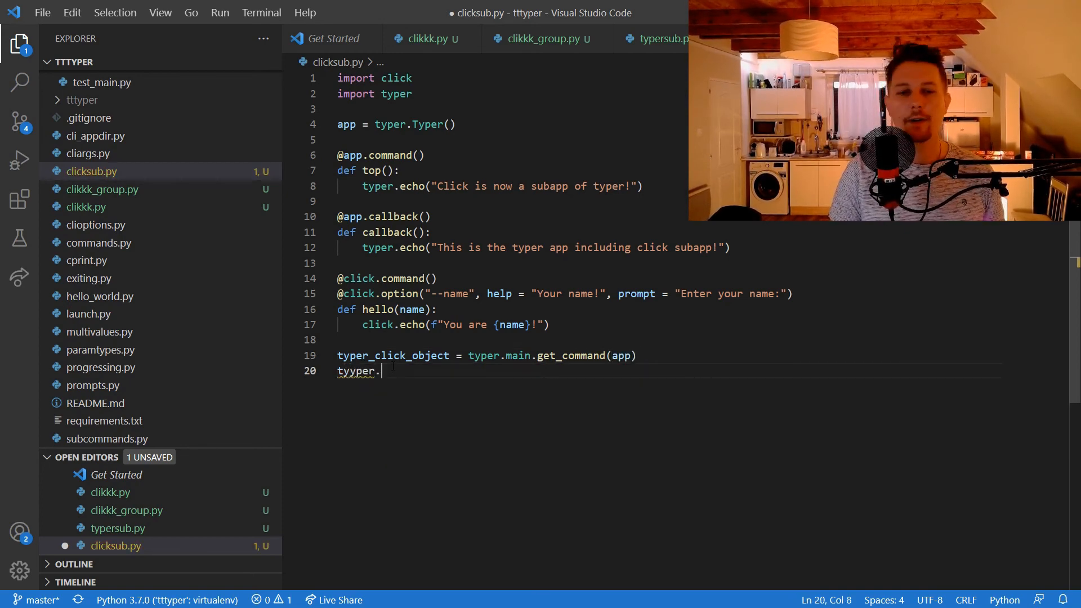
pyautogui.press('Backspace')
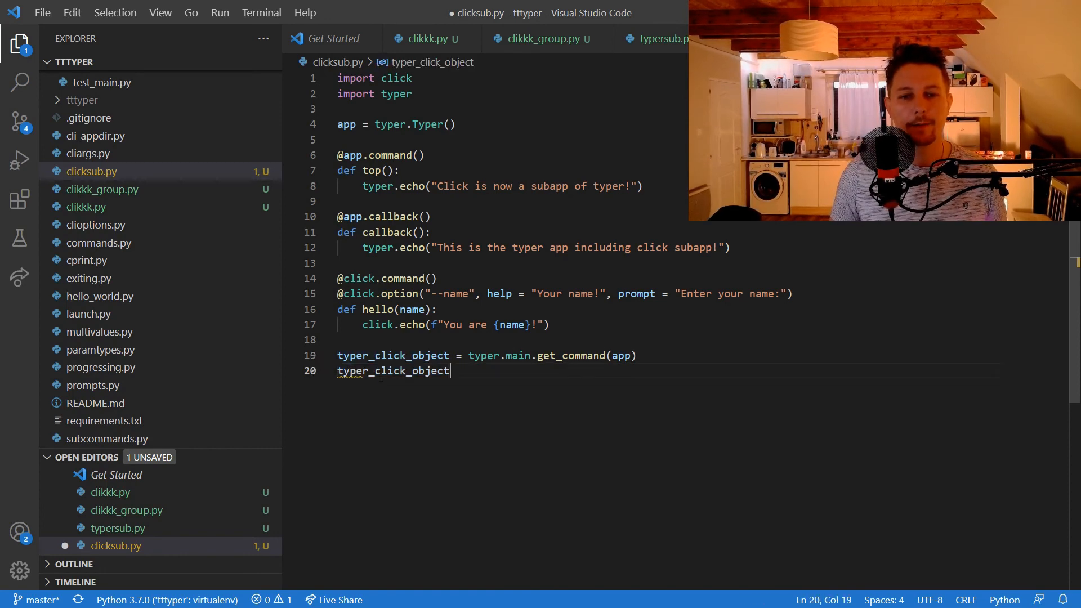
pyautogui.write('.add_co')
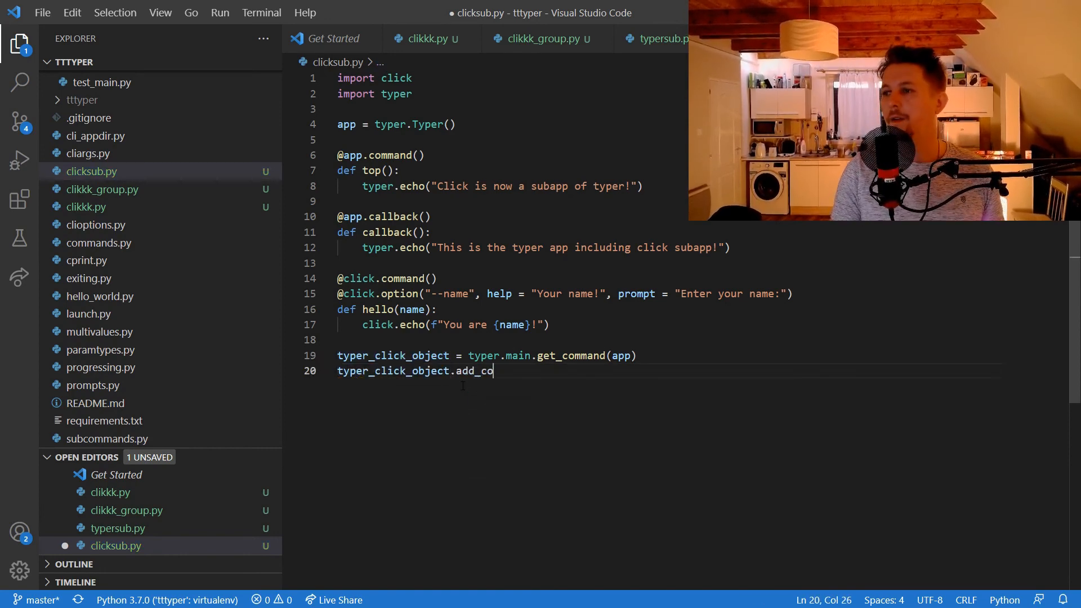
pyautogui.write('mmand')
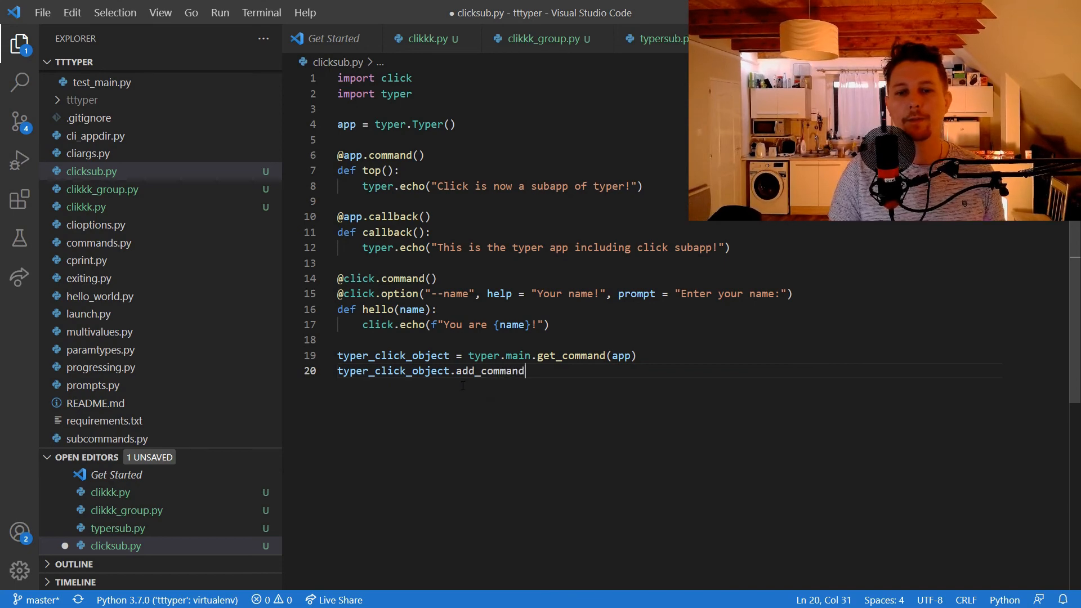
pyautogui.write('(ge')
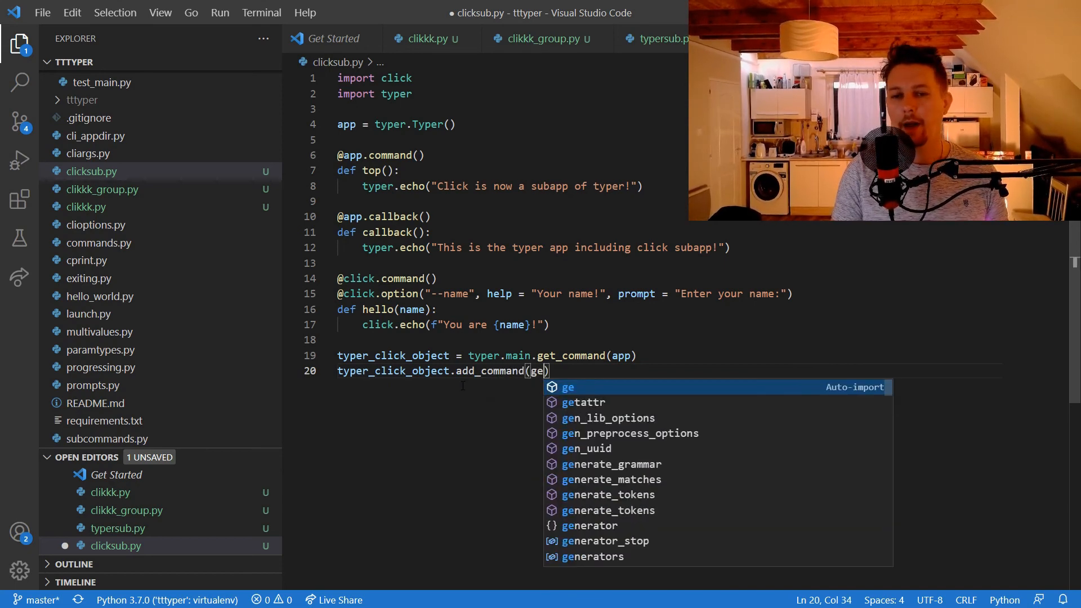
pyautogui.write('hello')
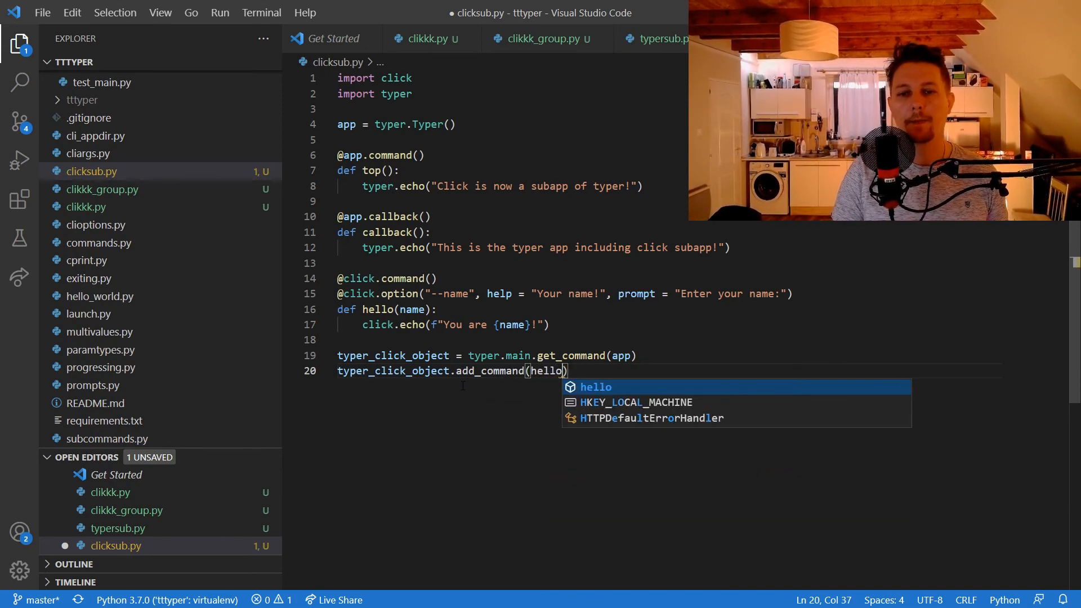
pyautogui.write(',"hello"')
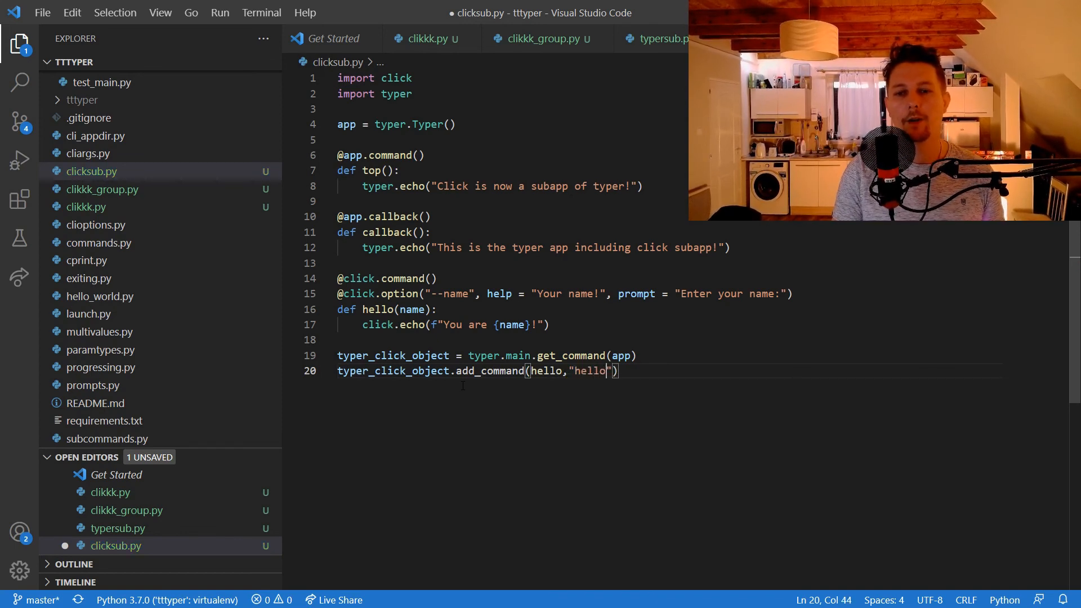
pyautogui.write('if _')
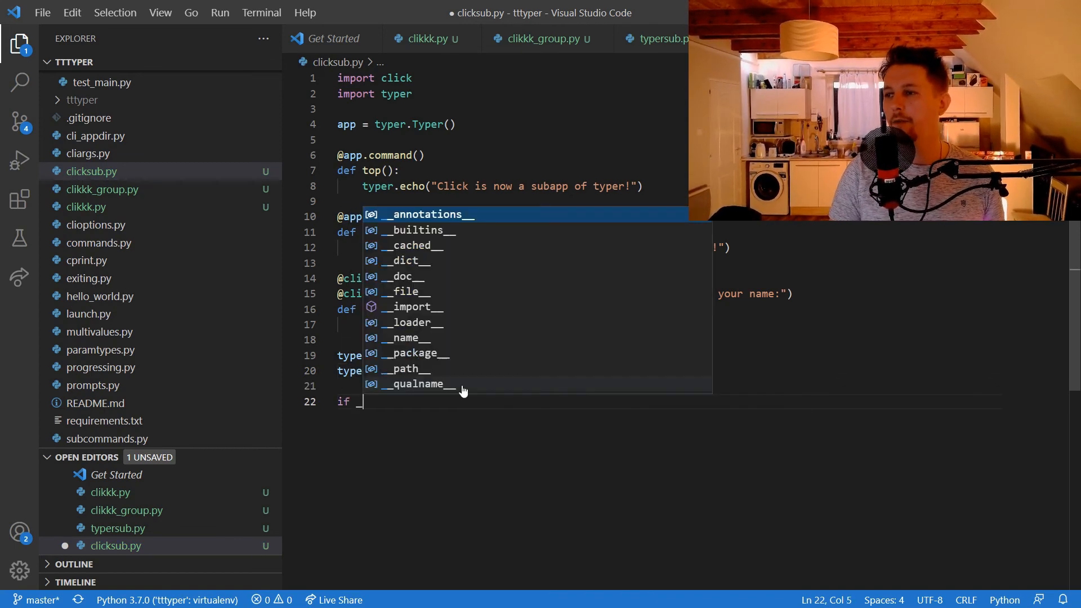
# Complete the if __name__ == '__main__': guard calling typer_click_object().
pyautogui.write("__name__ == '__")
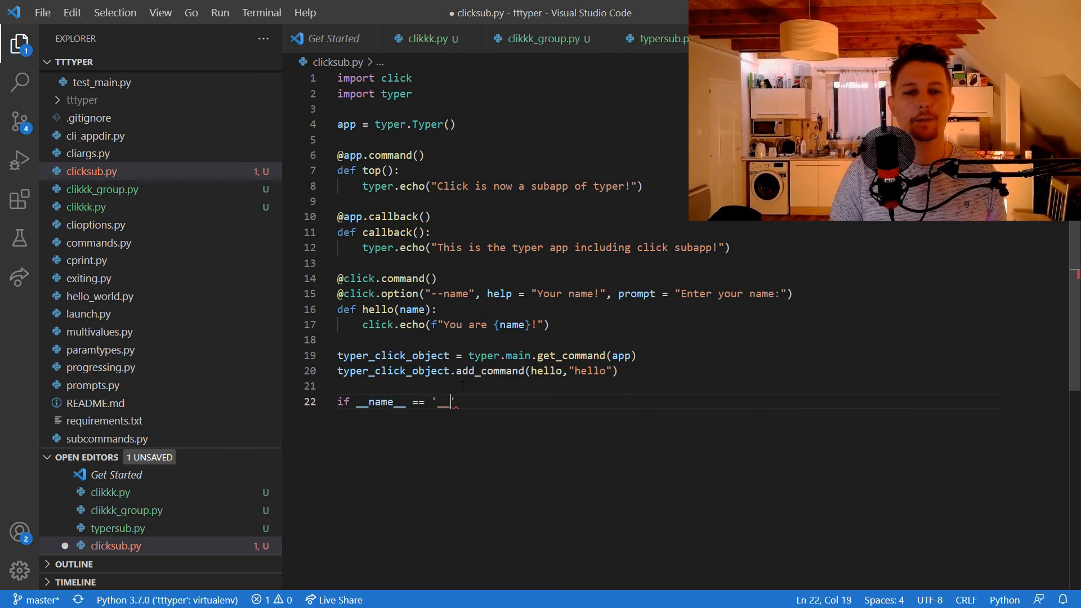
pyautogui.write('_main__')
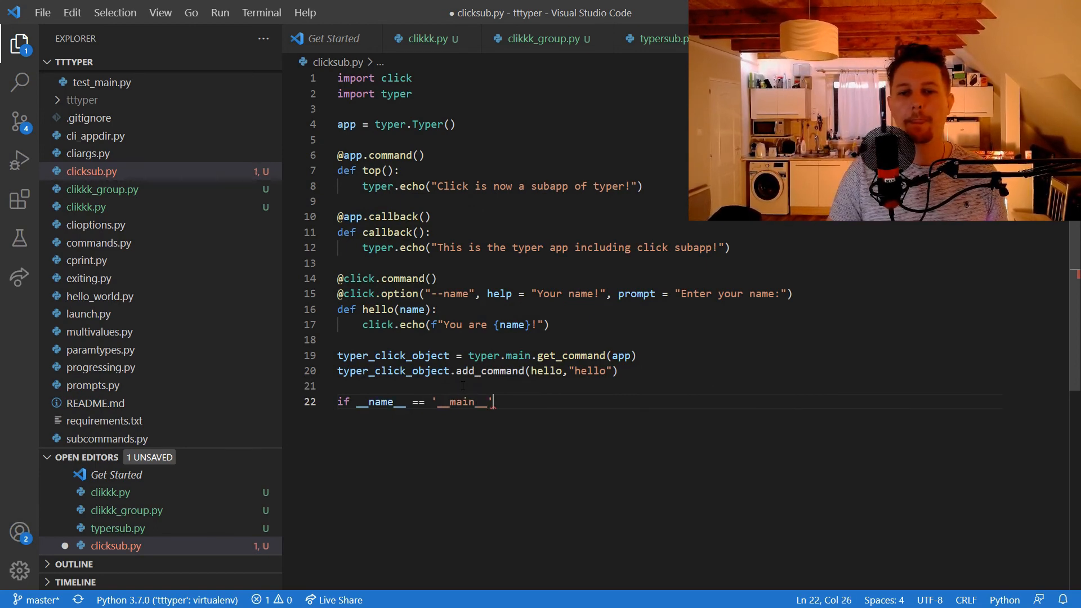
pyautogui.write('typer')
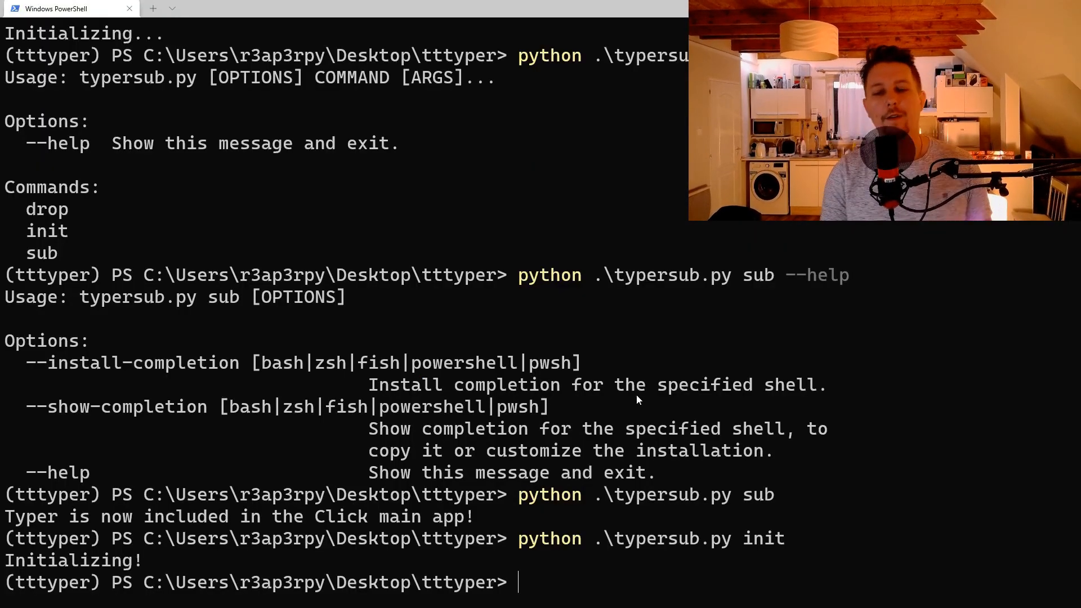
# Run clicksub.py --help, answer hello's name prompt with 'Daniel', then begin typing the top command.
pyautogui.write('python cl')
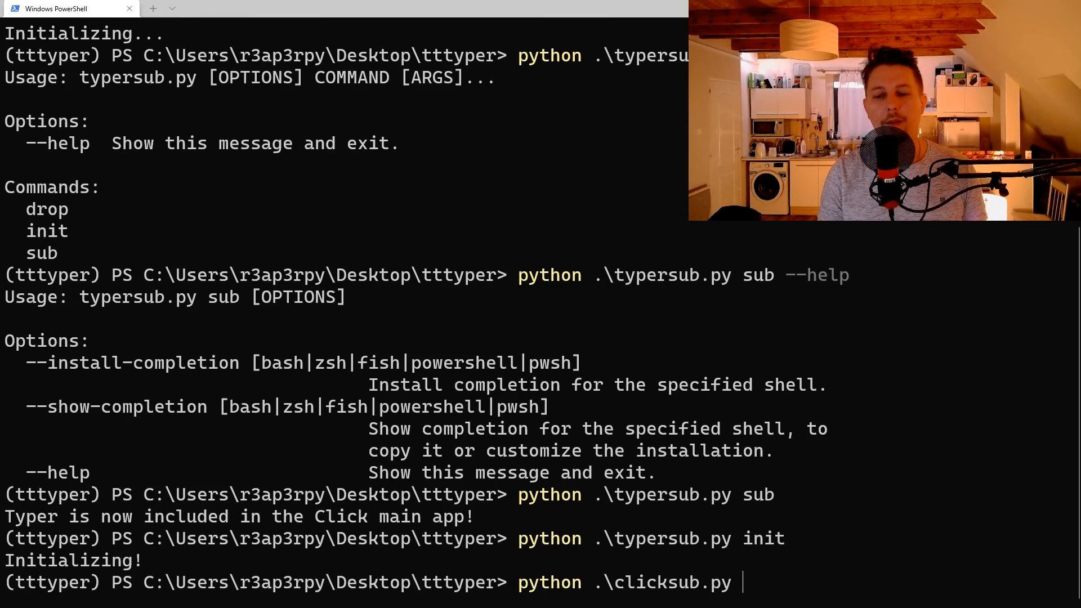
pyautogui.write('--help')
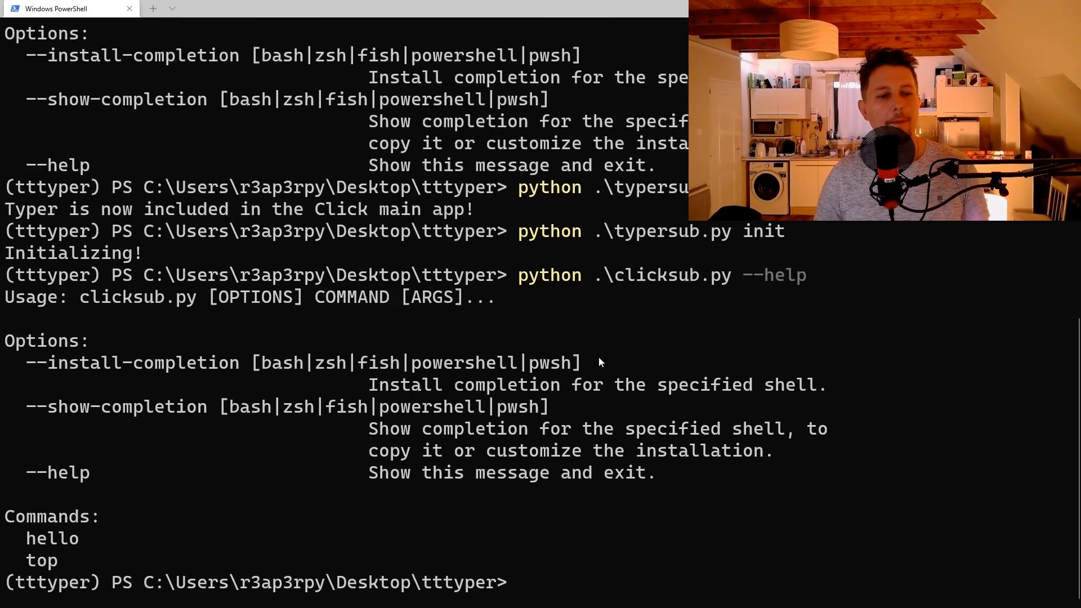
pyautogui.doubleClick(43, 560)
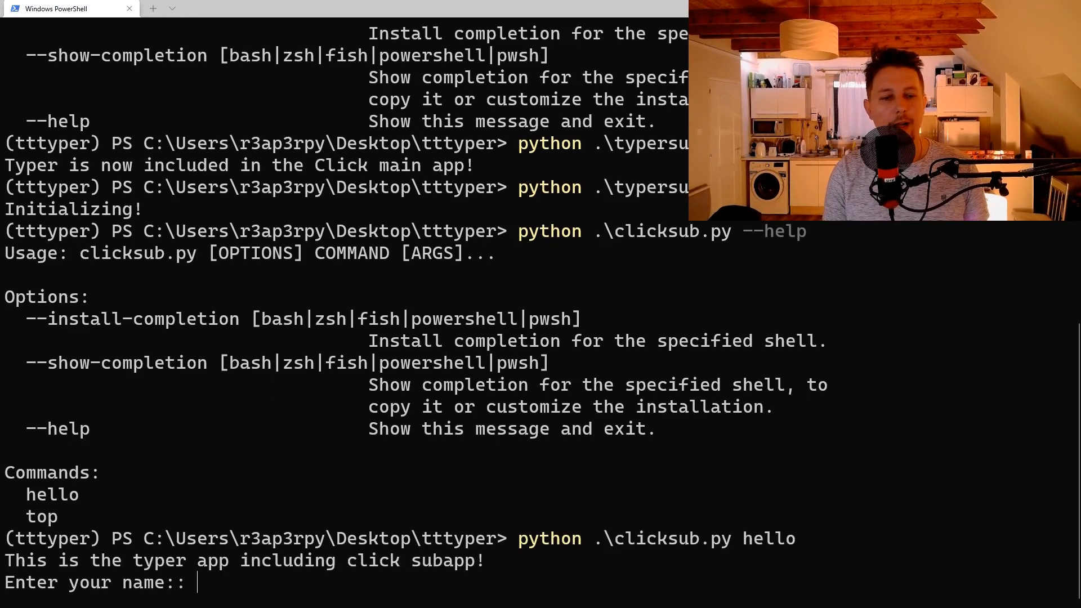
pyautogui.write('Daniel')
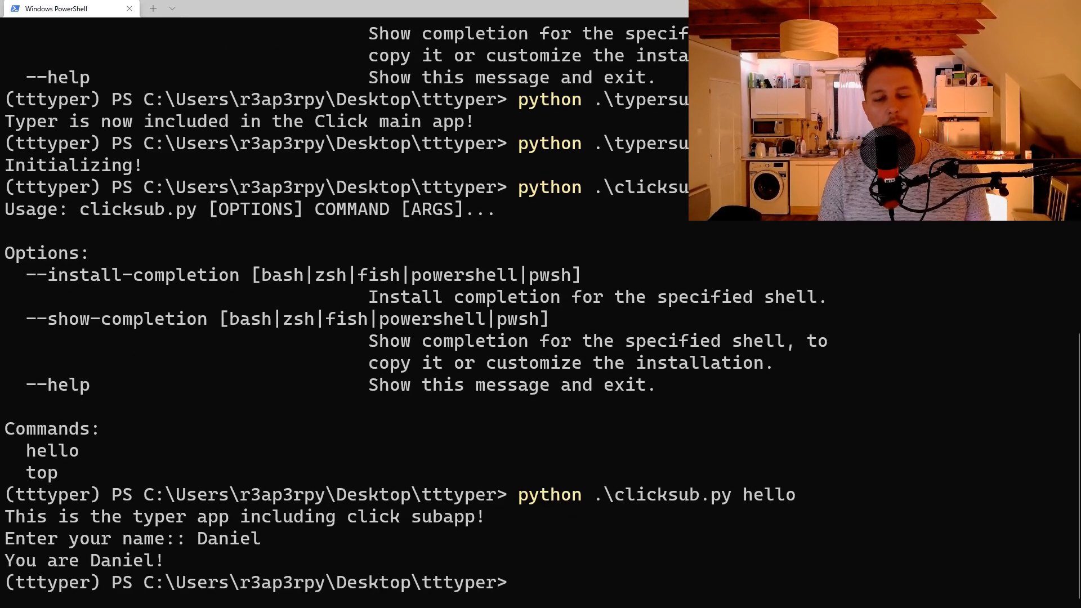
pyautogui.write('python .\\clicksub.py t')
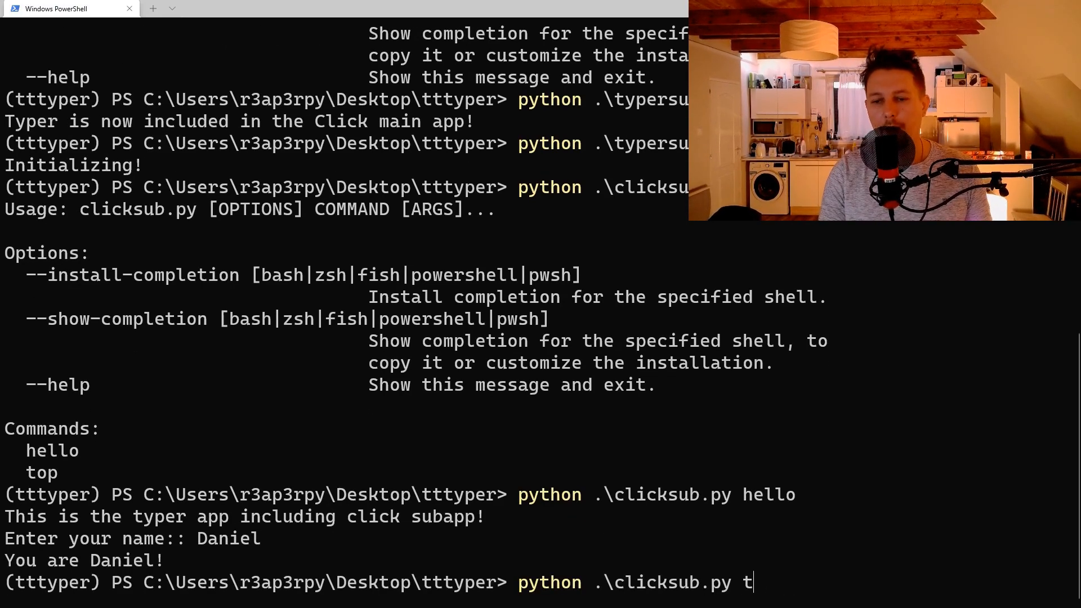